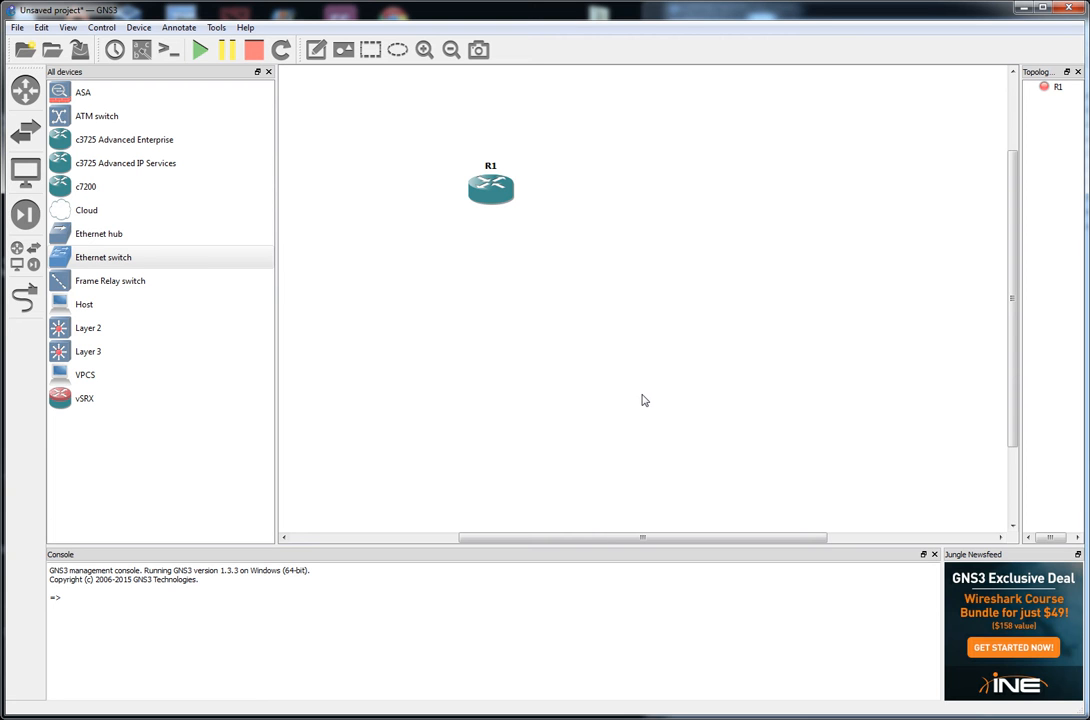
{"action": "mouse_move", "coordinate": [644, 418]}
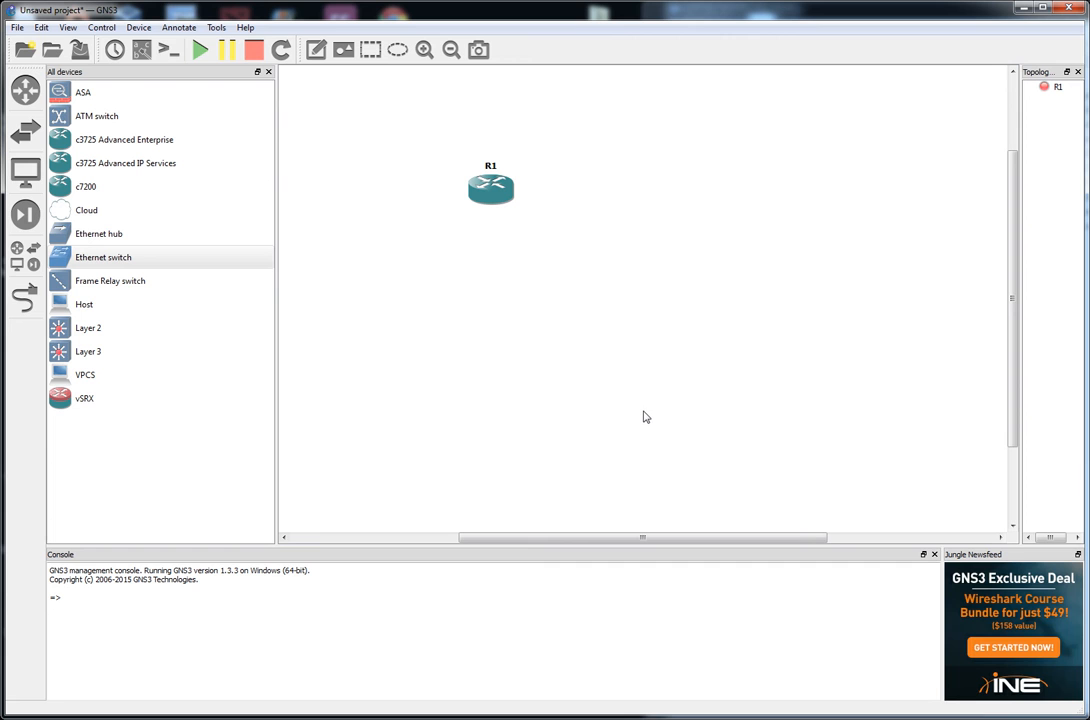
{"action": "mouse_move", "coordinate": [508, 400]}
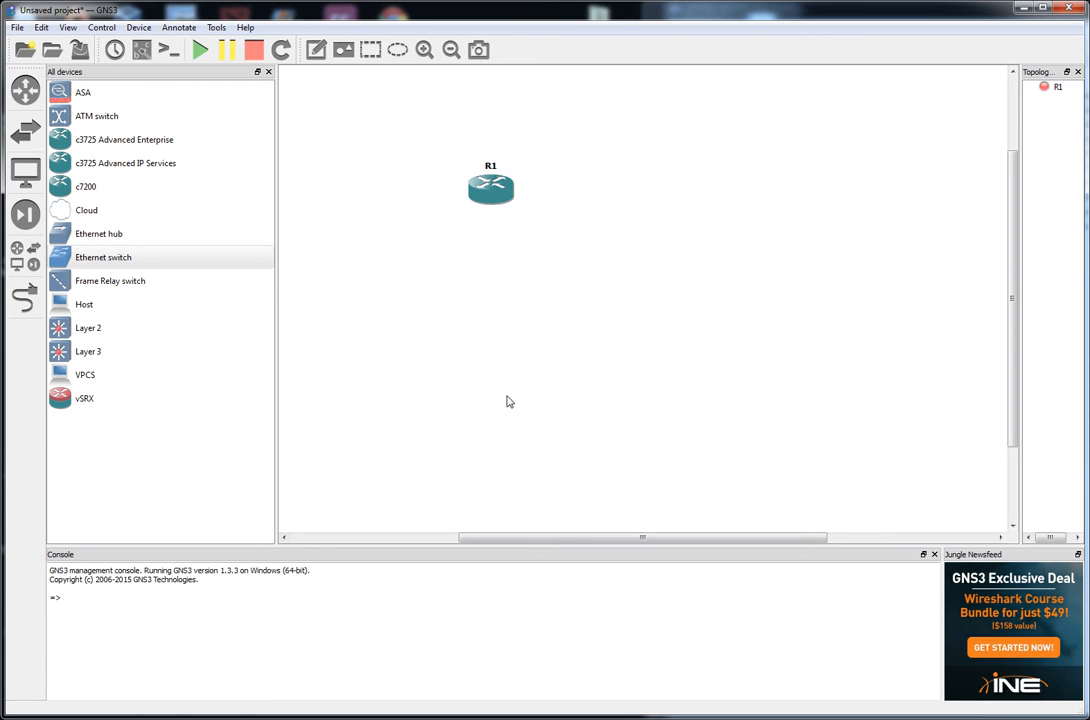
{"action": "mouse_move", "coordinate": [490, 390]}
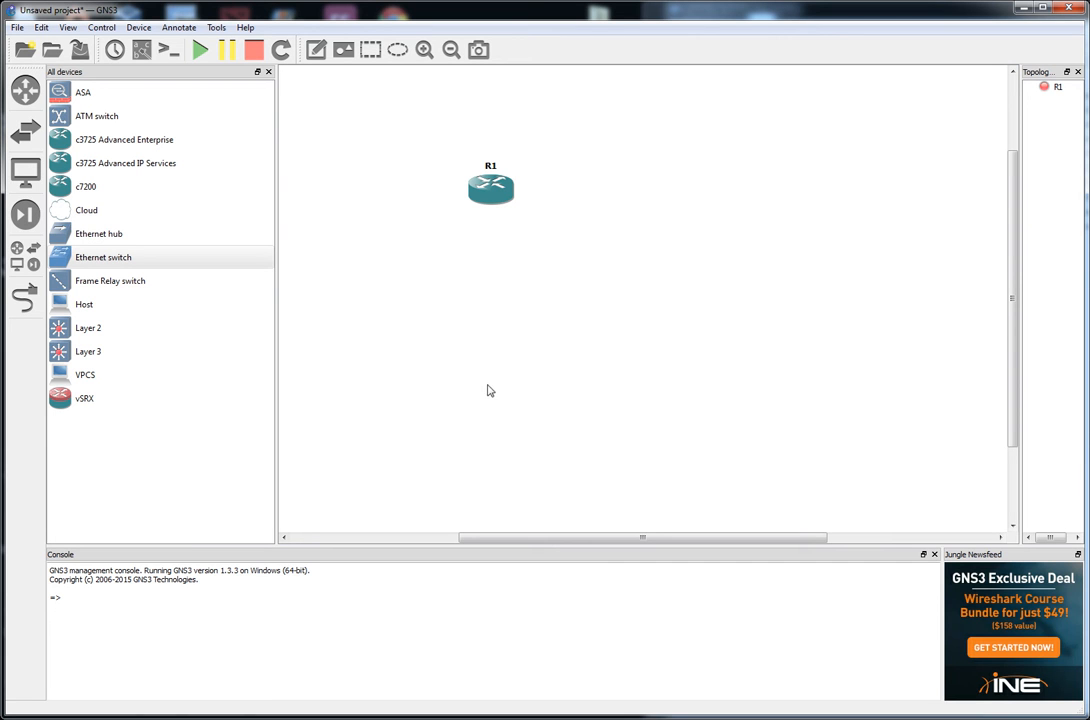
{"action": "mouse_move", "coordinate": [110, 710]}
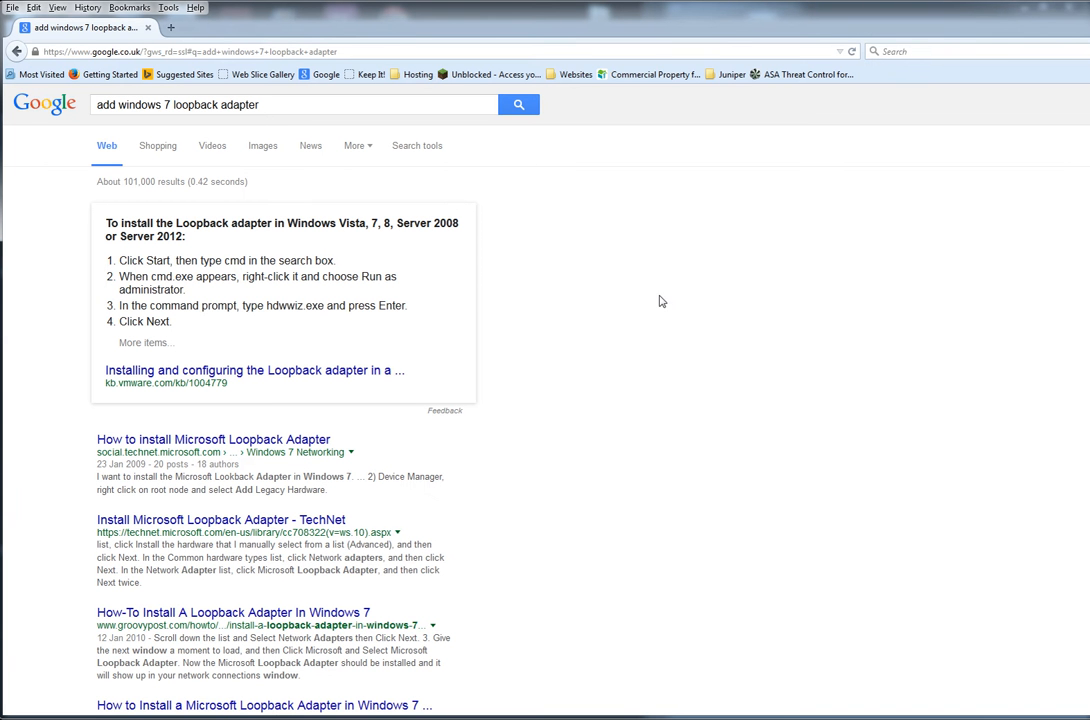
Step: Keep Firefox's loopback adapter search results on one half of the screen
{"action": "left_click", "coordinate": [322, 104]}
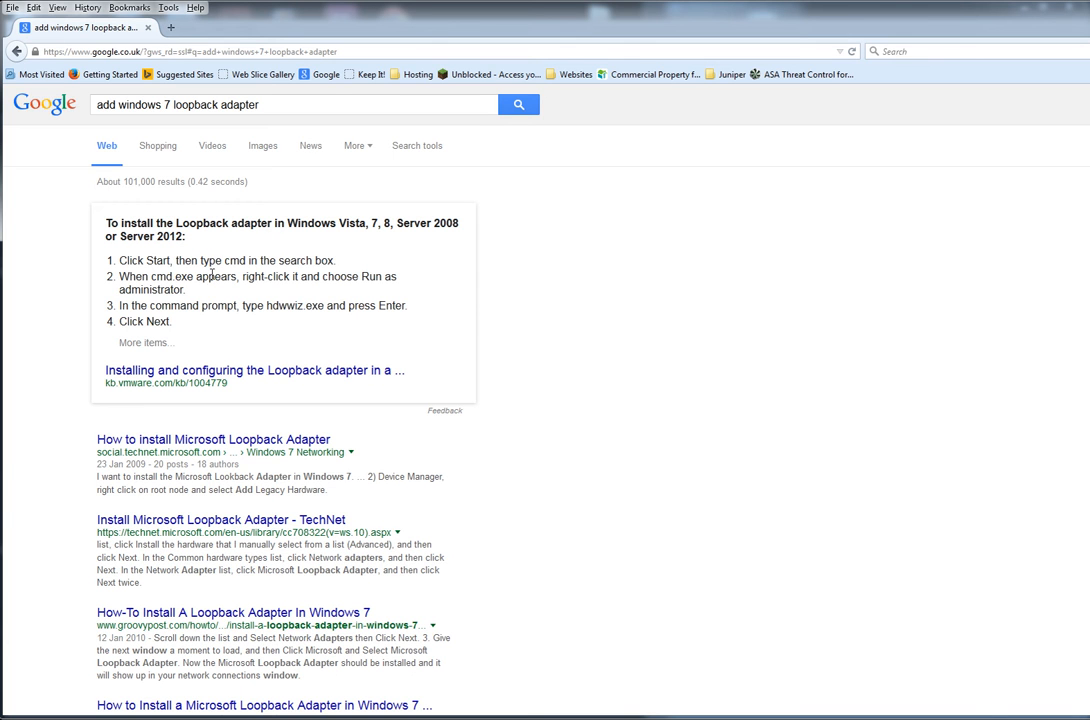
{"action": "mouse_move", "coordinate": [164, 296]}
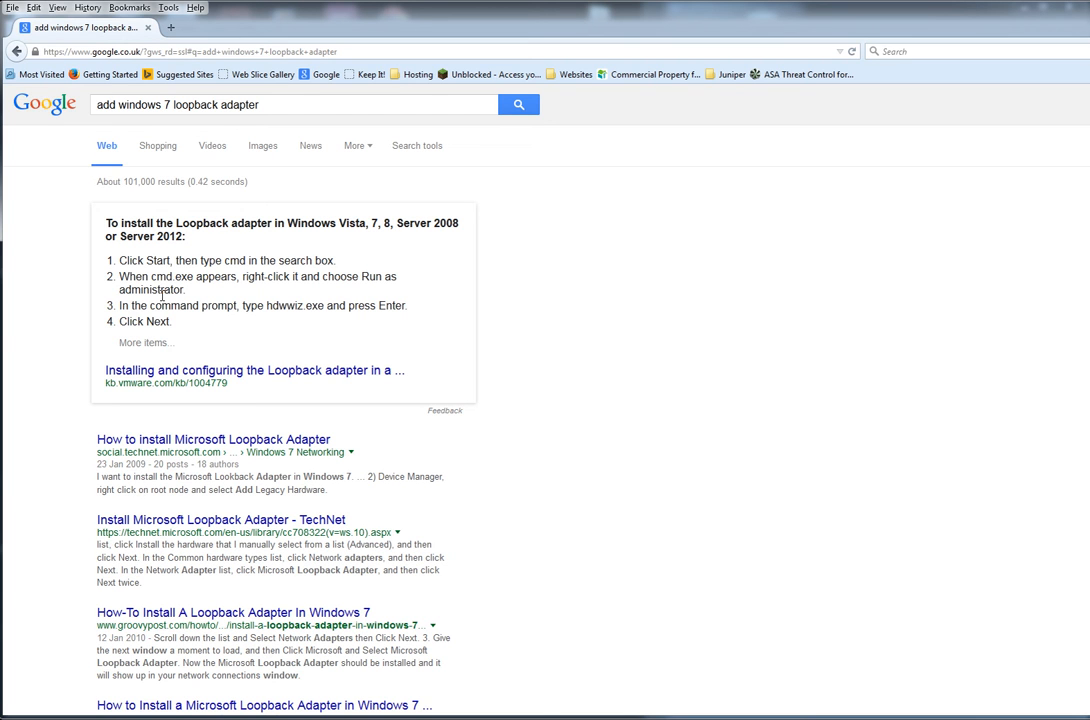
{"action": "mouse_move", "coordinate": [196, 492]}
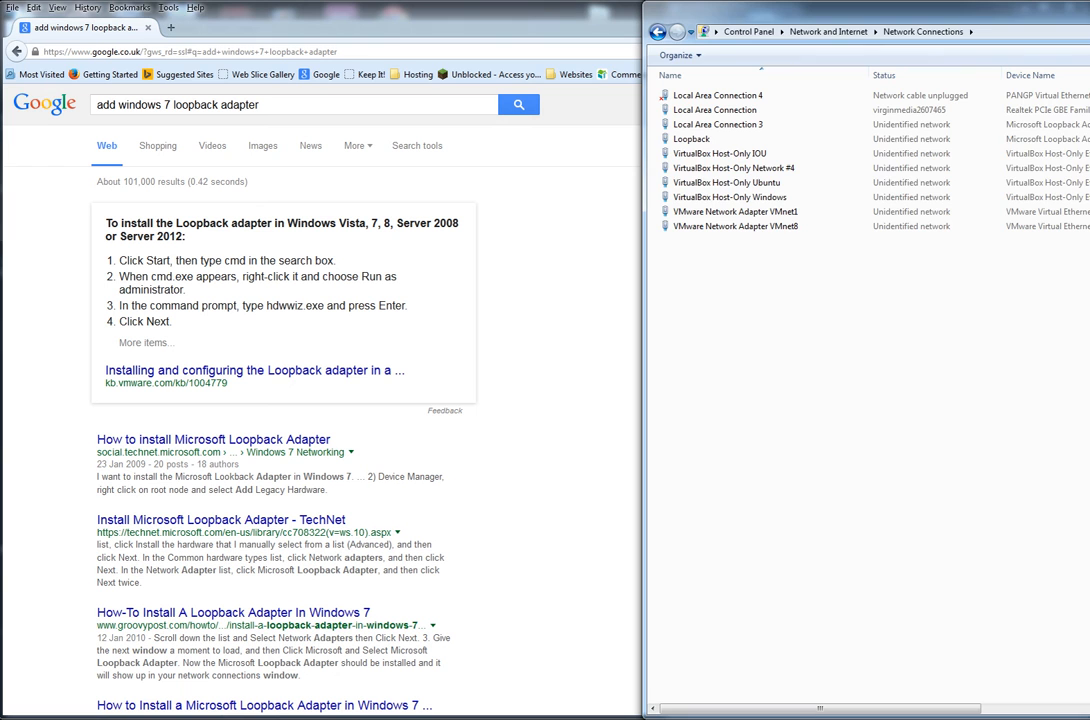
Step: Bridge Local Area Connection with the Loopback adapter into a new Network Bridge, then return to GNS3
{"action": "left_click", "coordinate": [756, 182]}
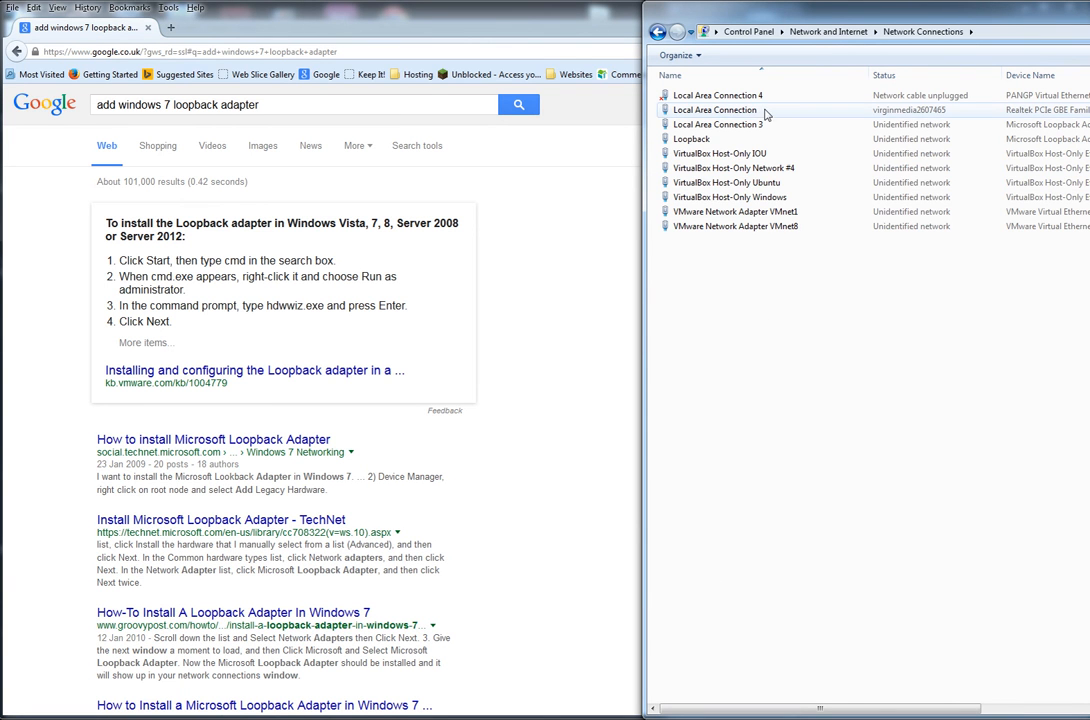
{"action": "left_click", "coordinate": [714, 108]}
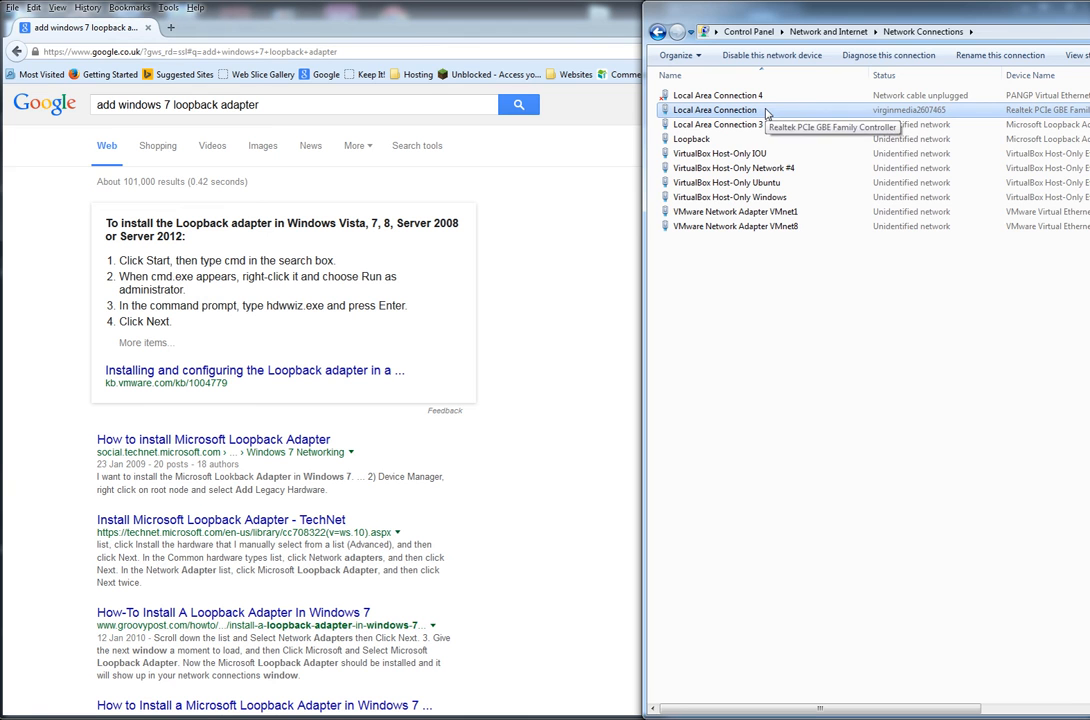
{"action": "left_click", "coordinate": [692, 138]}
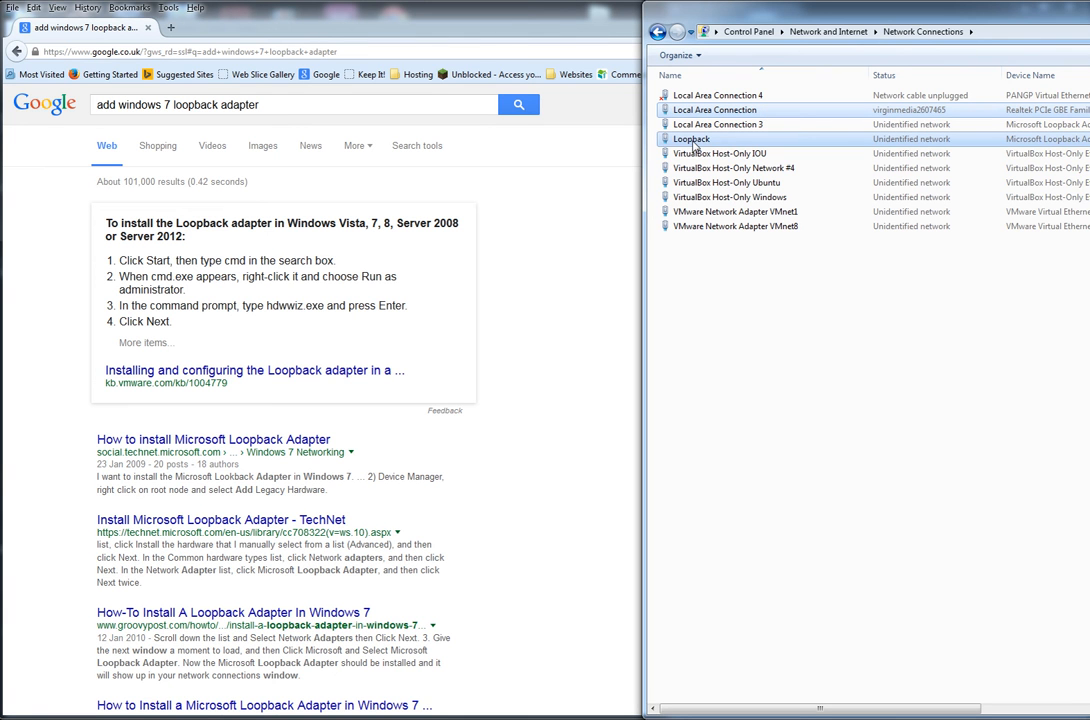
{"action": "right_click", "coordinate": [690, 138]}
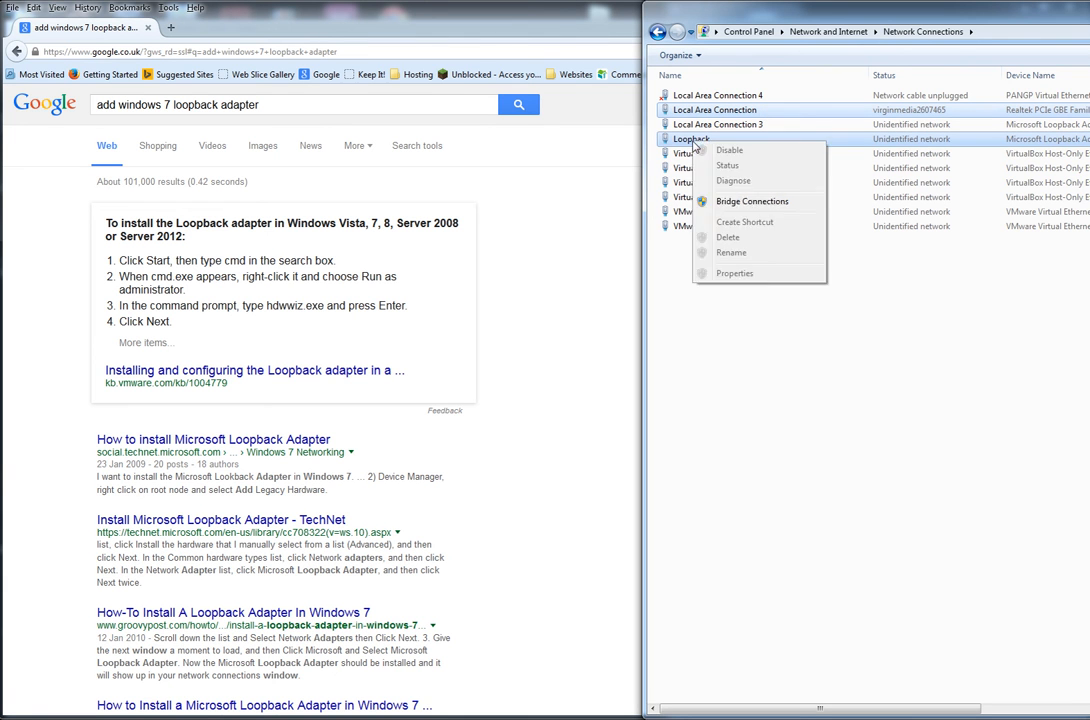
{"action": "left_click", "coordinate": [752, 200]}
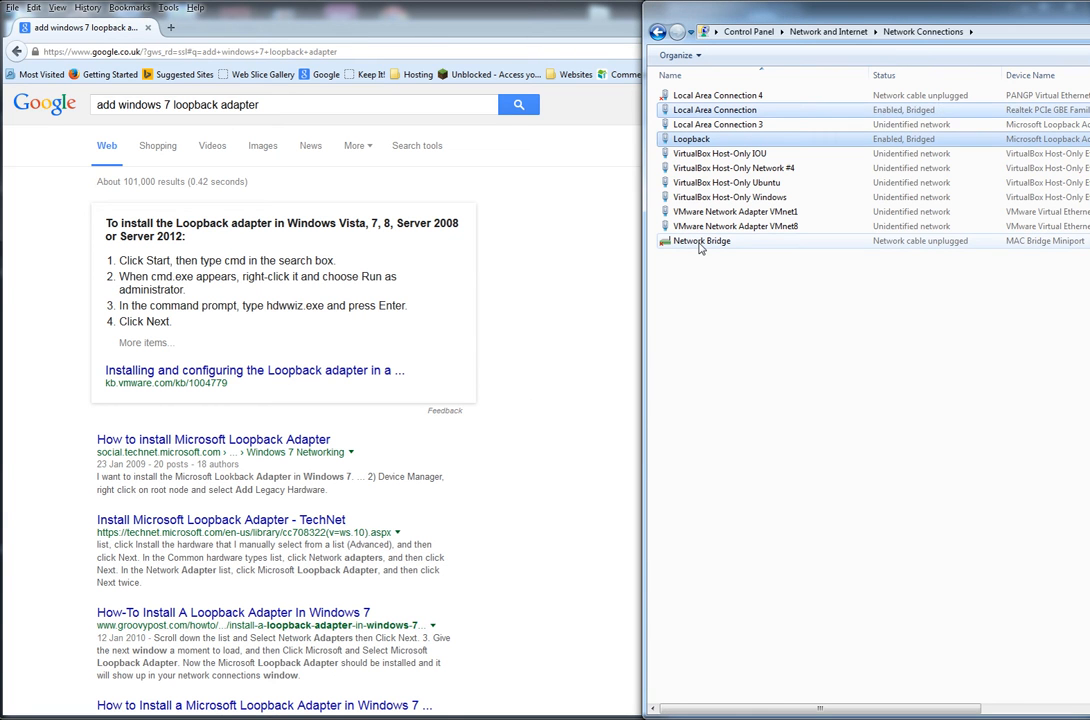
{"action": "left_click", "coordinate": [700, 240]}
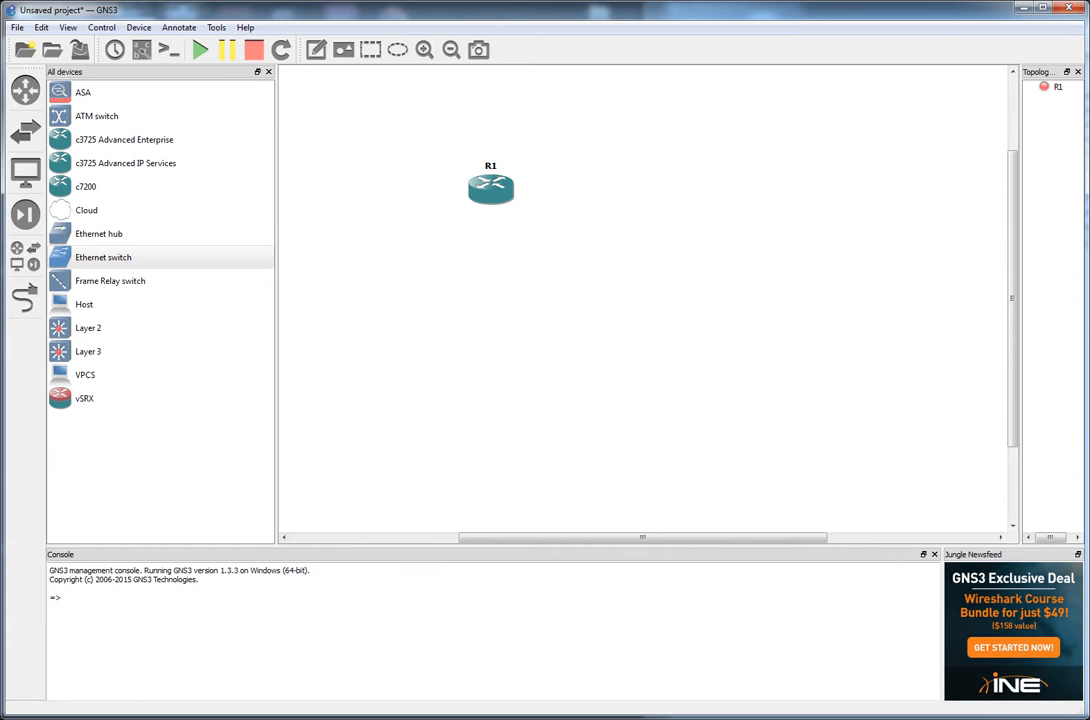
{"action": "mouse_move", "coordinate": [492, 368]}
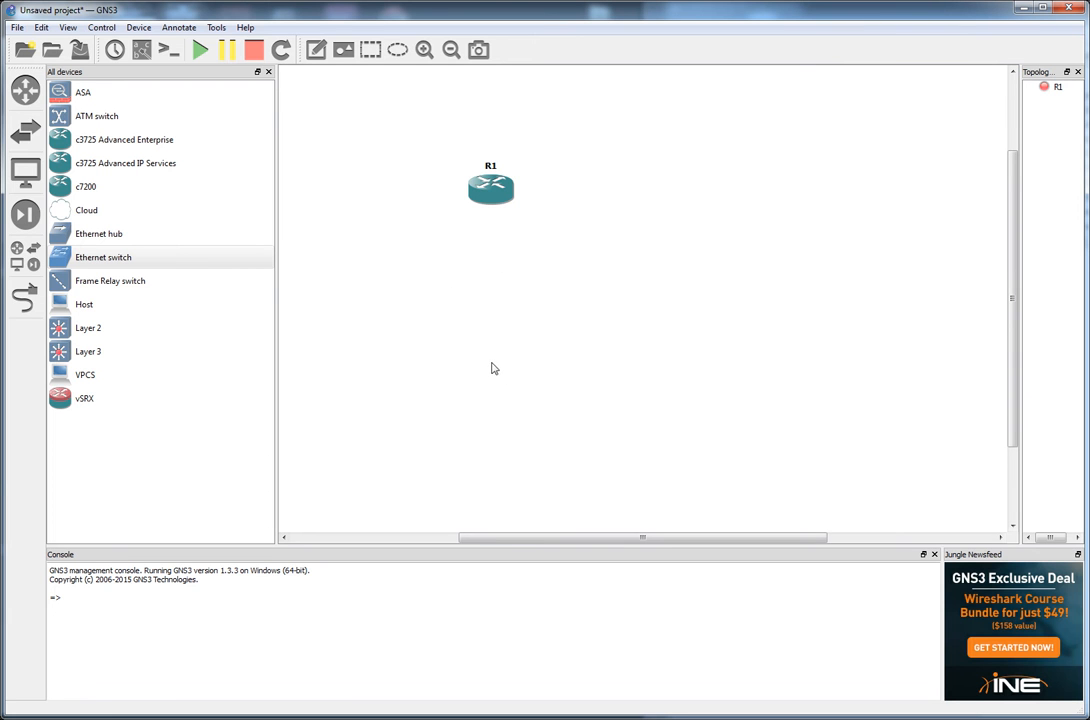
Step: Start router R1 in the GNS3 topology
{"action": "right_click", "coordinate": [490, 188]}
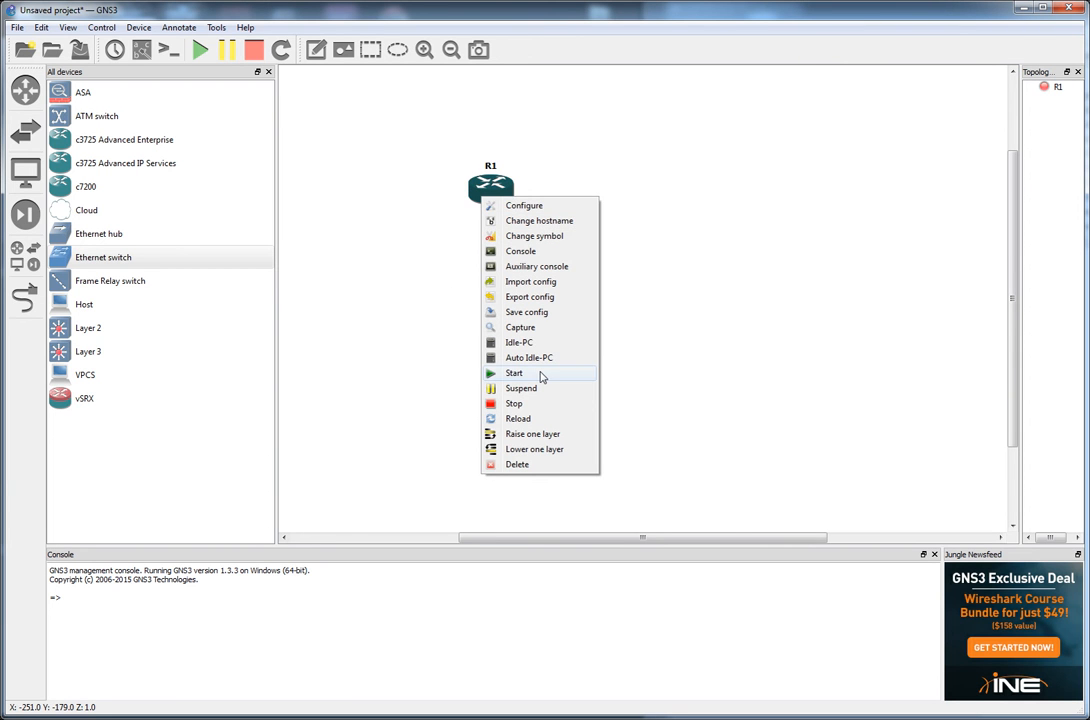
{"action": "left_click", "coordinate": [514, 372]}
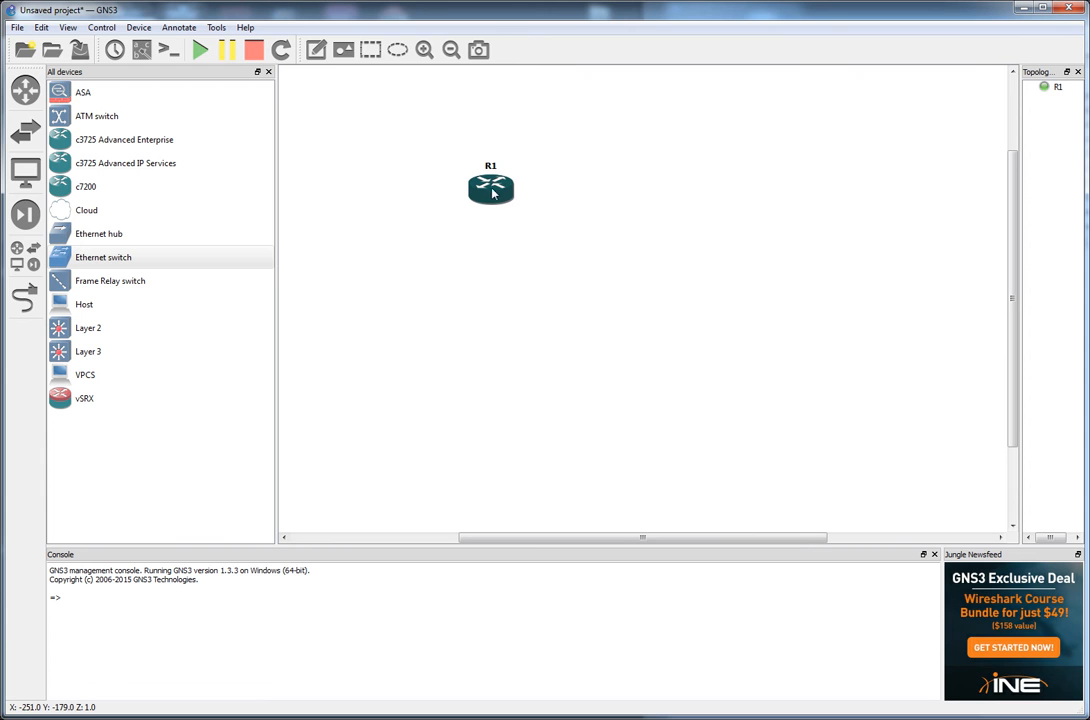
{"action": "double_click", "coordinate": [490, 188]}
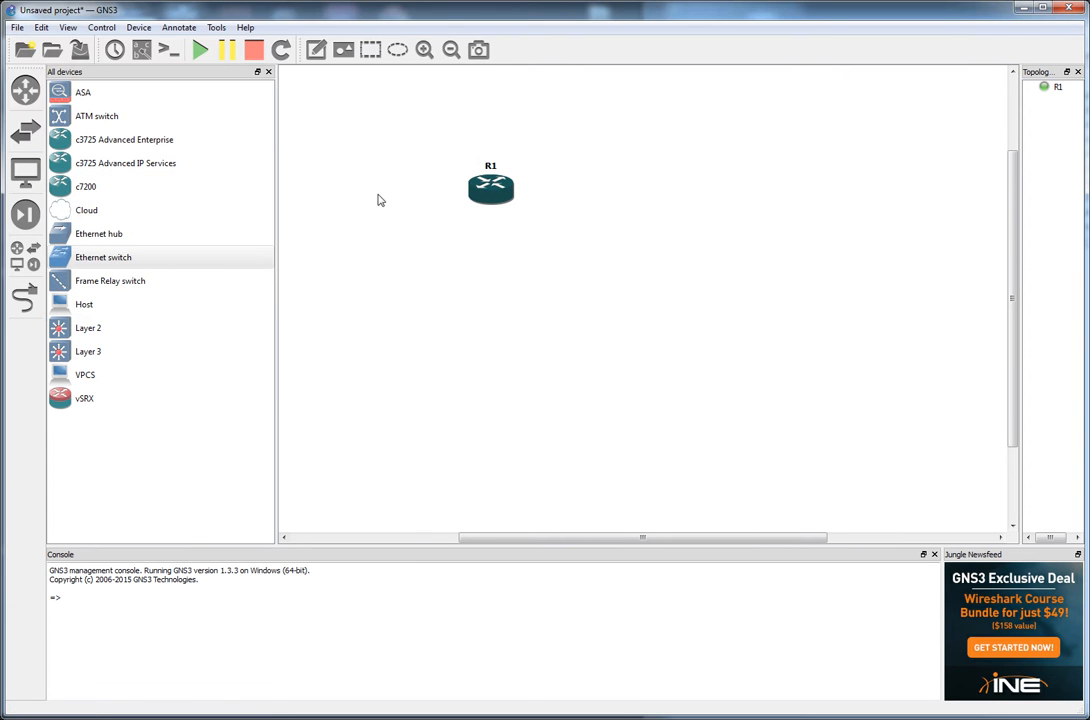
{"action": "mouse_move", "coordinate": [112, 328]}
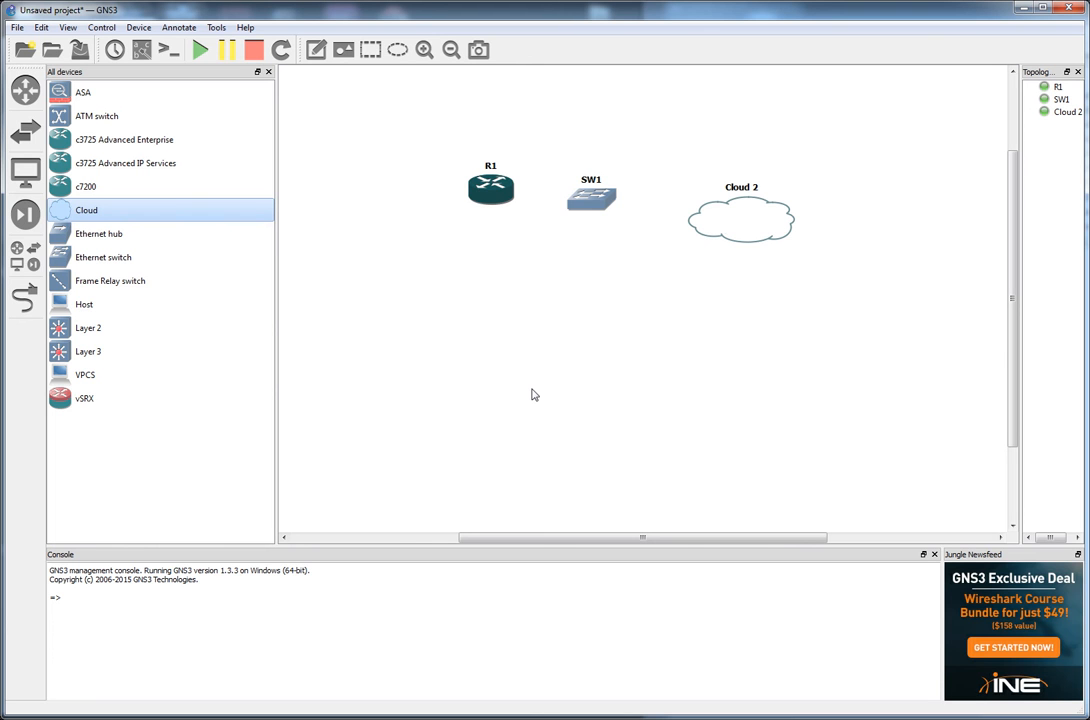
{"action": "mouse_move", "coordinate": [490, 152]}
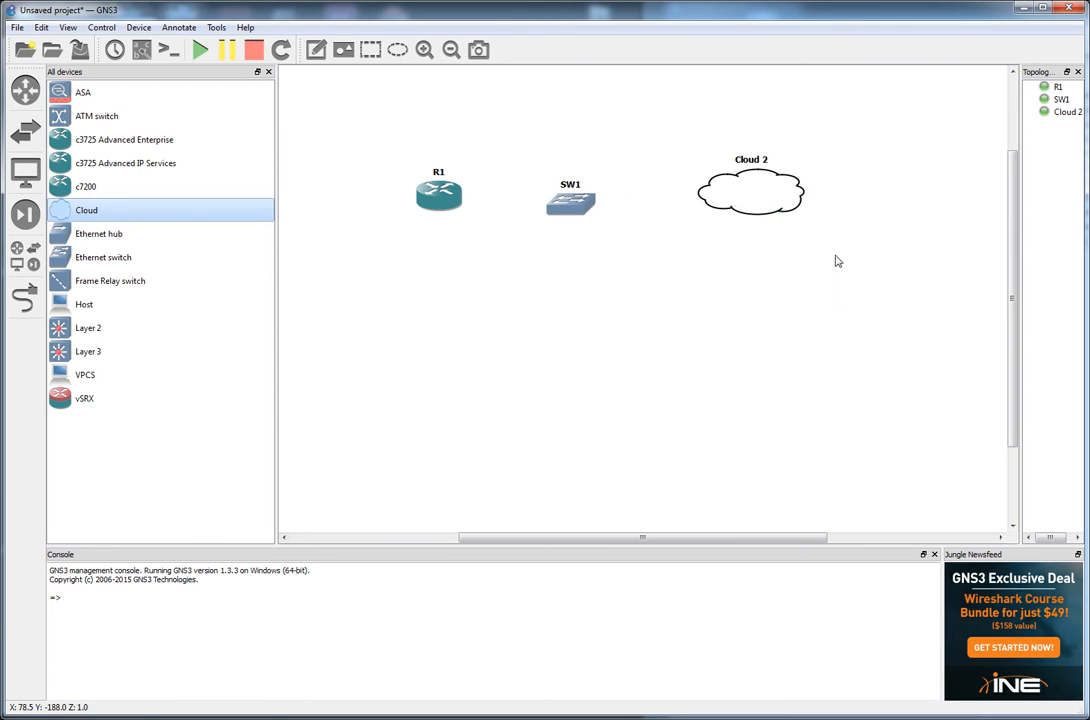
{"action": "right_click", "coordinate": [752, 190]}
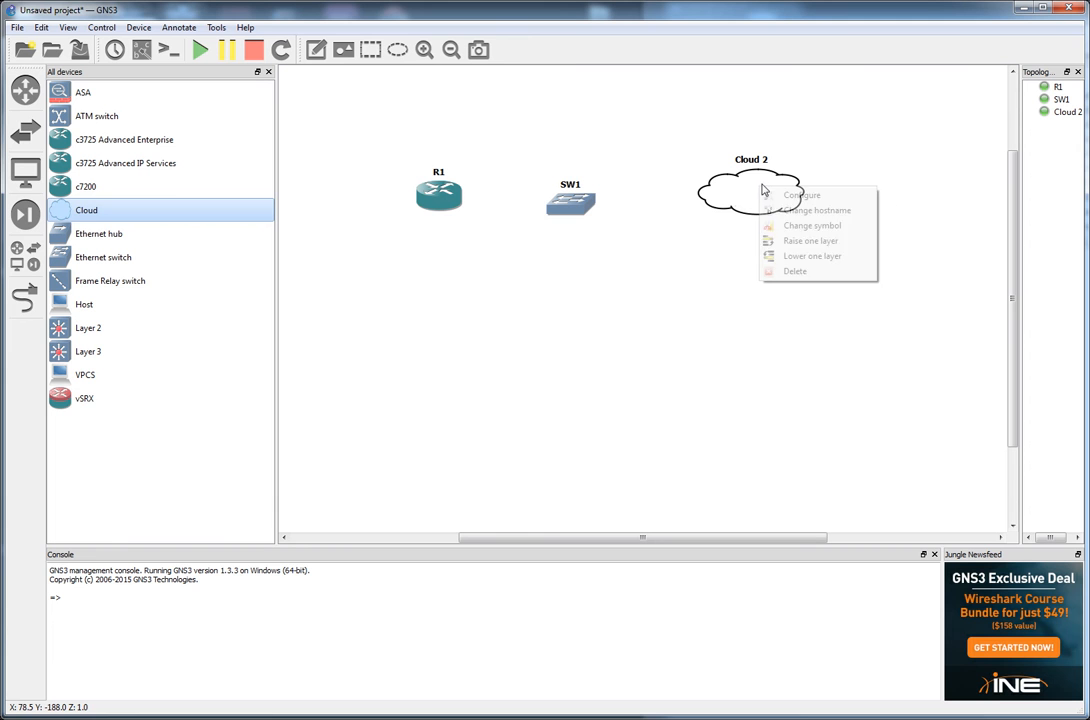
{"action": "left_click", "coordinate": [802, 196]}
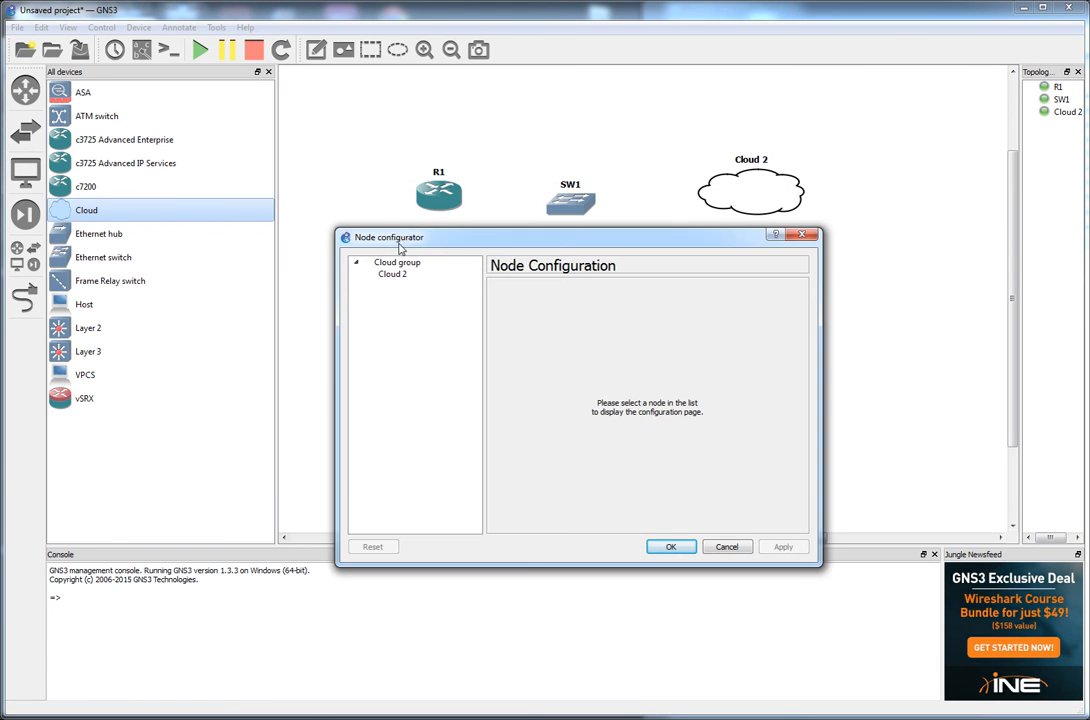
{"action": "left_click", "coordinate": [392, 274]}
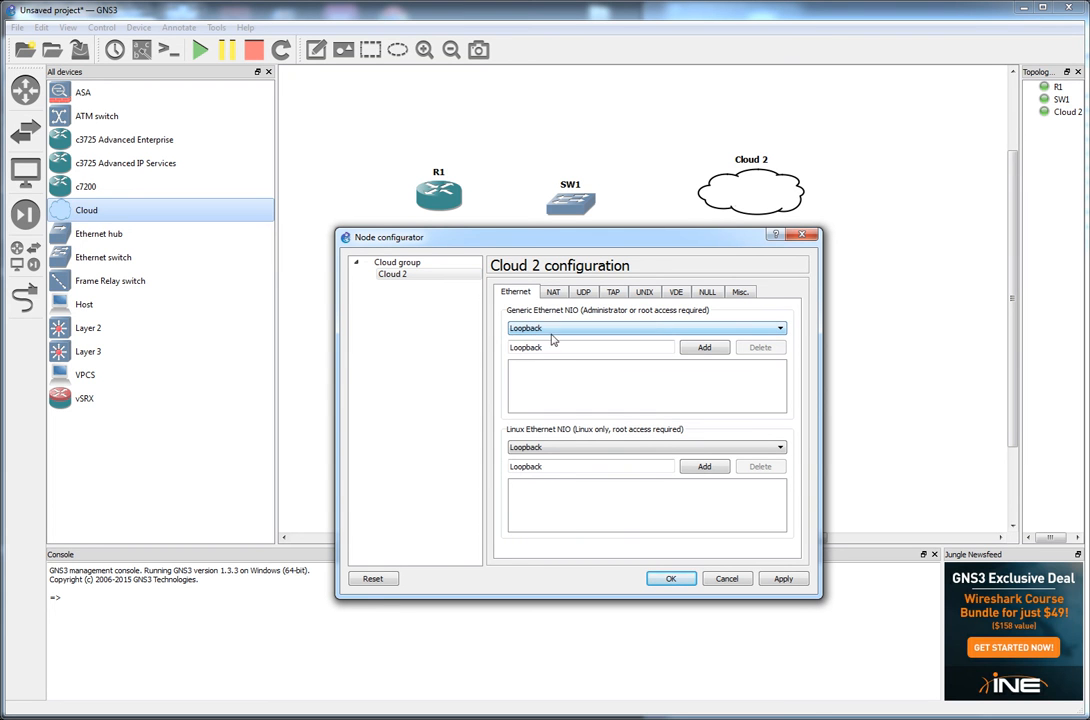
{"action": "left_click", "coordinate": [704, 348]}
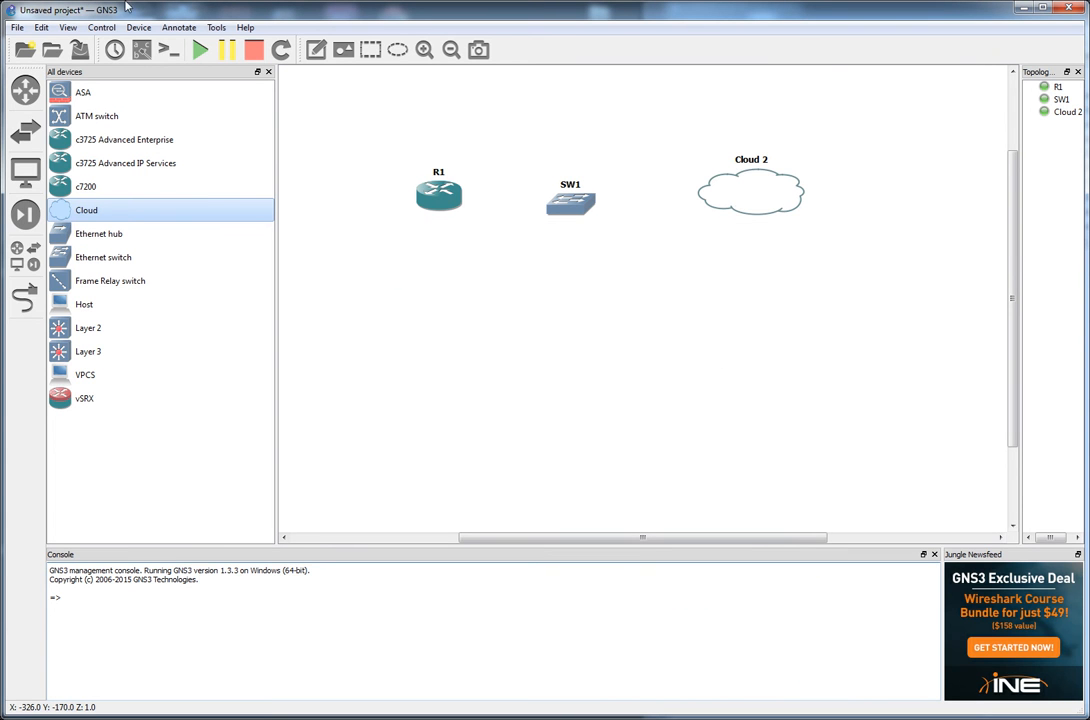
{"action": "mouse_move", "coordinate": [30, 264]}
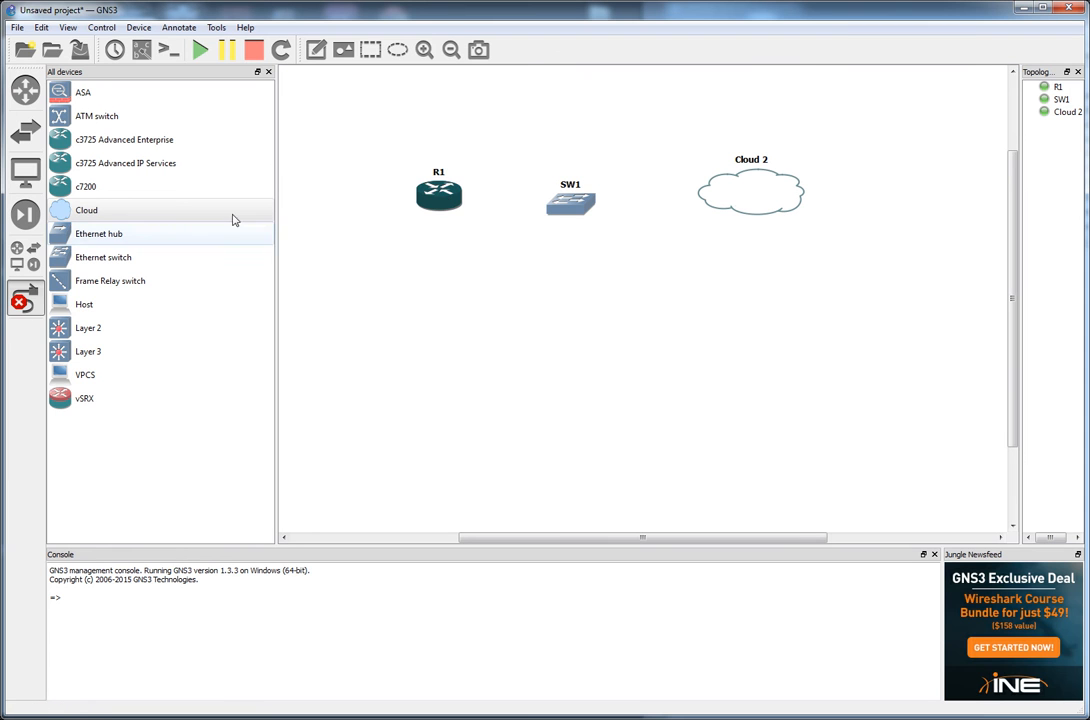
Step: Link router R1 to port 1 of switch SW1
{"action": "left_click", "coordinate": [570, 198]}
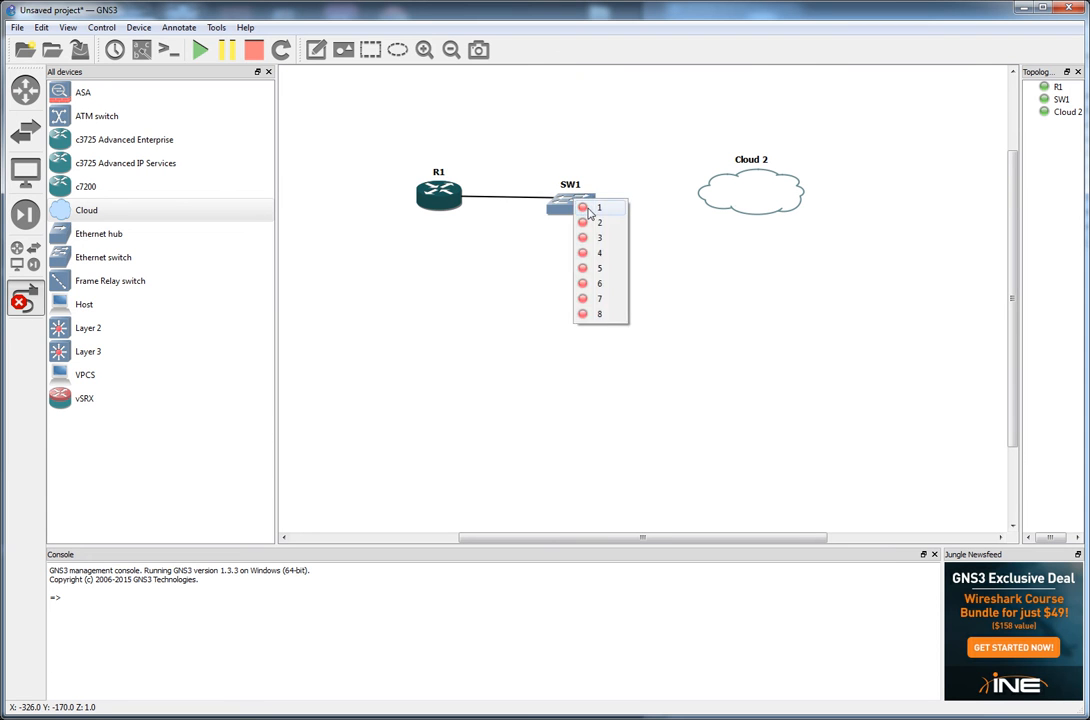
{"action": "left_click", "coordinate": [598, 206]}
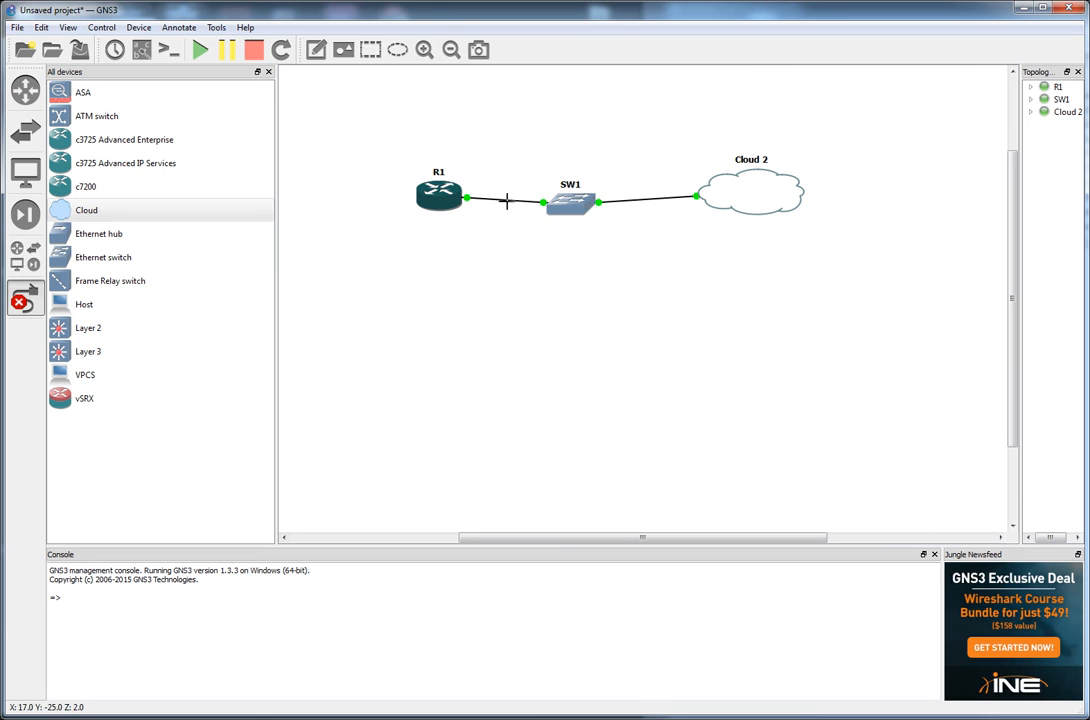
{"action": "left_click", "coordinate": [570, 200]}
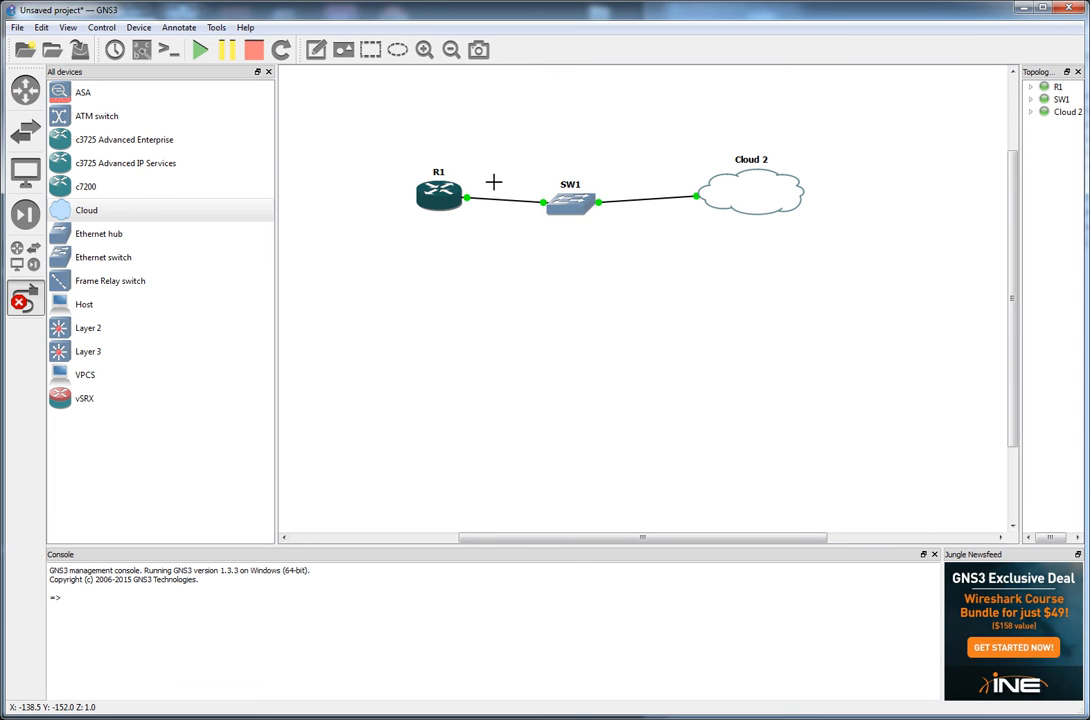
{"action": "mouse_move", "coordinate": [792, 280]}
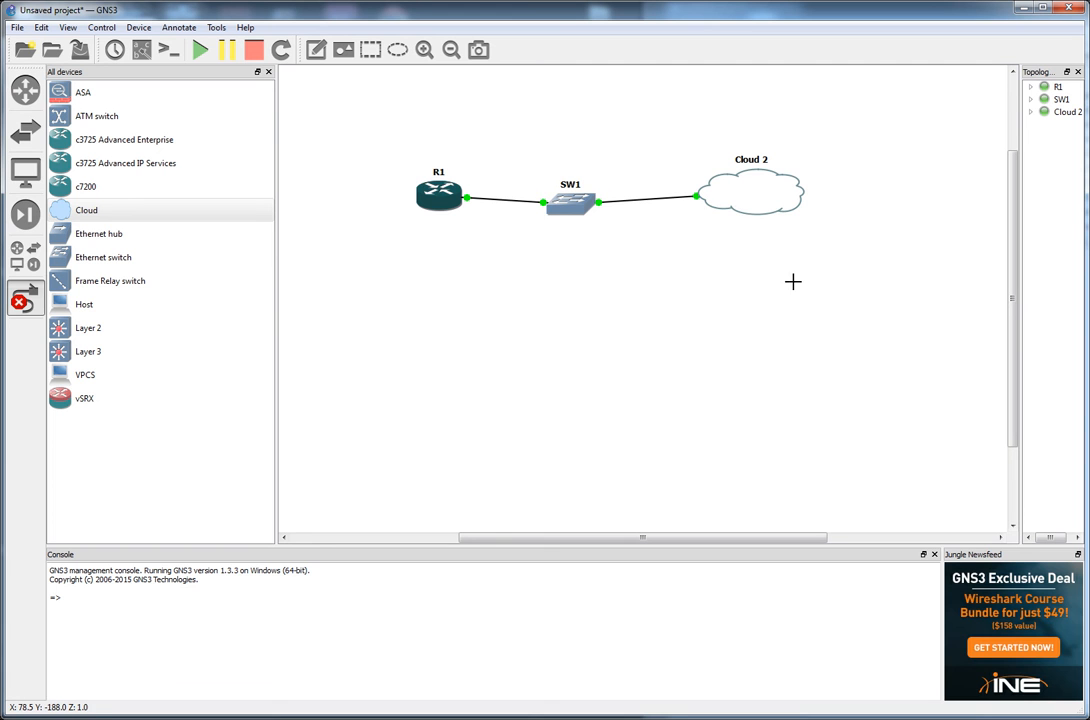
{"action": "mouse_move", "coordinate": [644, 200]}
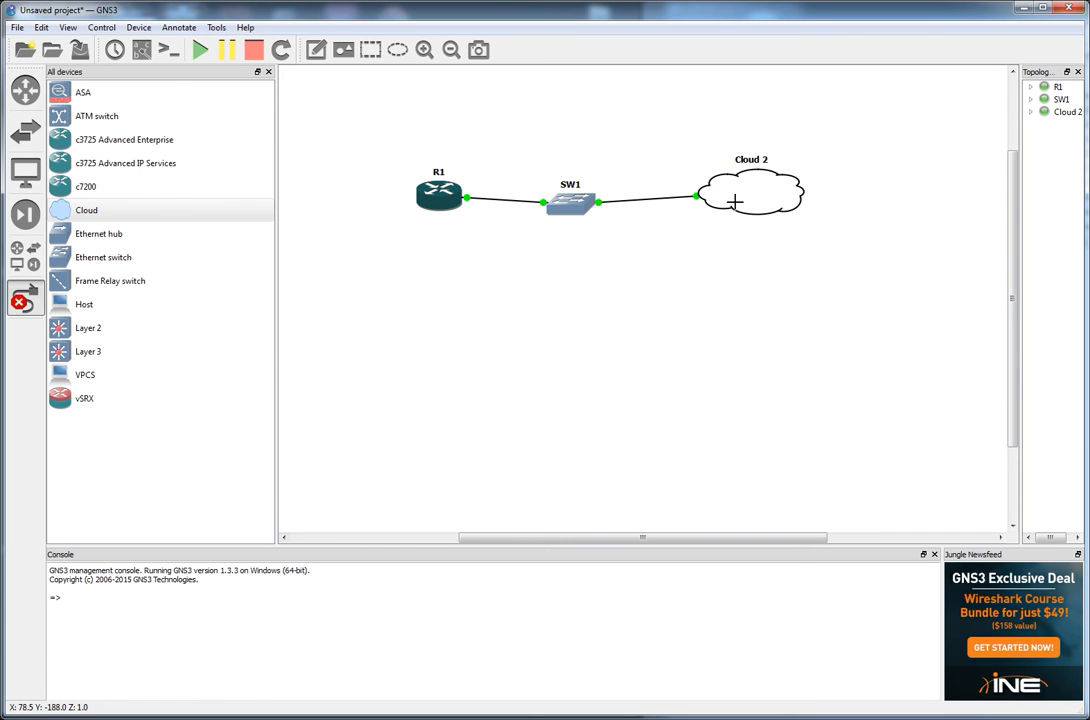
{"action": "mouse_move", "coordinate": [432, 260]}
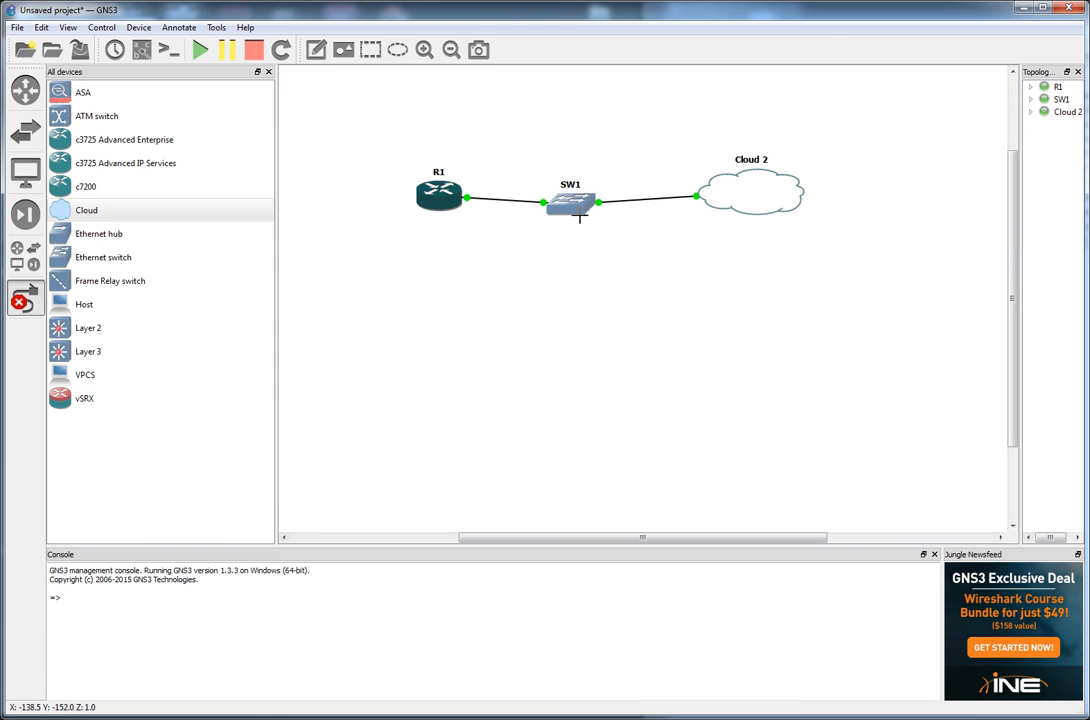
{"action": "mouse_move", "coordinate": [552, 276]}
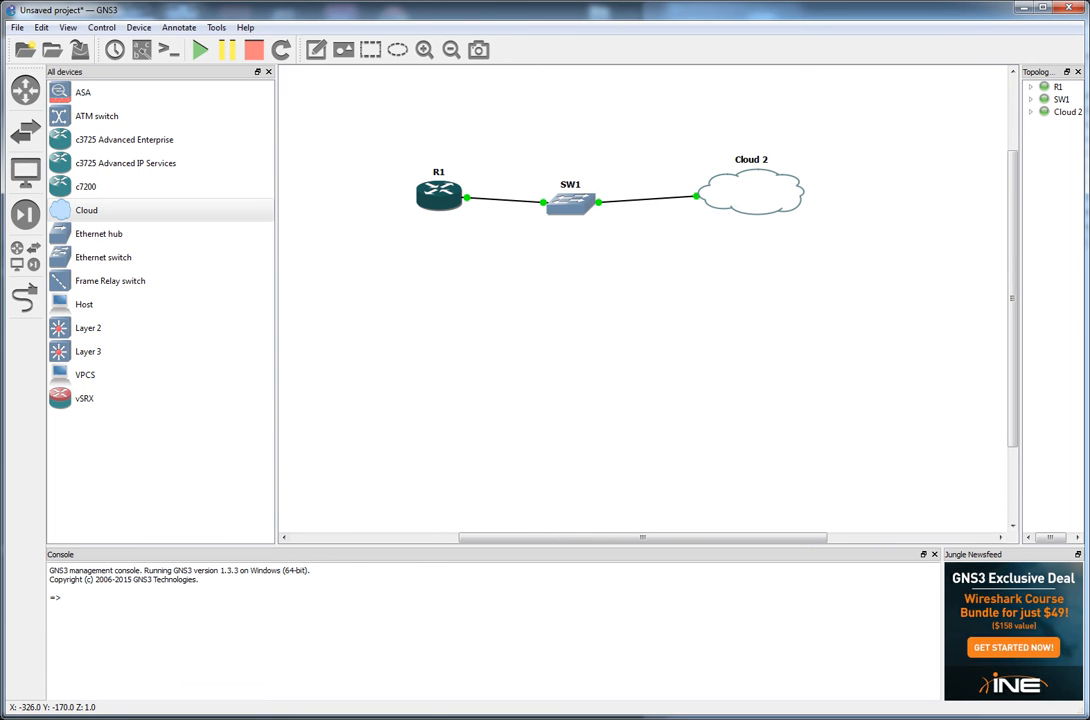
Step: In R1's console, enable FastEthernet0/0 for DHCP and verify with 'do sh ip int bri' that it got 192.168.0.13
{"action": "double_click", "coordinate": [440, 192]}
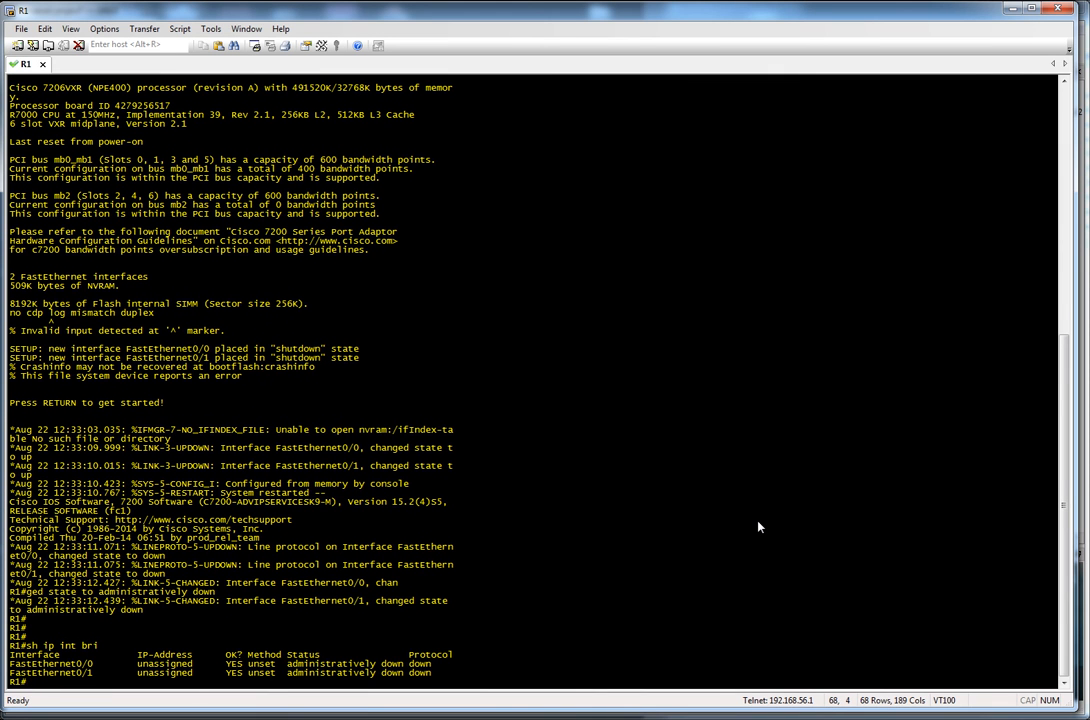
{"action": "scroll", "scroll_direction": "down", "scroll_amount": 3}
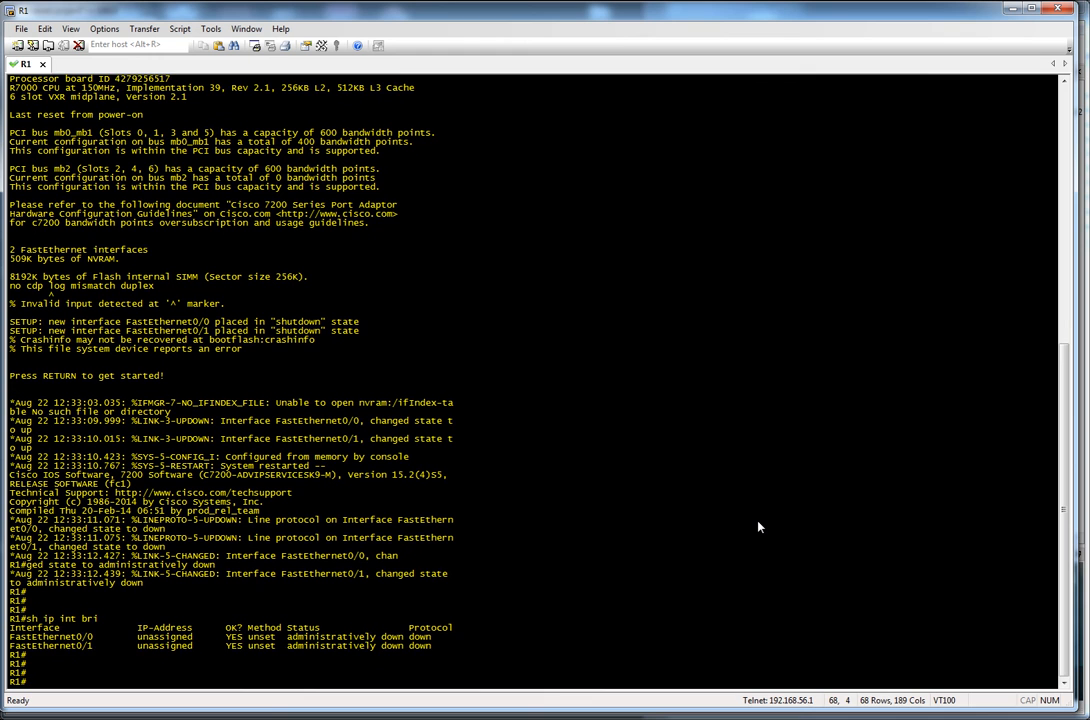
{"action": "type", "text": "config t"}
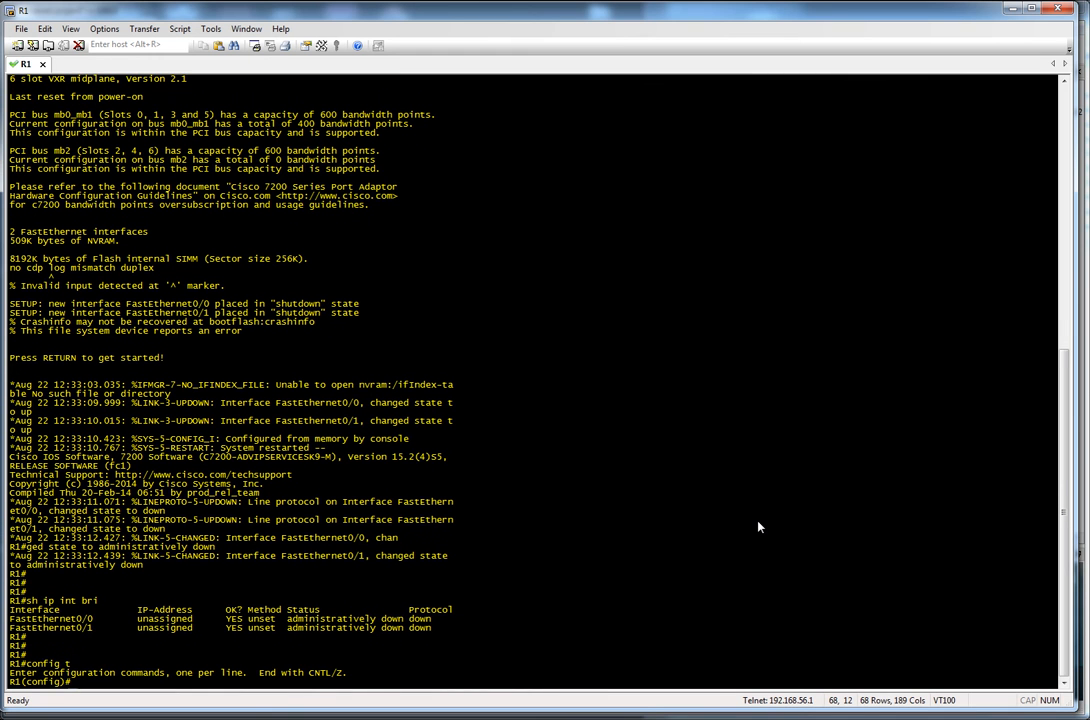
{"action": "type", "text": "int fa0/0"}
{"action": "type", "text": "ip address dhcp"}
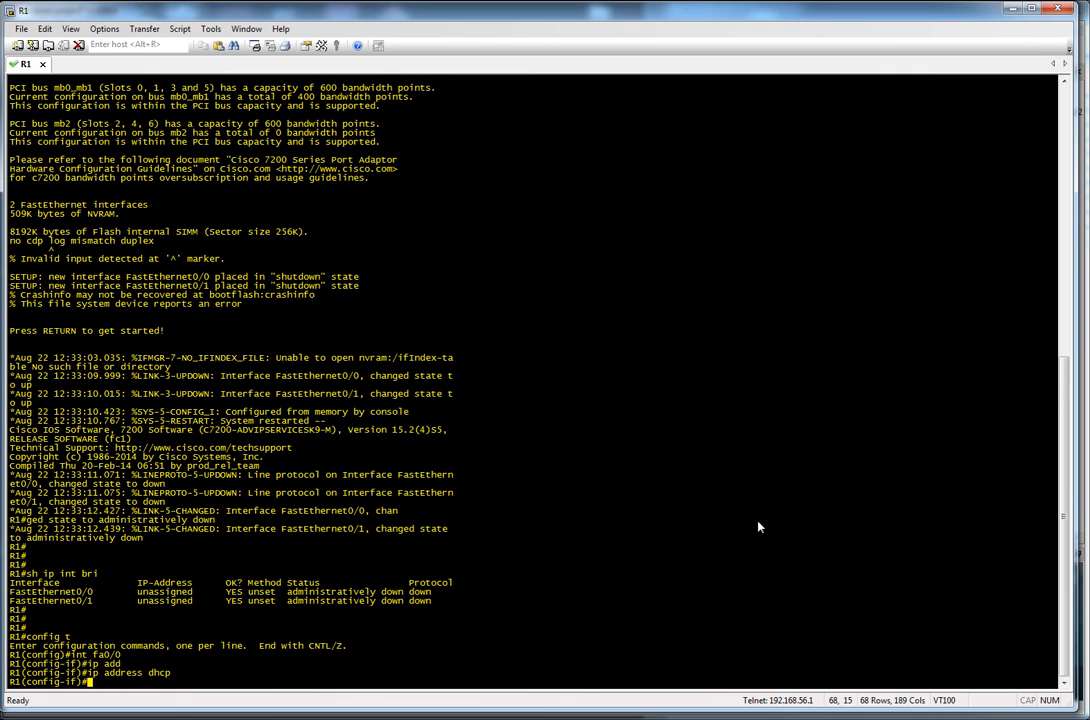
{"action": "type", "text": "no shut"}
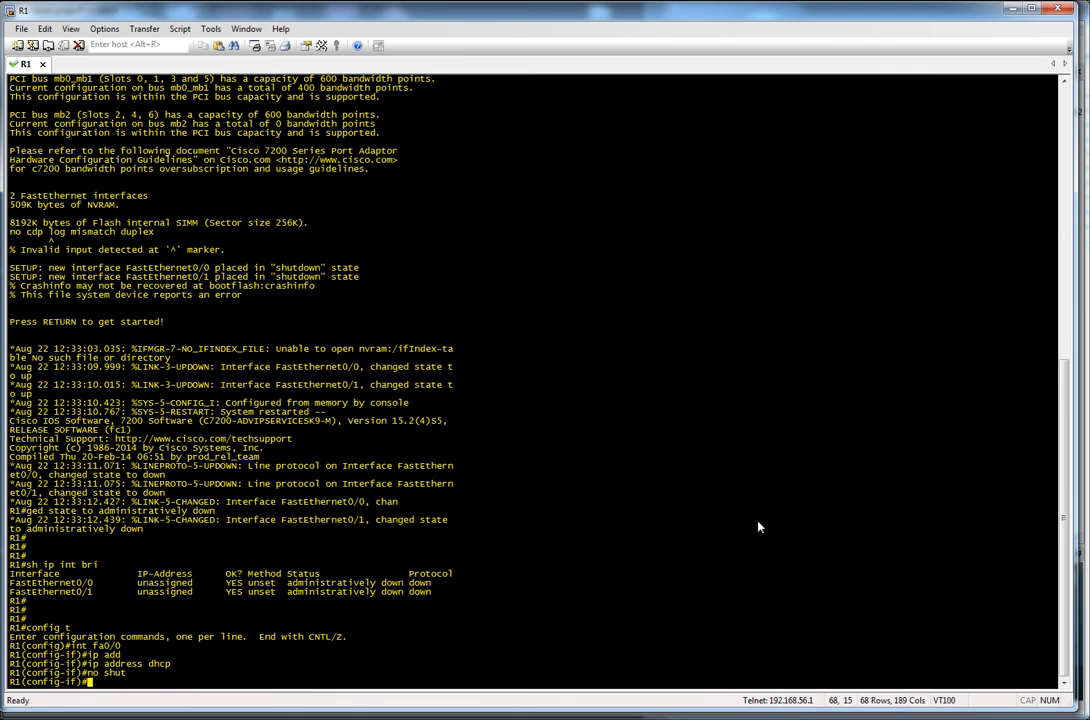
{"action": "type", "text": "exit"}
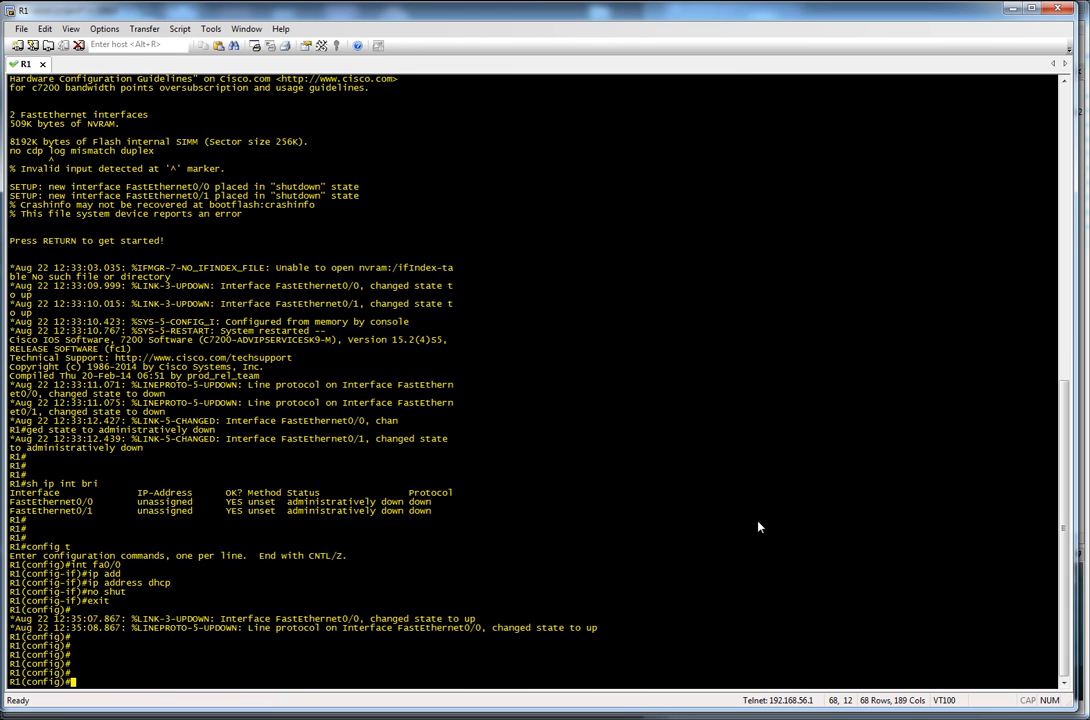
{"action": "type", "text": "do sh ip int bri"}
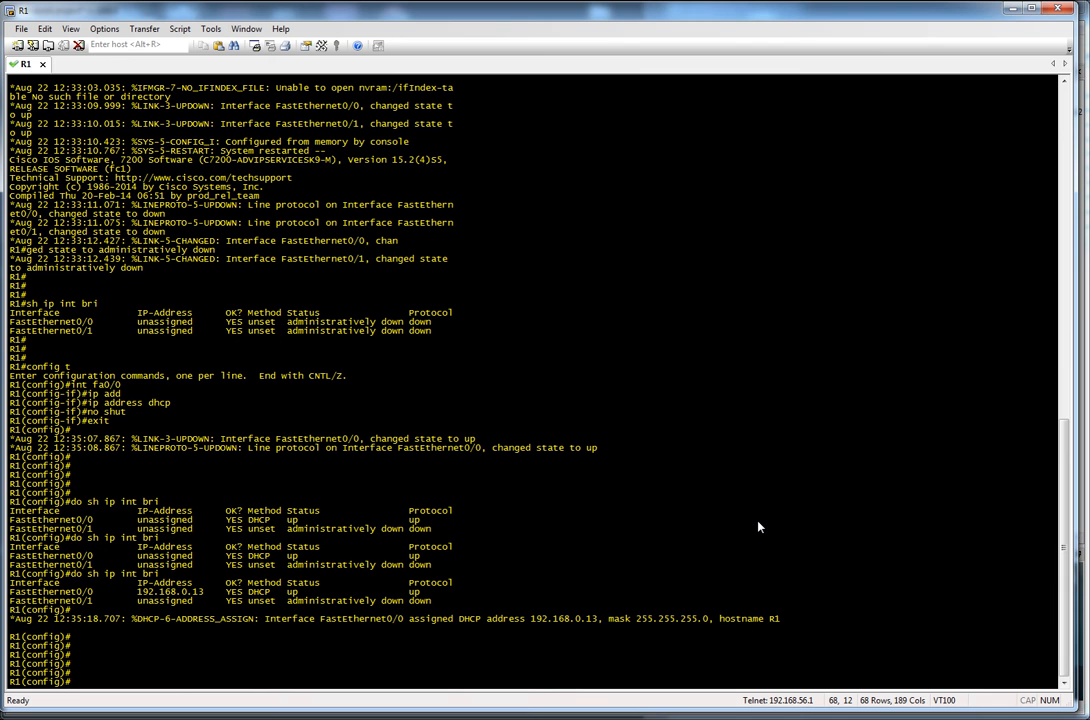
{"action": "type", "text": "do ping 1"}
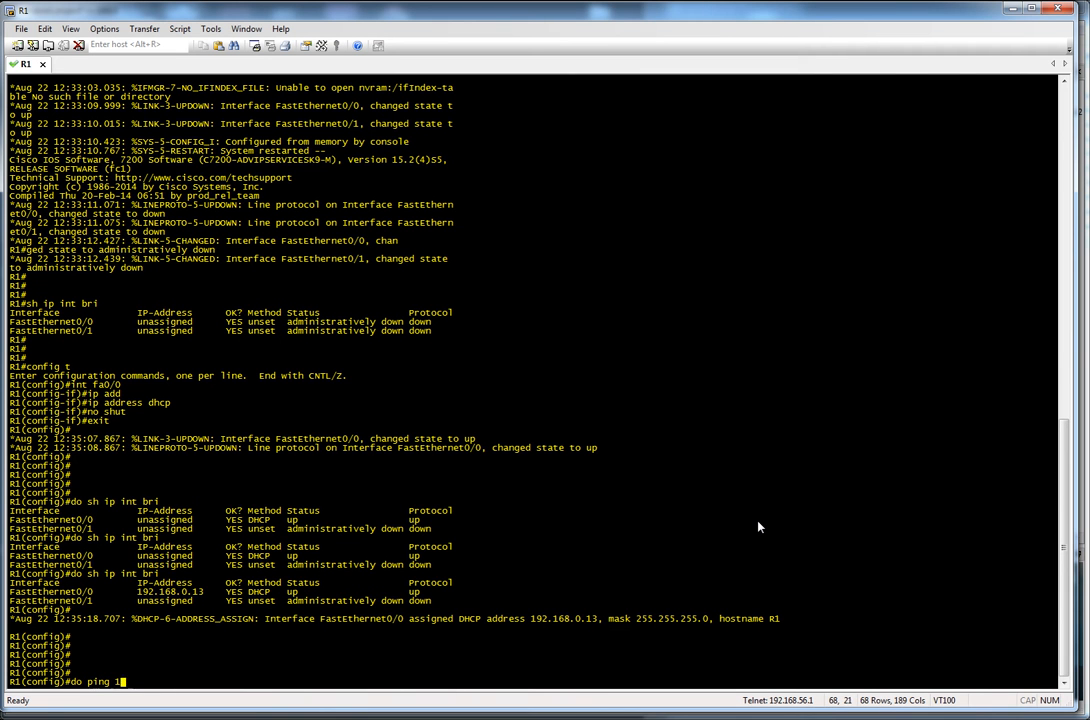
Step: Ping 192.168.0.1 from R1 and add a default route 0.0.0.0 0.0.0.0 via 192.168.0.1
{"action": "type", "text": "92.168.0.1"}
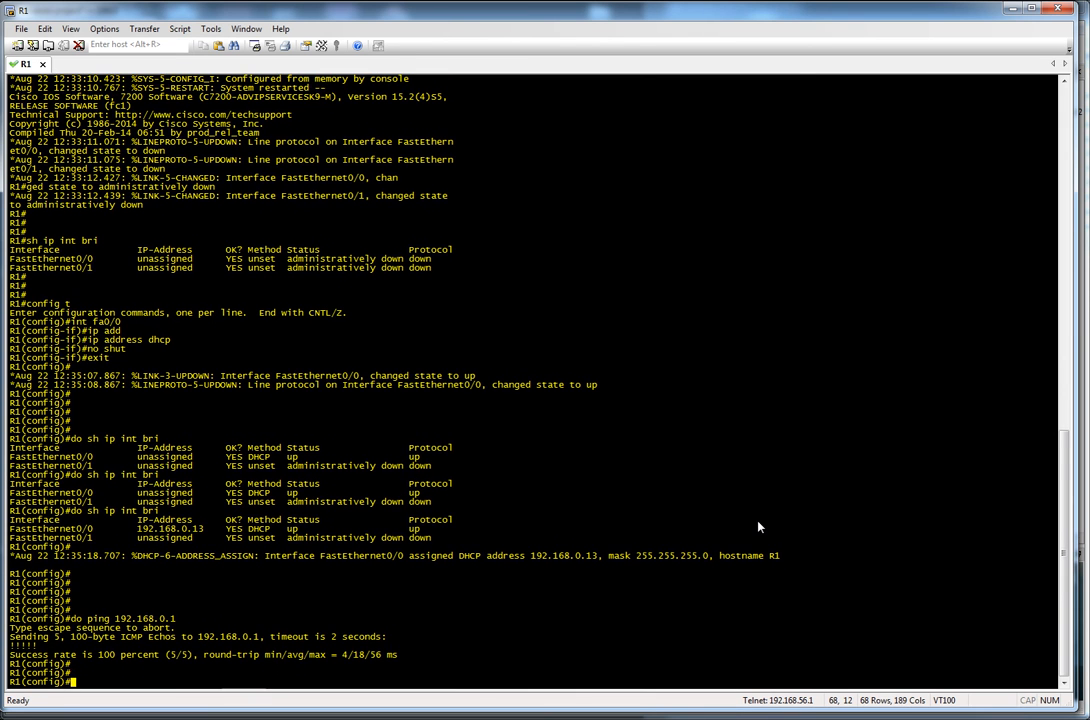
{"action": "type", "text": "ip route 0.0.0.0 0.0.0.0 1"}
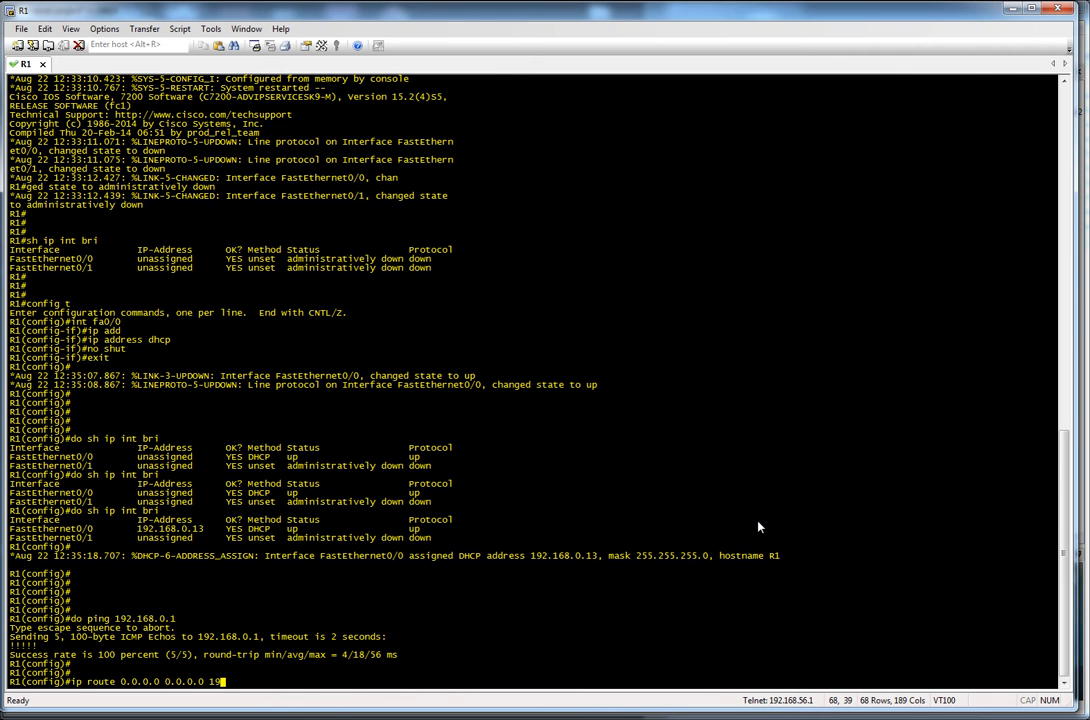
{"action": "type", "text": "92.168.0.1"}
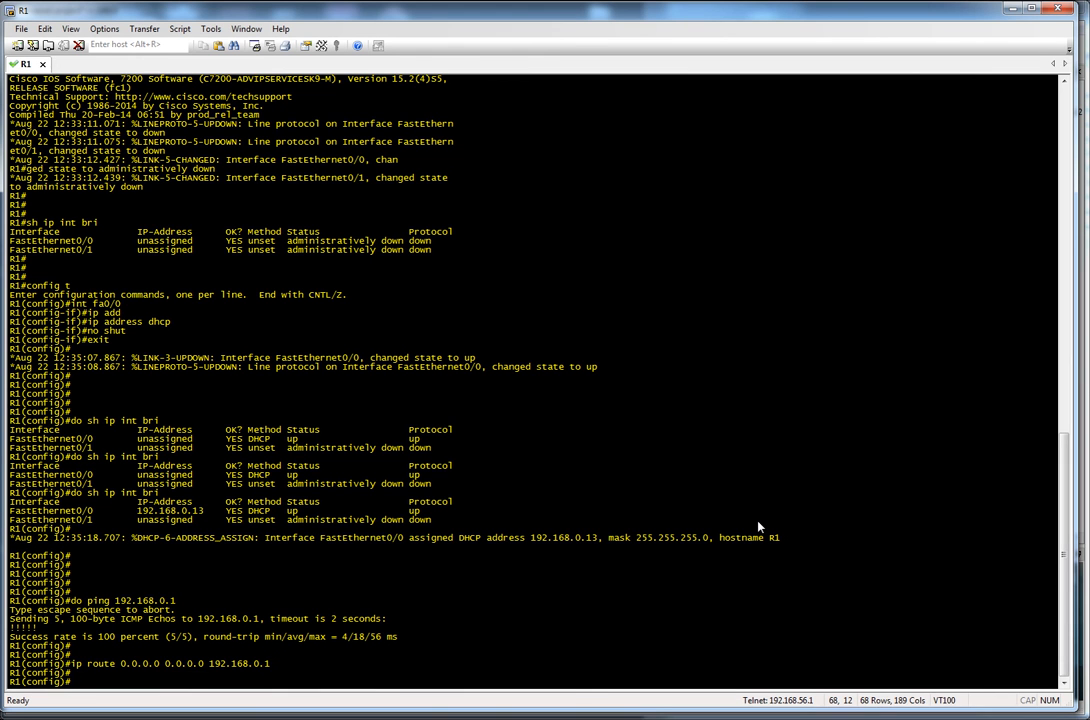
{"action": "type", "text": "exit"}
{"action": "type", "text": "ping 8.8.8.8"}
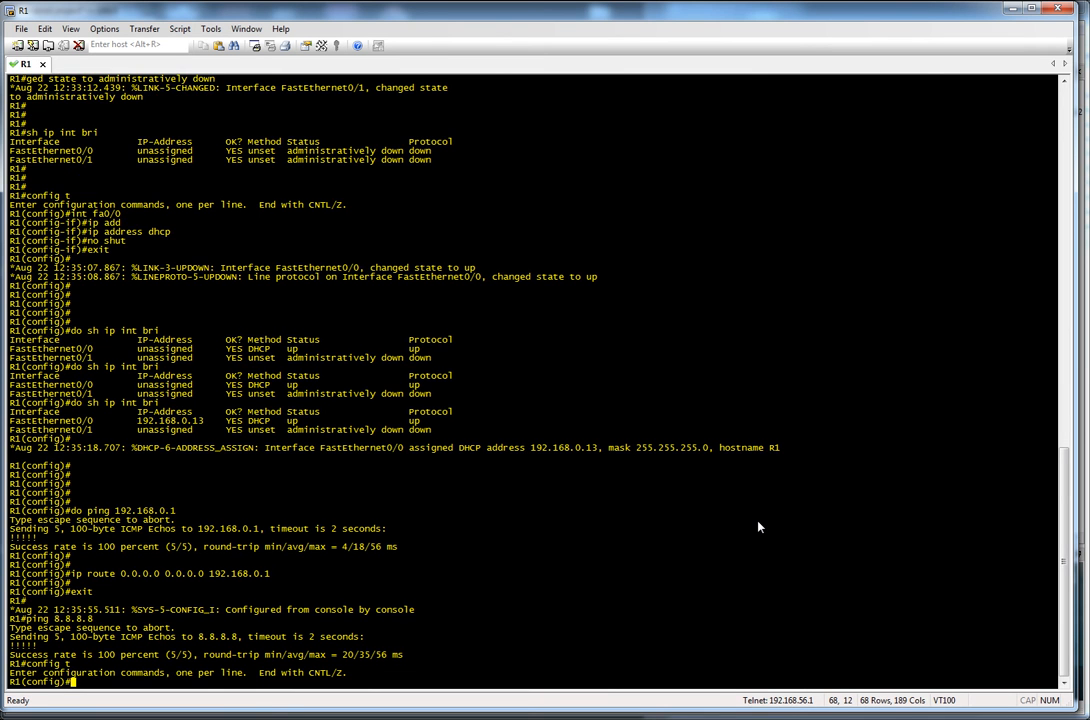
{"action": "type", "text": "ip domi"}
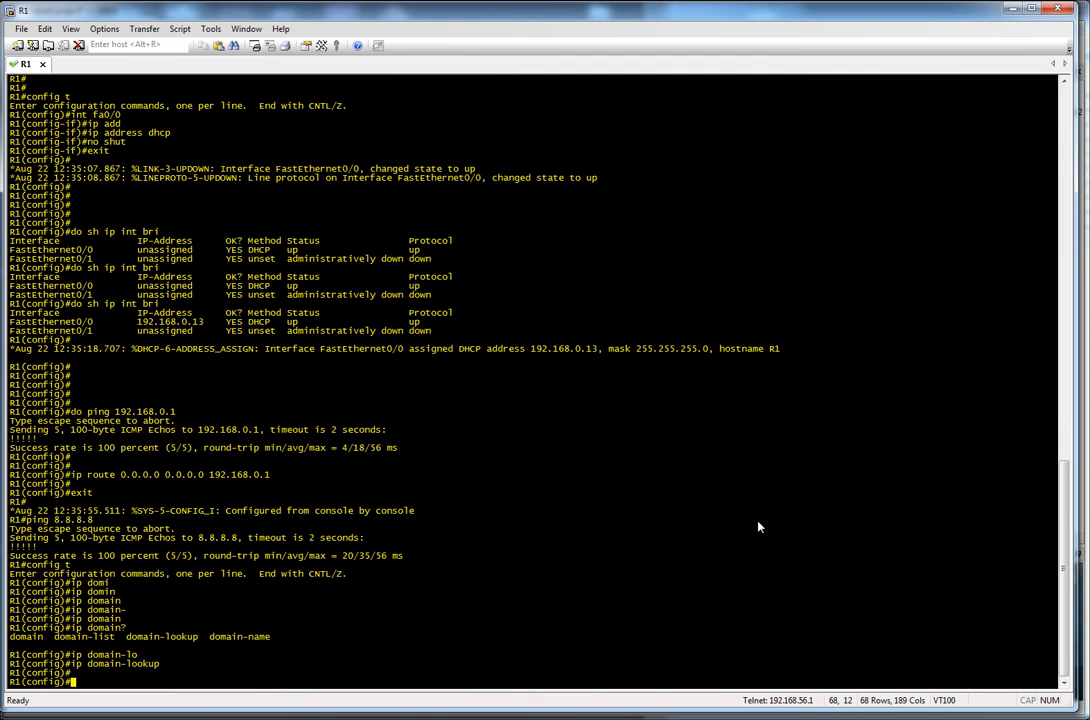
{"action": "type", "text": "ip name-server"}
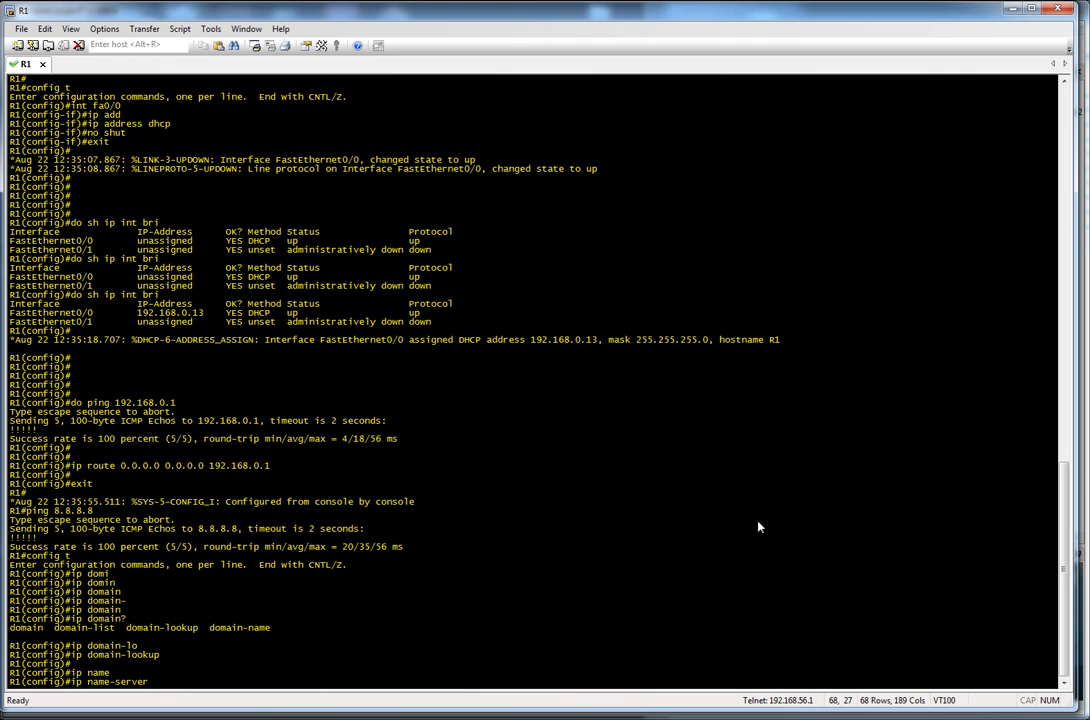
{"action": "type", "text": "8.8.8.8"}
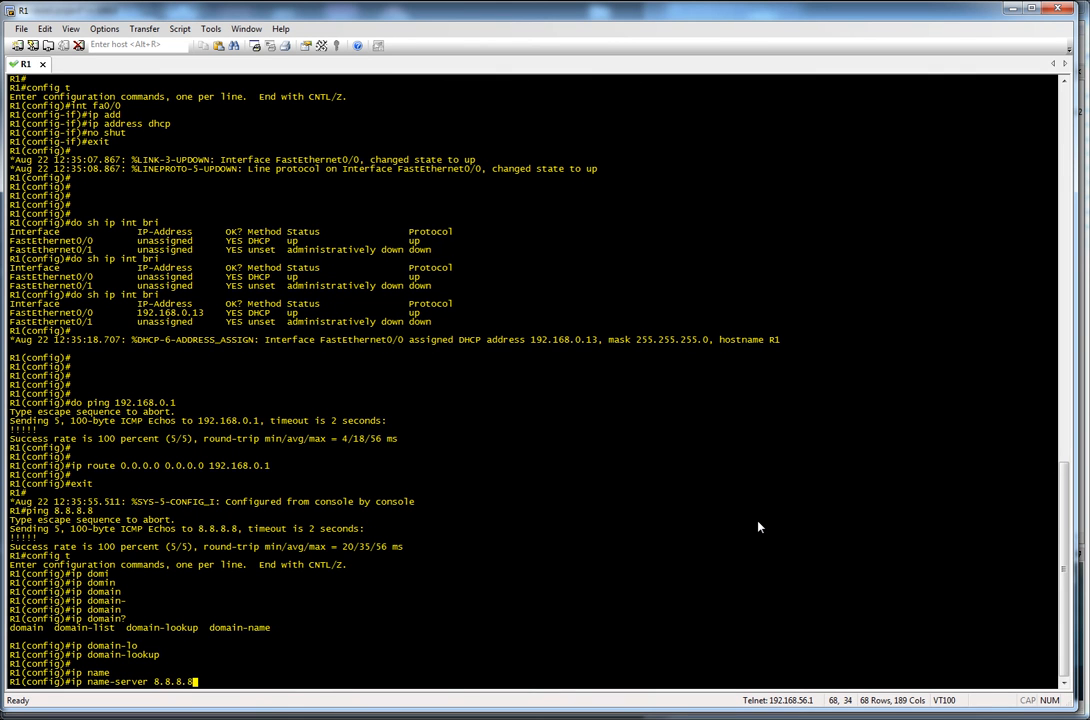
{"action": "key", "text": "Return"}
{"action": "type", "text": "exit"}
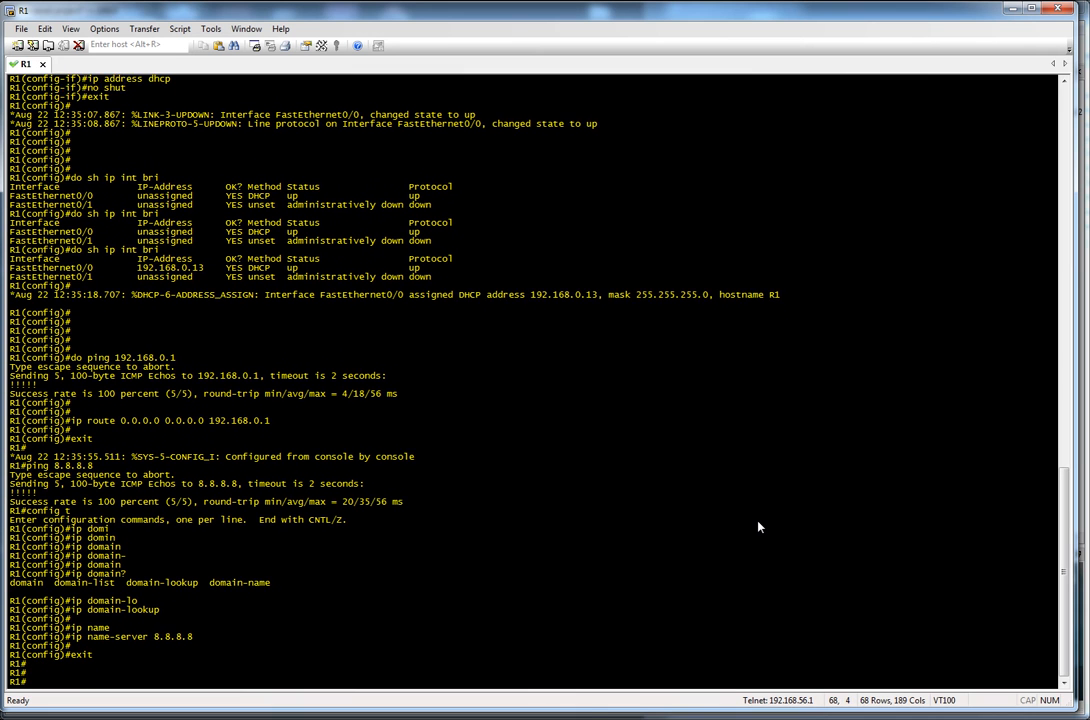
{"action": "type", "text": "ping w"}
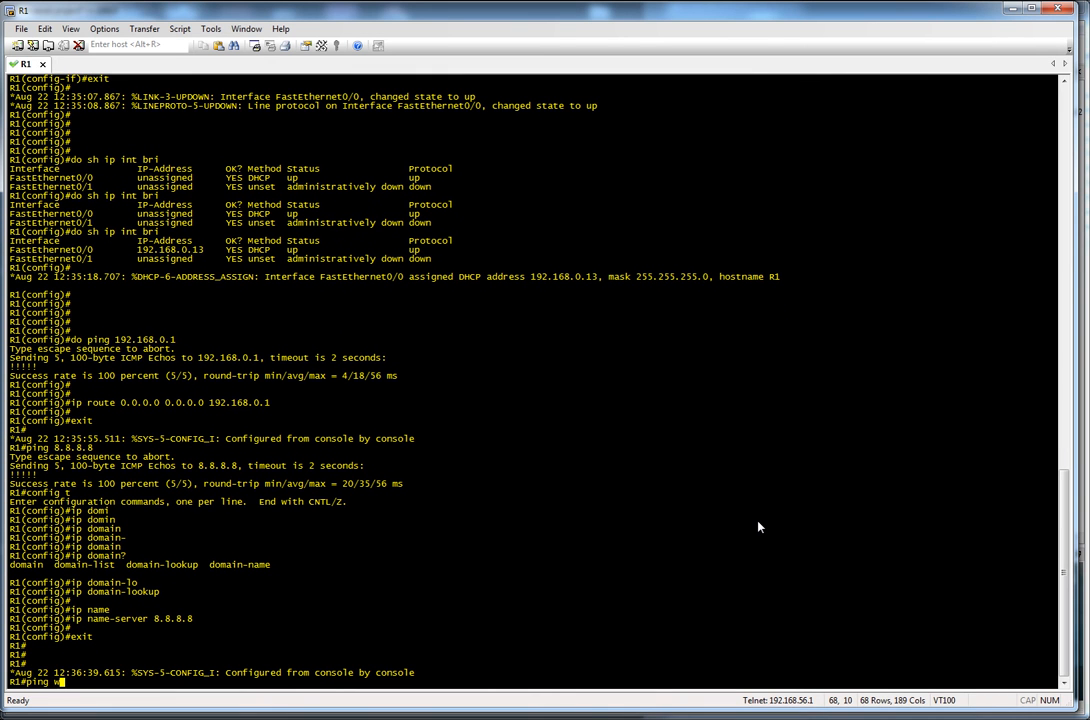
{"action": "type", "text": "ww.bbc.co.uk"}
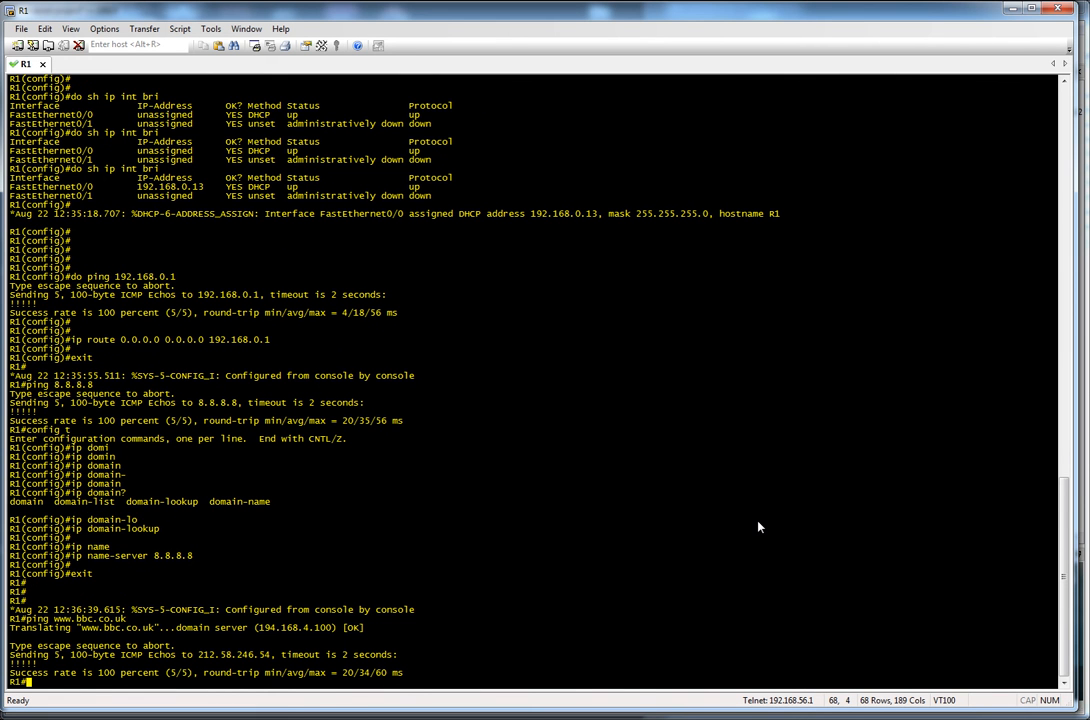
{"action": "scroll", "scroll_direction": "down", "scroll_amount": 3}
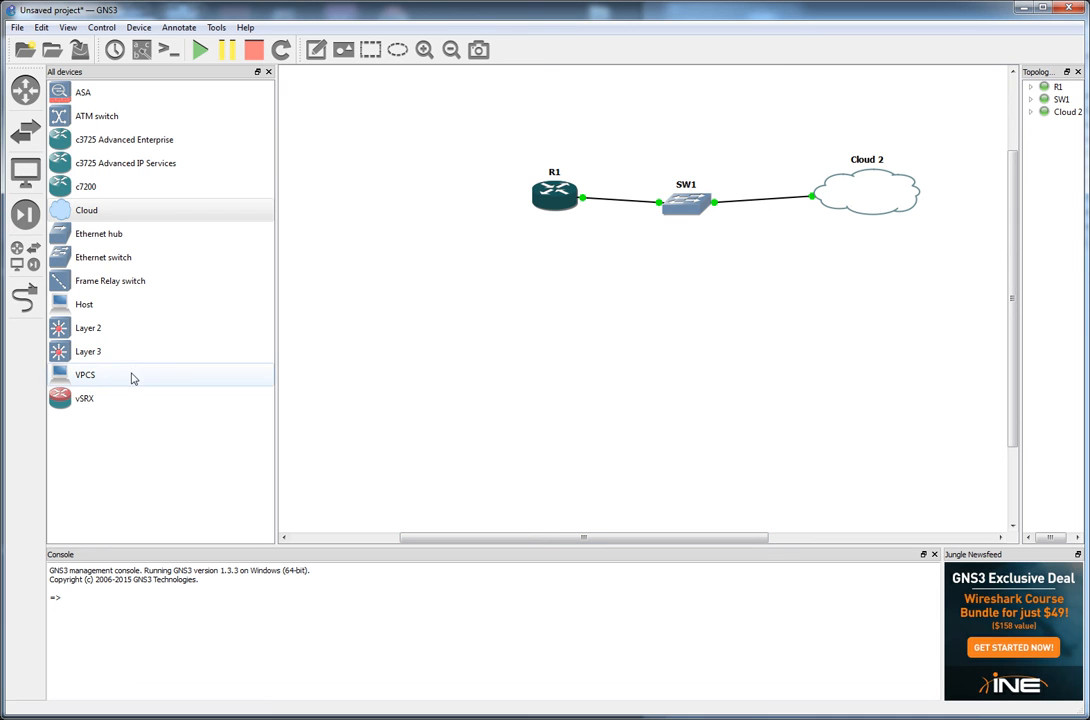
{"action": "mouse_move", "coordinate": [178, 256]}
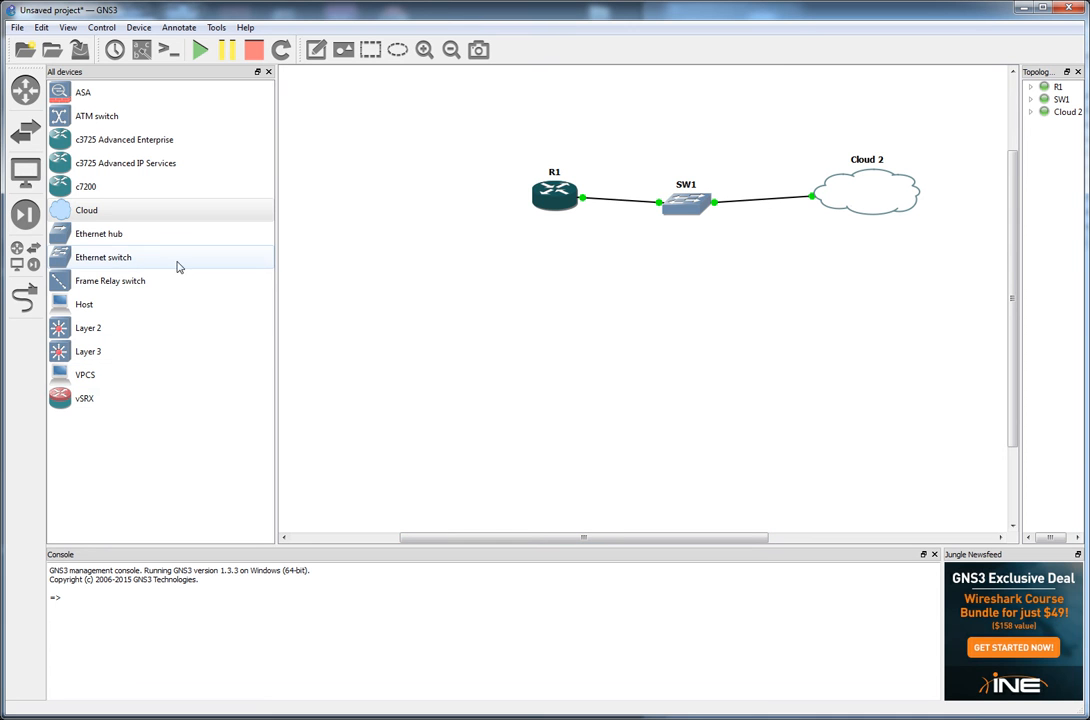
Step: Add a second Ethernet switch, SW2, to the canvas beside R1
{"action": "left_click_drag", "start_coordinate": [104, 256], "coordinate": [420, 206]}
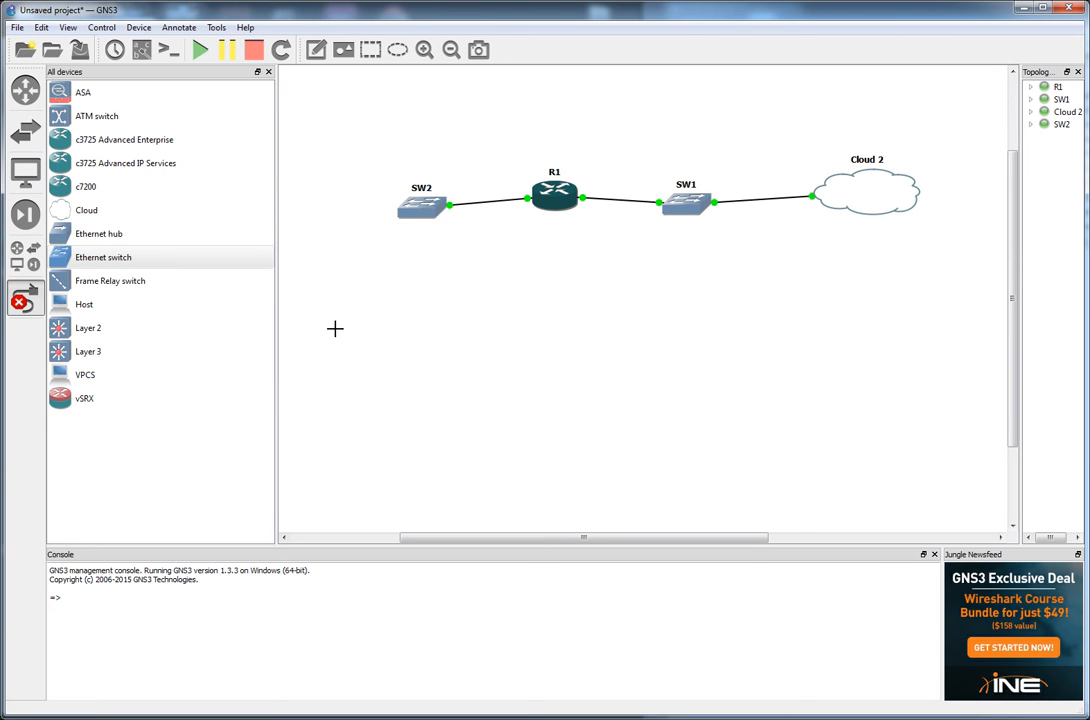
{"action": "mouse_move", "coordinate": [136, 410]}
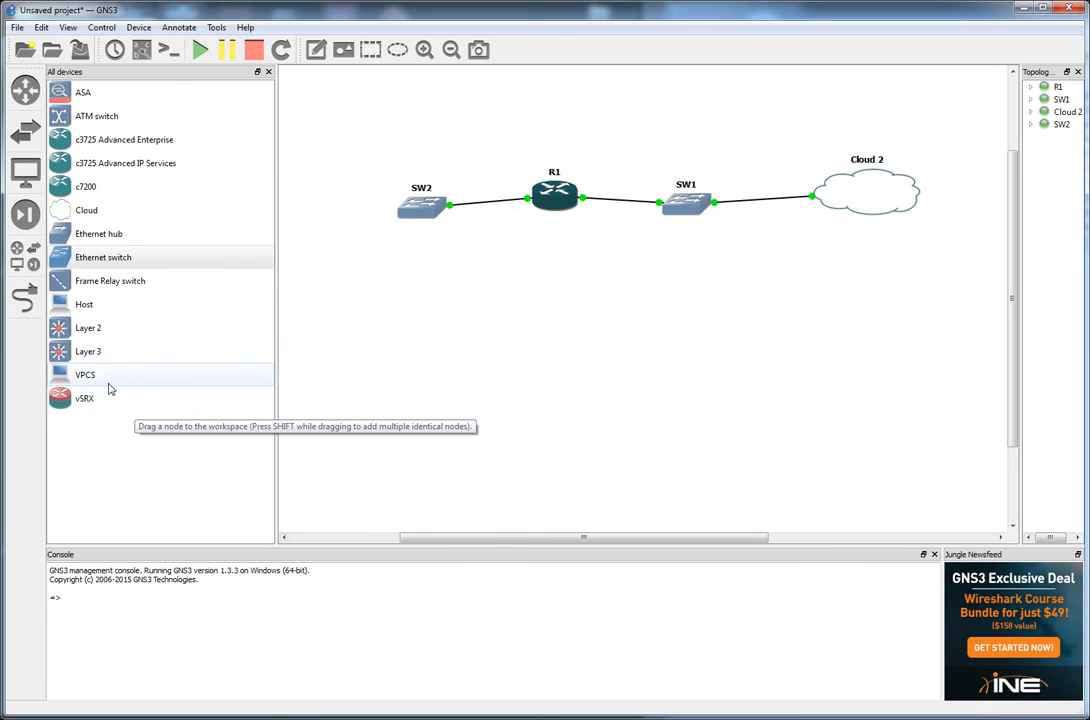
{"action": "mouse_move", "coordinate": [104, 344]}
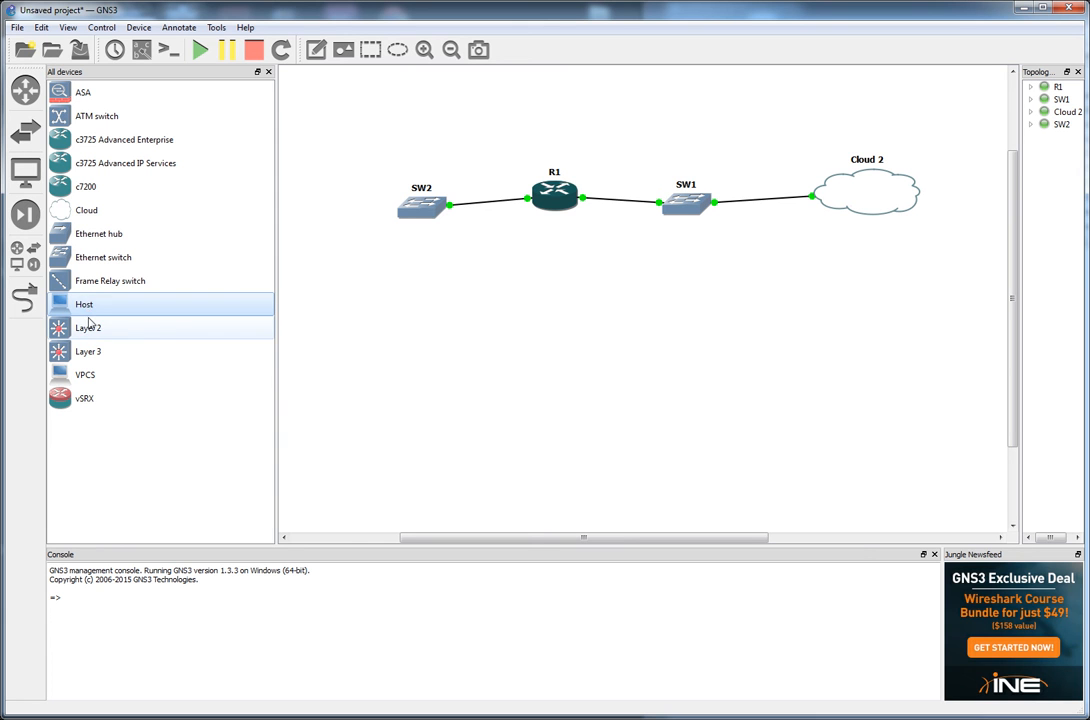
{"action": "mouse_move", "coordinate": [90, 304]}
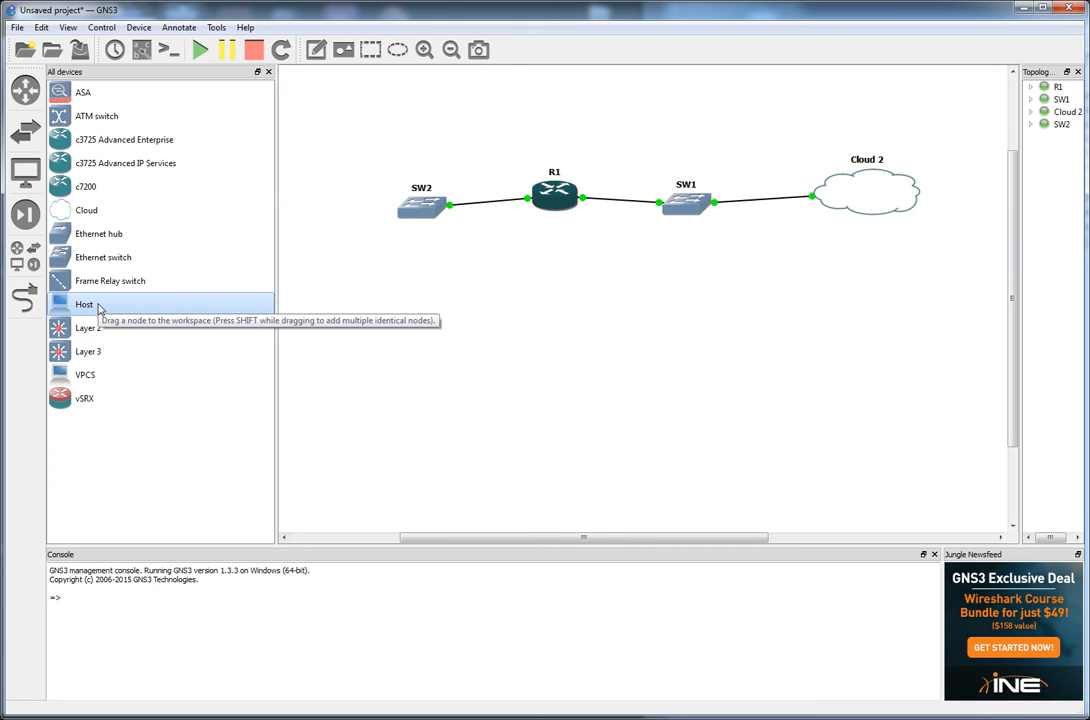
{"action": "mouse_move", "coordinate": [112, 314]}
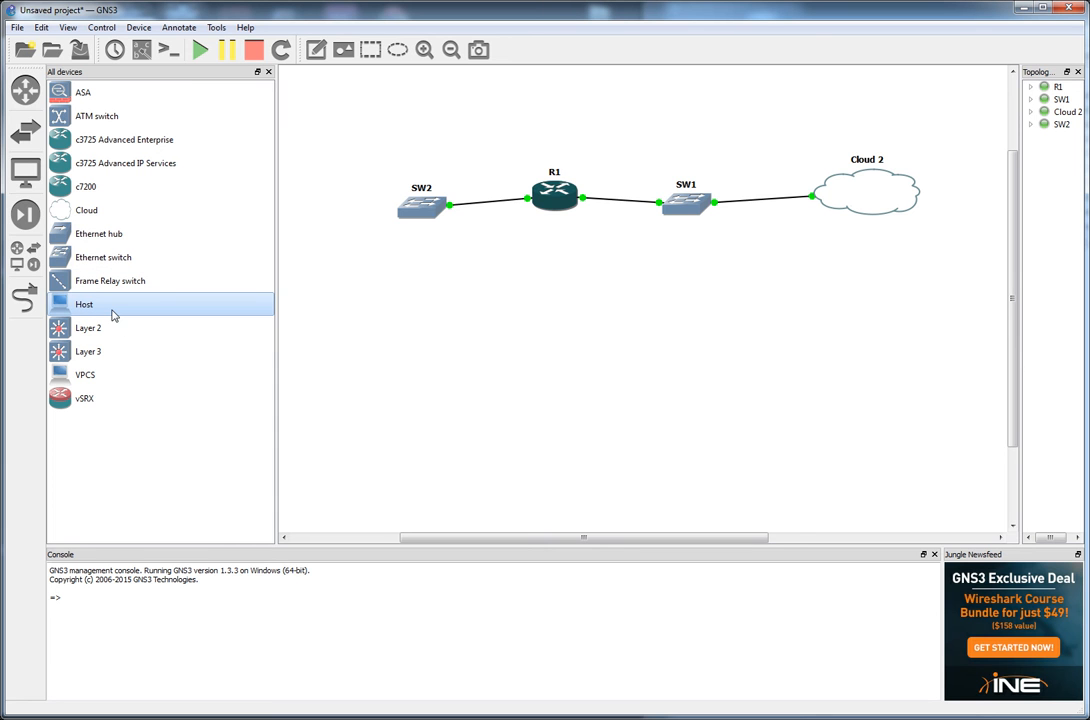
{"action": "mouse_move", "coordinate": [112, 312]}
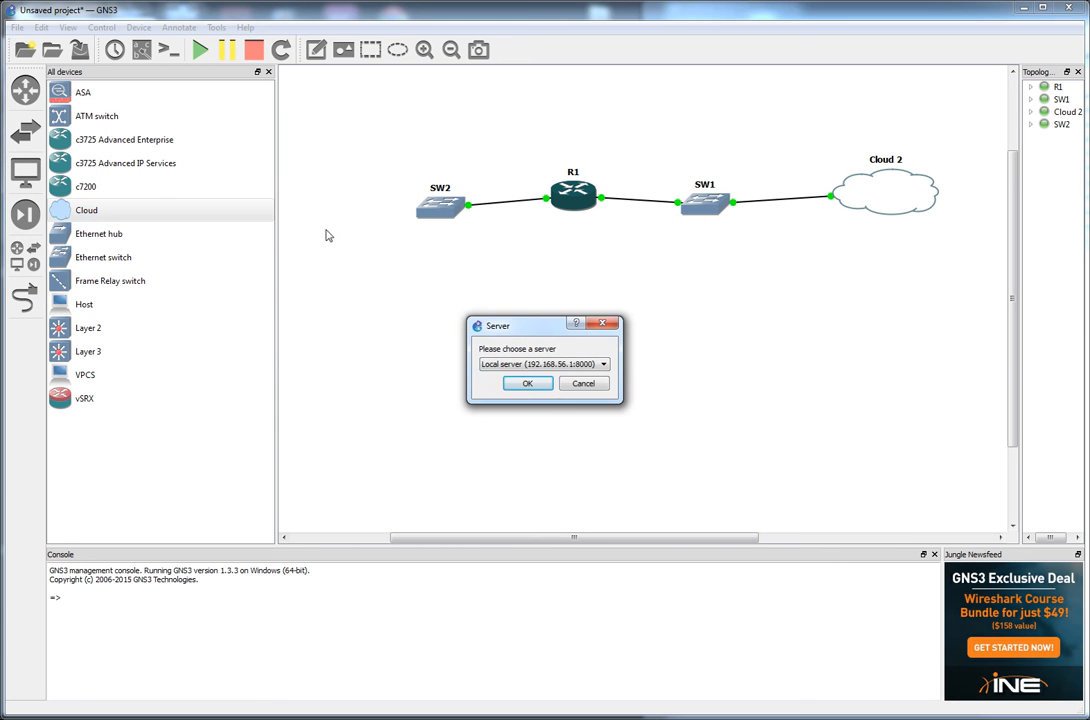
Step: Place Cloud 3 on the local server with the vbox_guest computer symbol, positioned near SW2 with its label beneath
{"action": "left_click", "coordinate": [528, 384]}
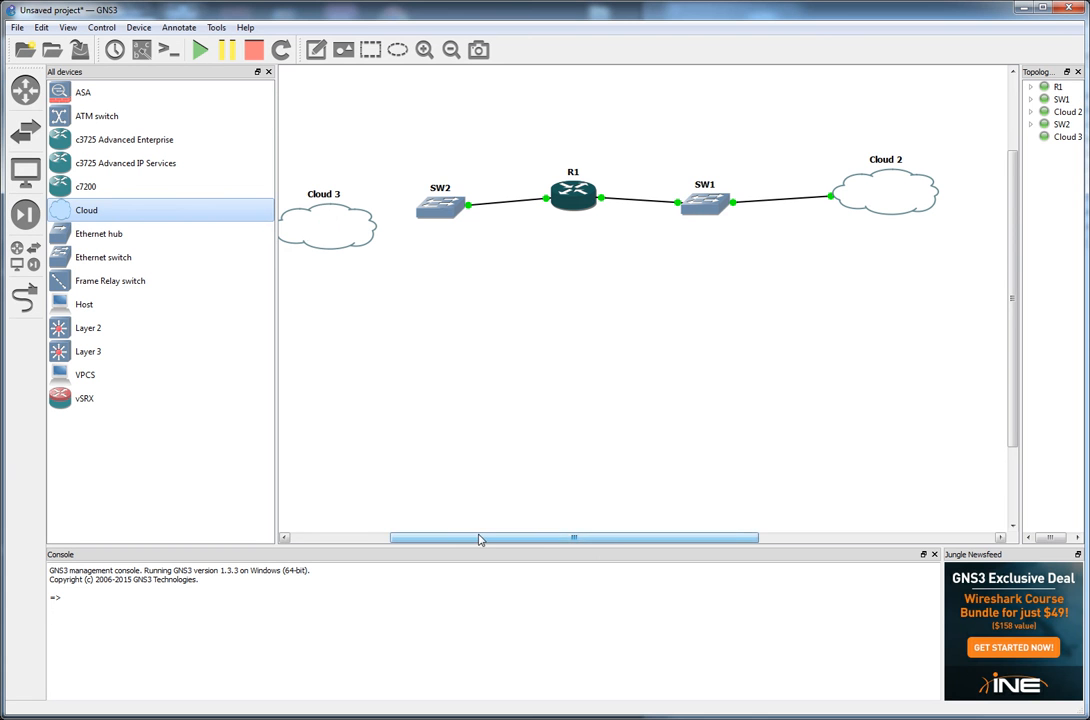
{"action": "right_click", "coordinate": [344, 210]}
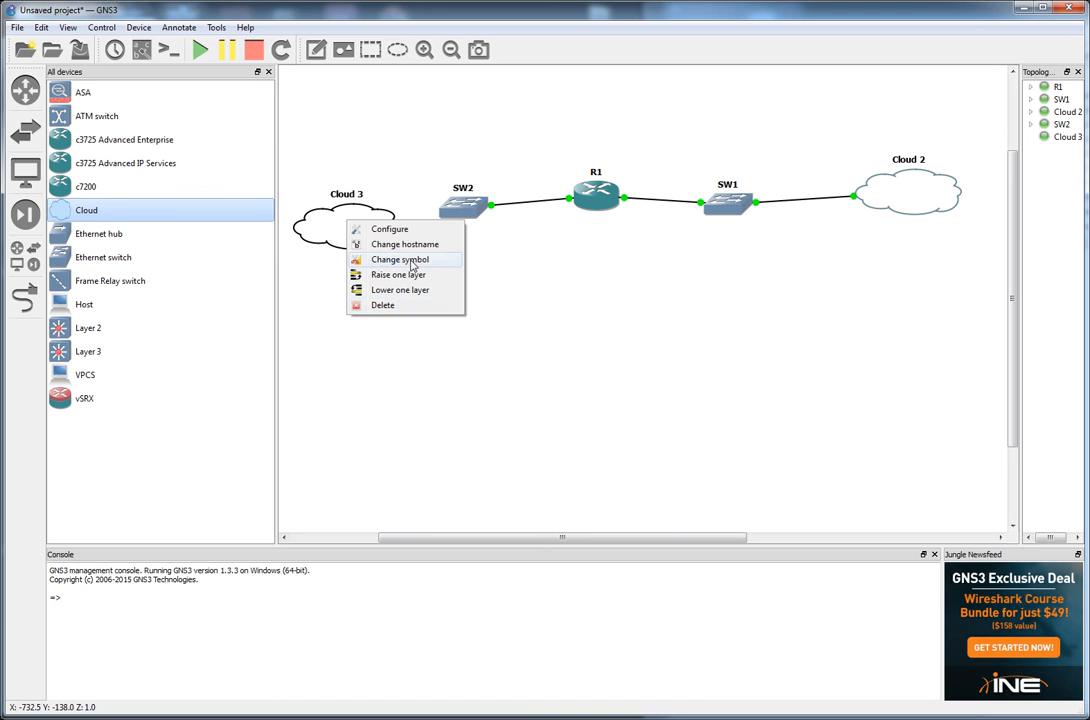
{"action": "left_click", "coordinate": [398, 260]}
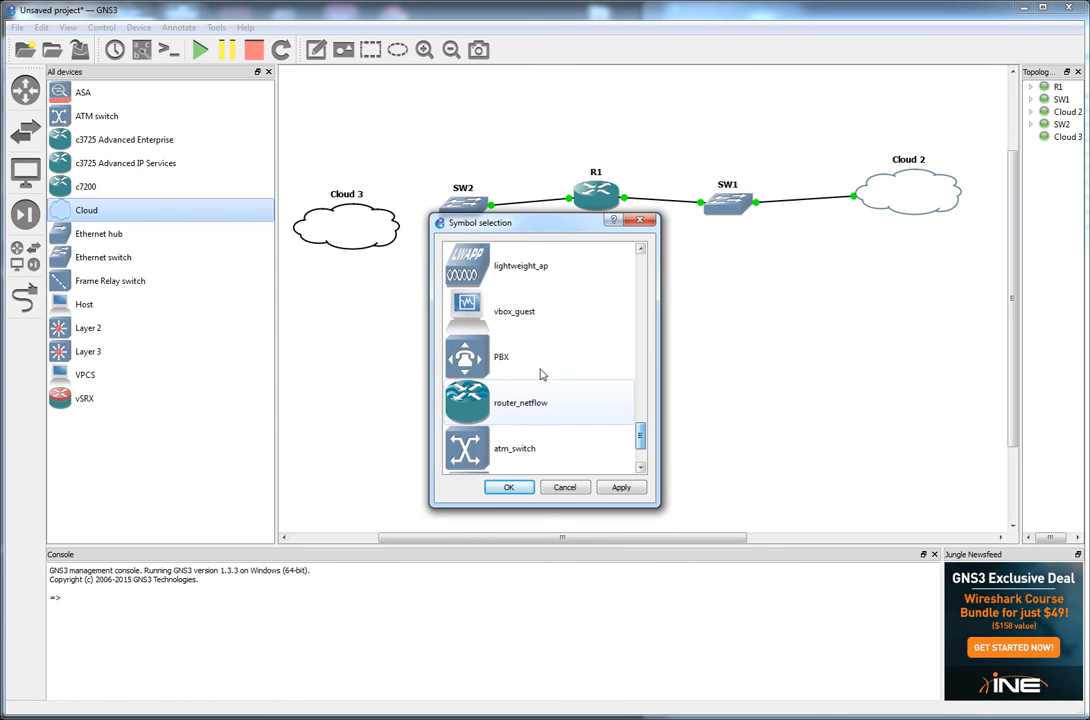
{"action": "left_click", "coordinate": [514, 312]}
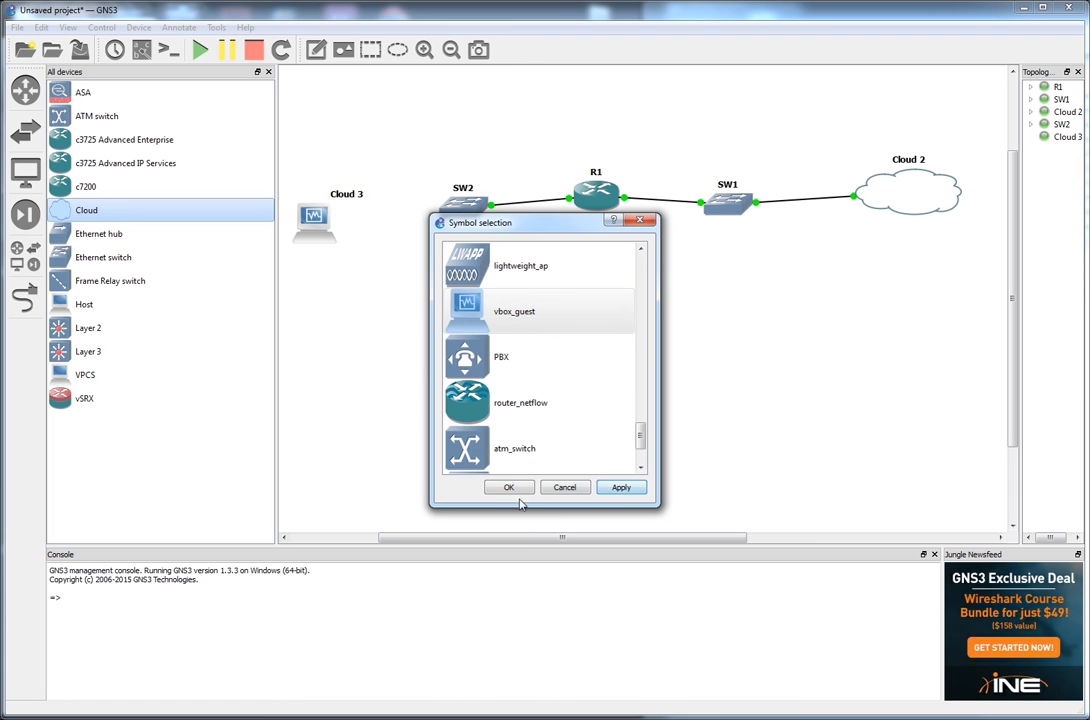
{"action": "left_click", "coordinate": [508, 488]}
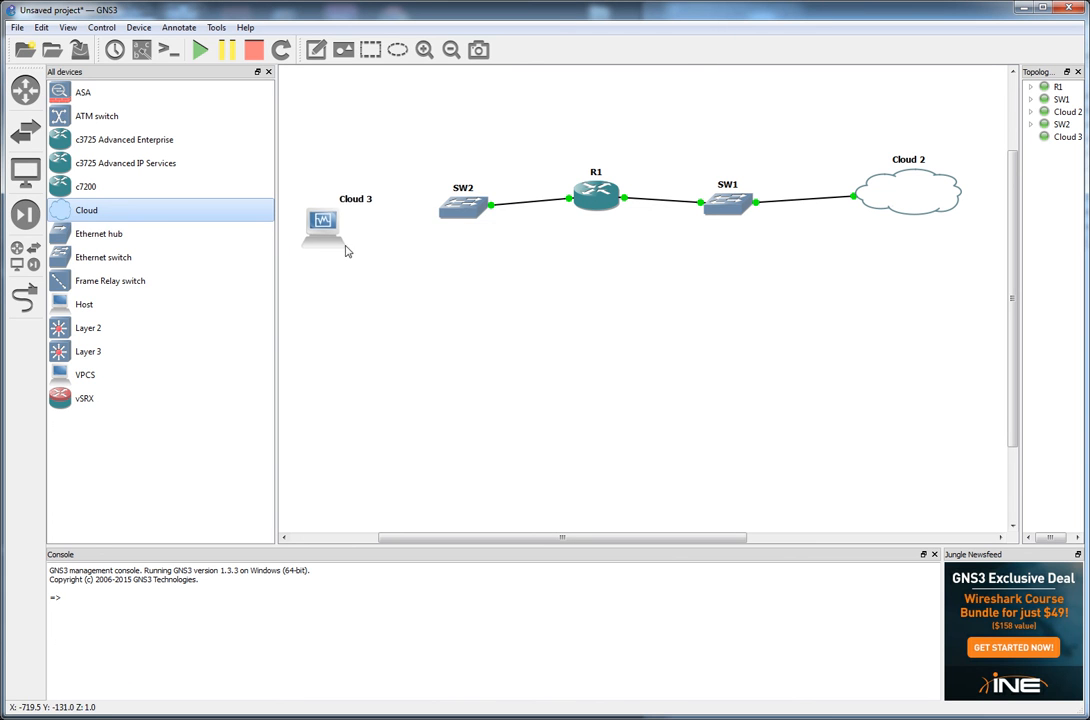
{"action": "left_click_drag", "start_coordinate": [322, 220], "coordinate": [360, 244]}
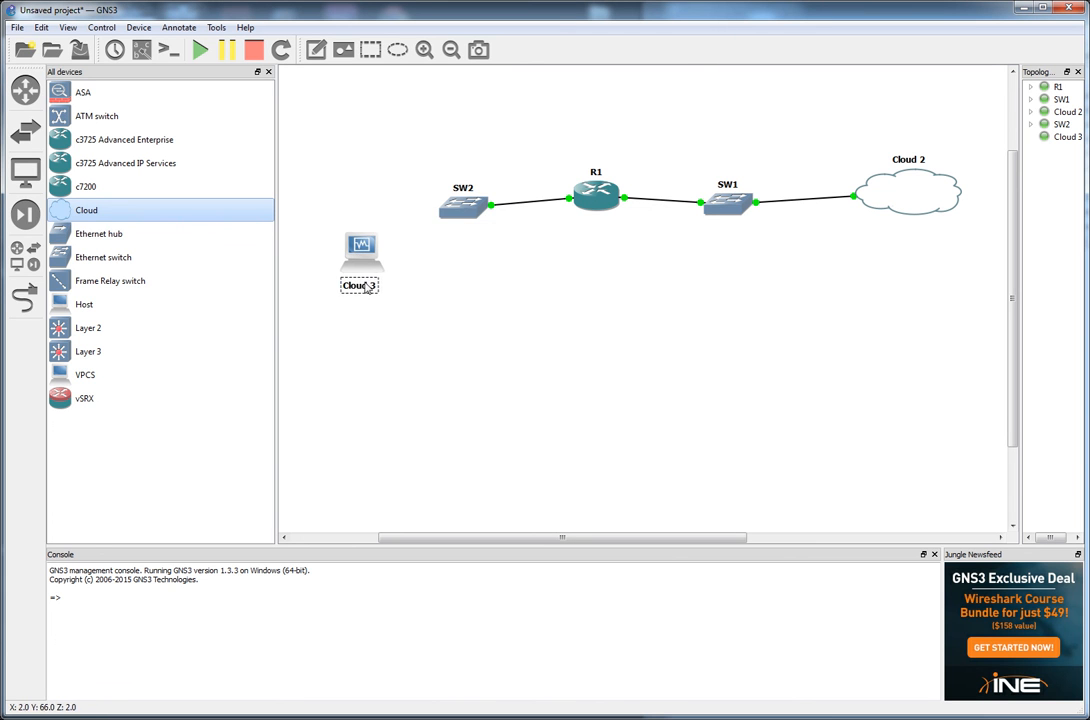
{"action": "left_click_drag", "start_coordinate": [360, 250], "coordinate": [344, 204]}
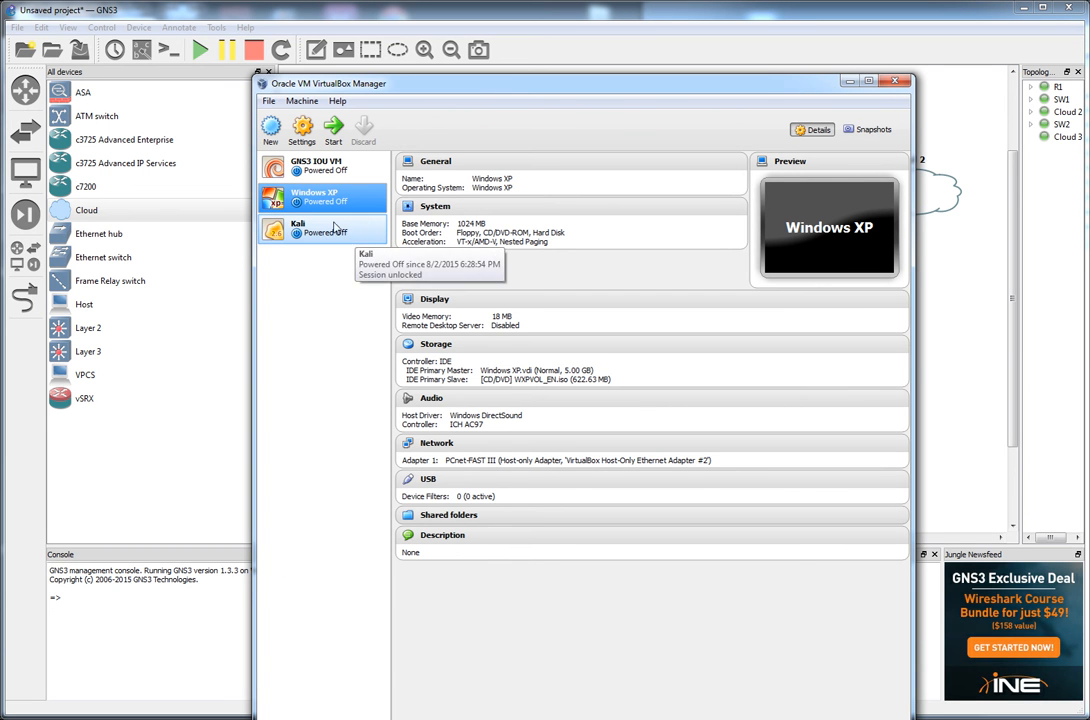
Step: Review the GNS3 IOU, Kali and Windows XP VMs, then open the Windows XP machine's Settings
{"action": "left_click", "coordinate": [316, 164]}
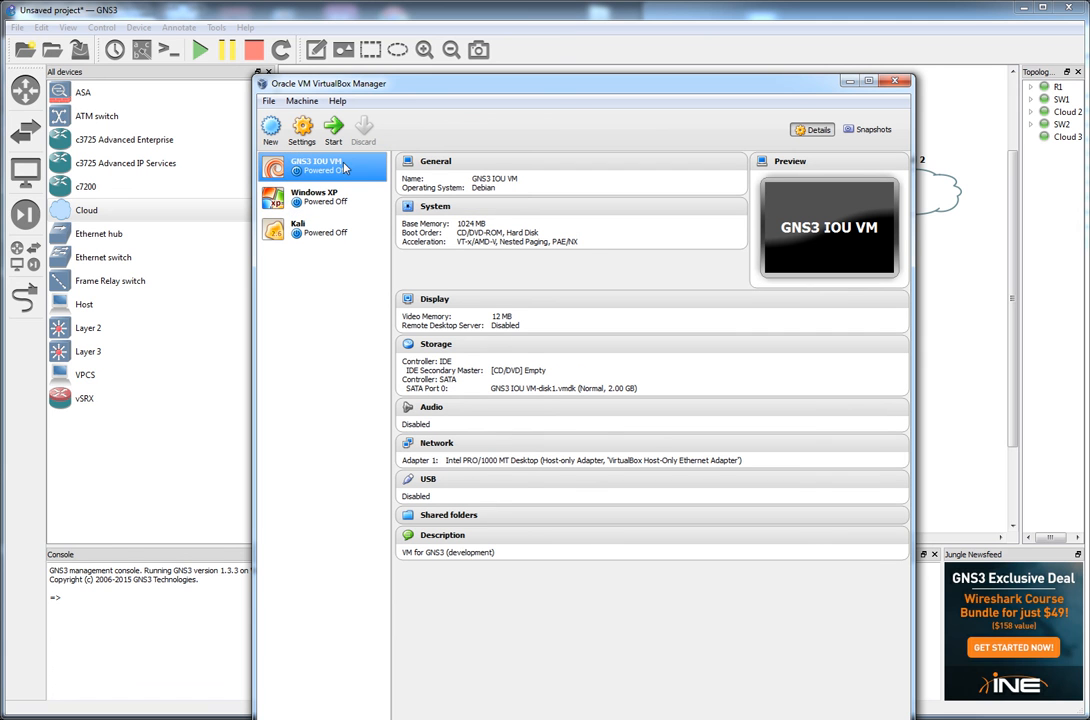
{"action": "mouse_move", "coordinate": [338, 180]}
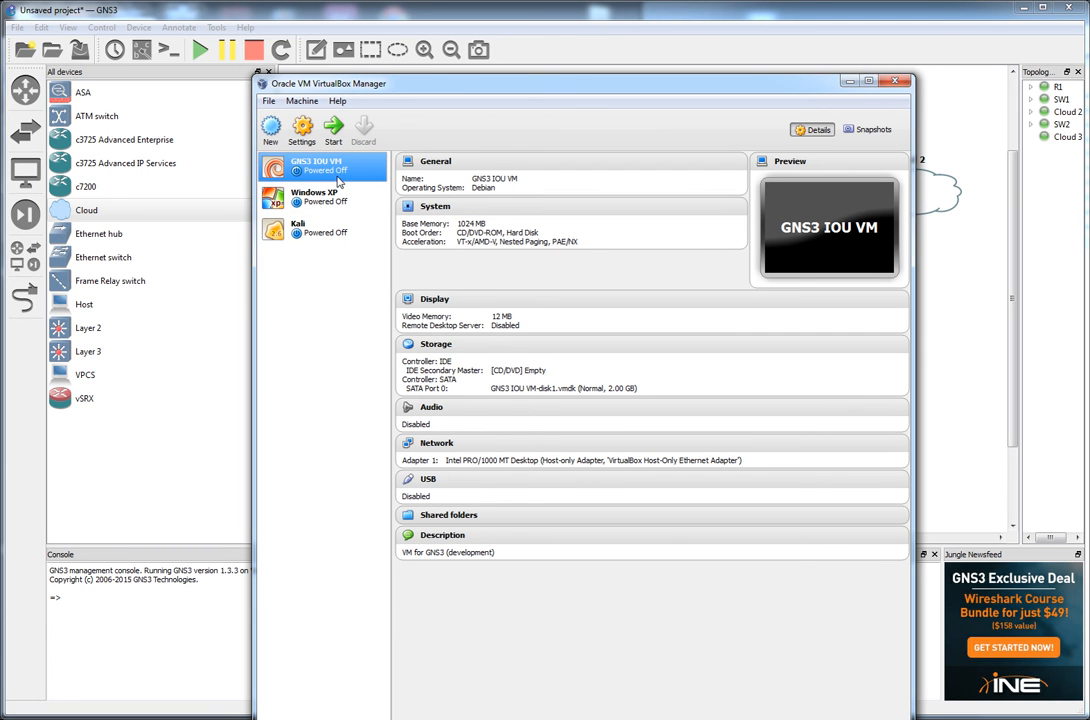
{"action": "mouse_move", "coordinate": [336, 200]}
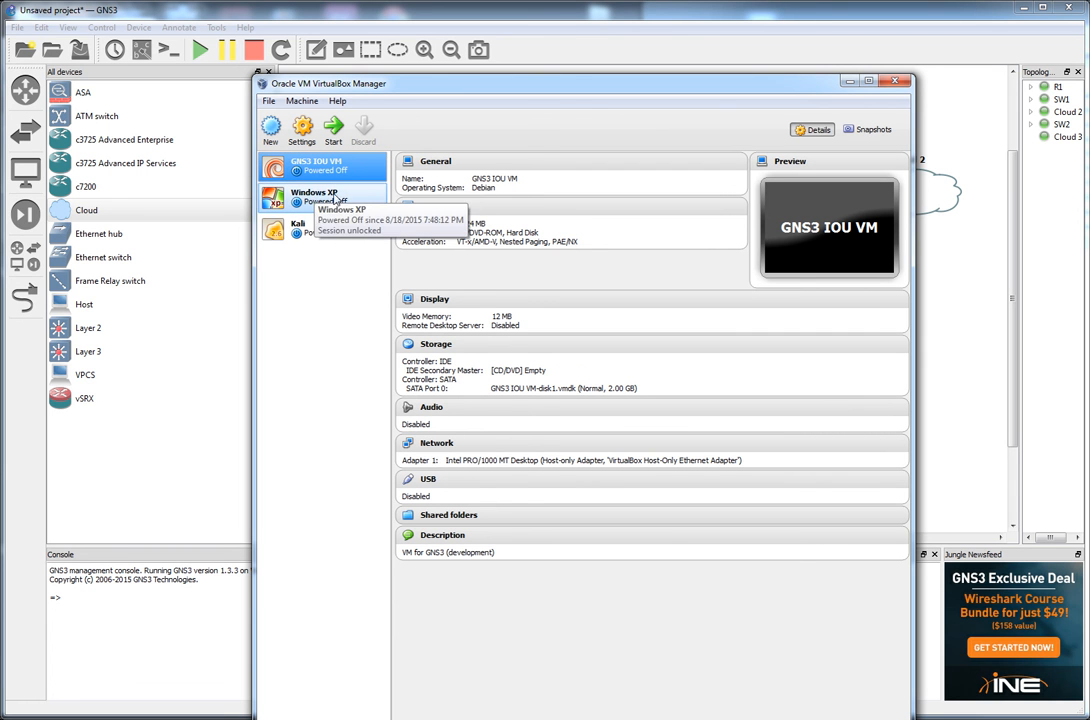
{"action": "left_click", "coordinate": [320, 196]}
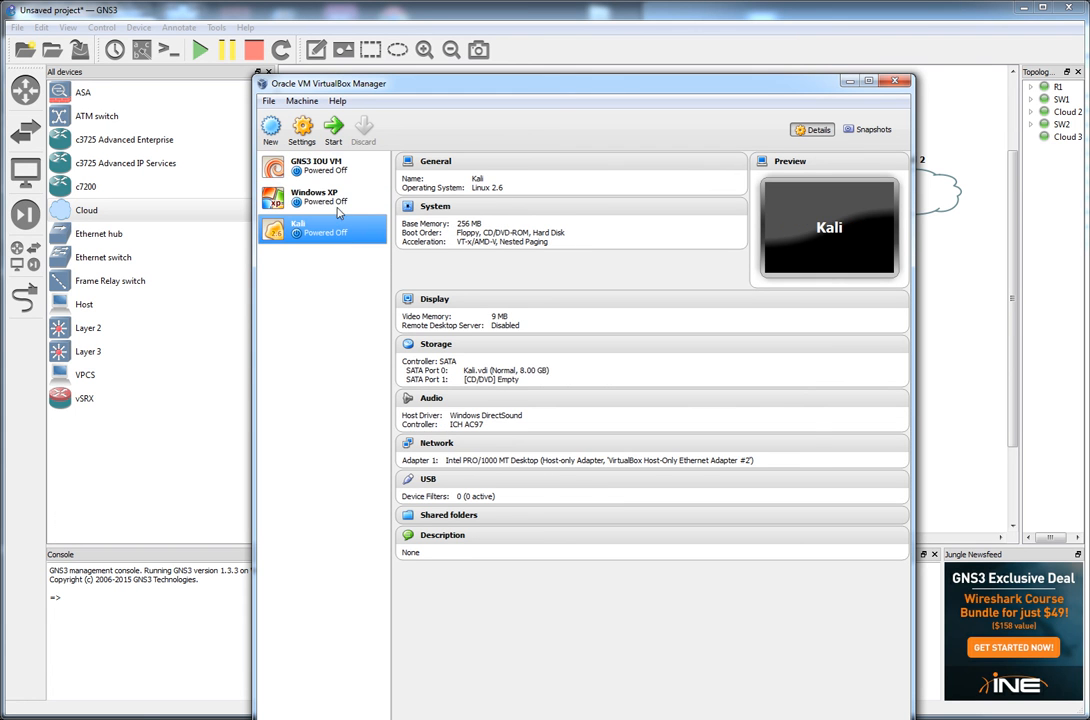
{"action": "left_click", "coordinate": [320, 198]}
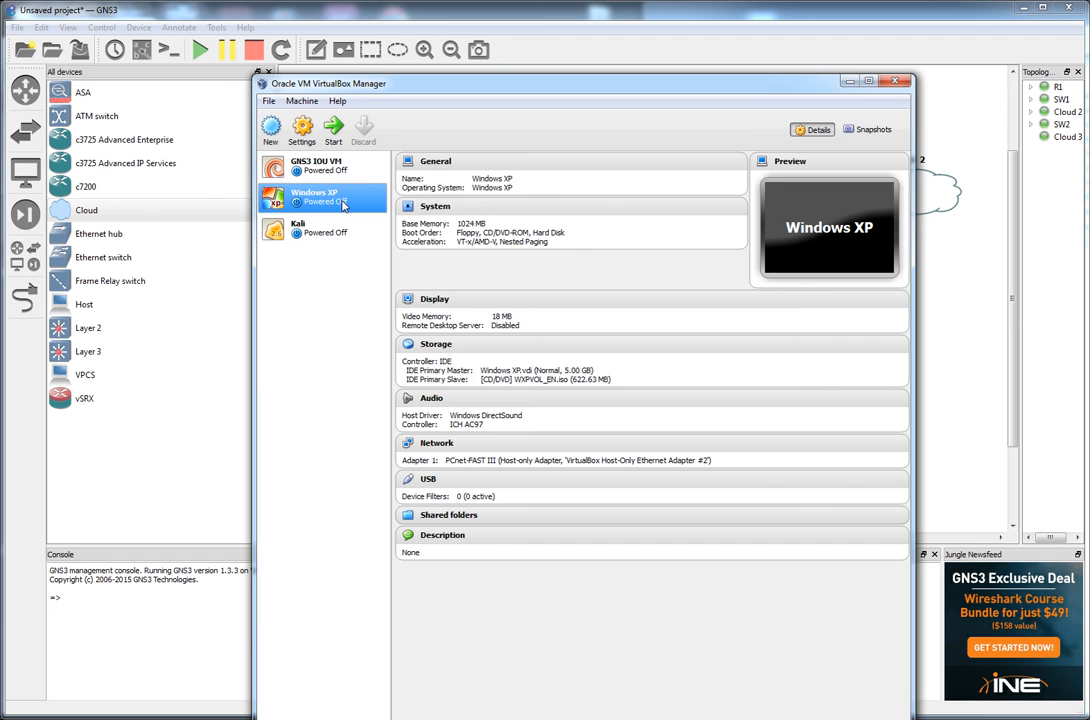
{"action": "right_click", "coordinate": [320, 198]}
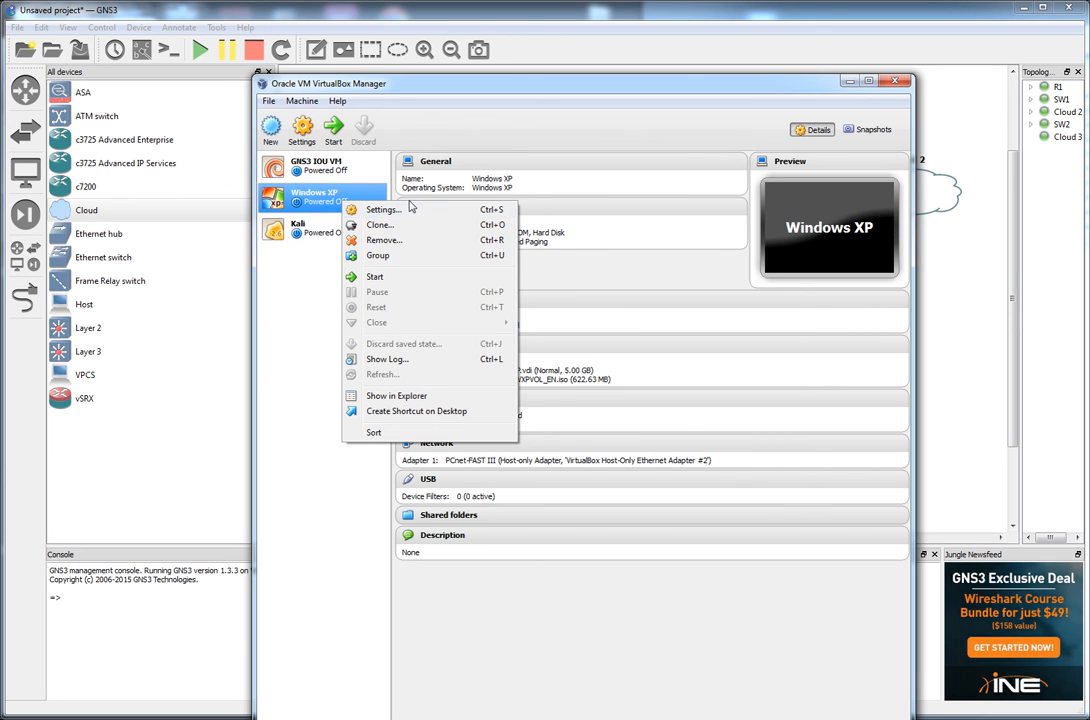
{"action": "left_click", "coordinate": [380, 210]}
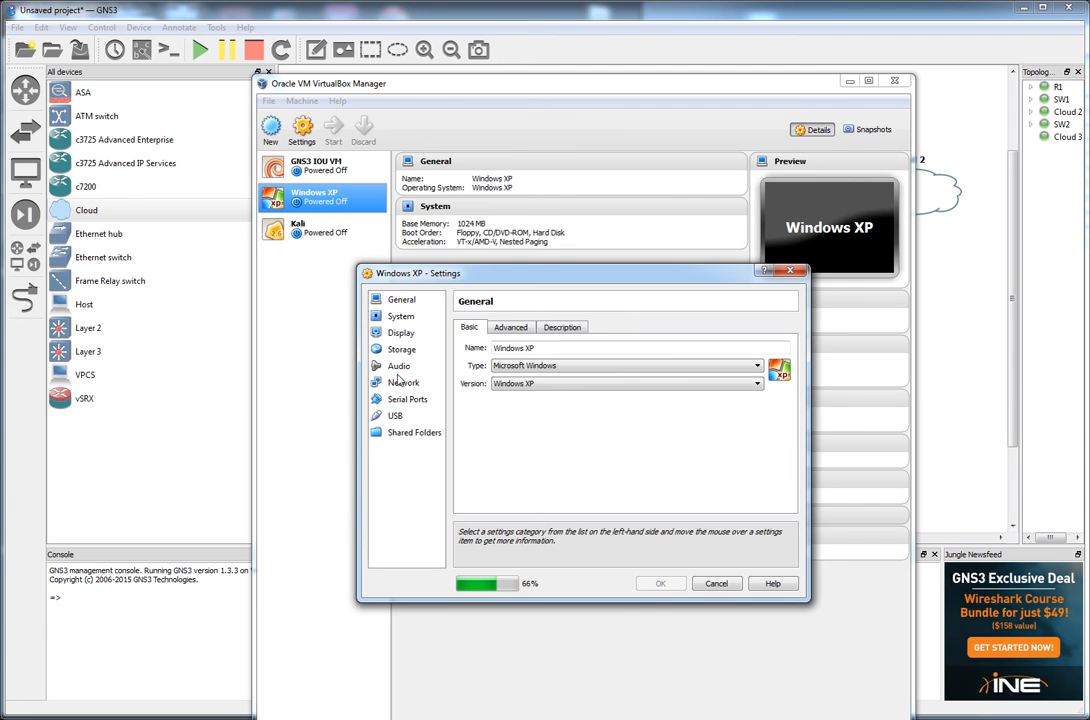
Step: Confirm Windows XP's Adapter 1 is the VirtualBox Host-Only Windows network and save the settings
{"action": "left_click", "coordinate": [404, 382]}
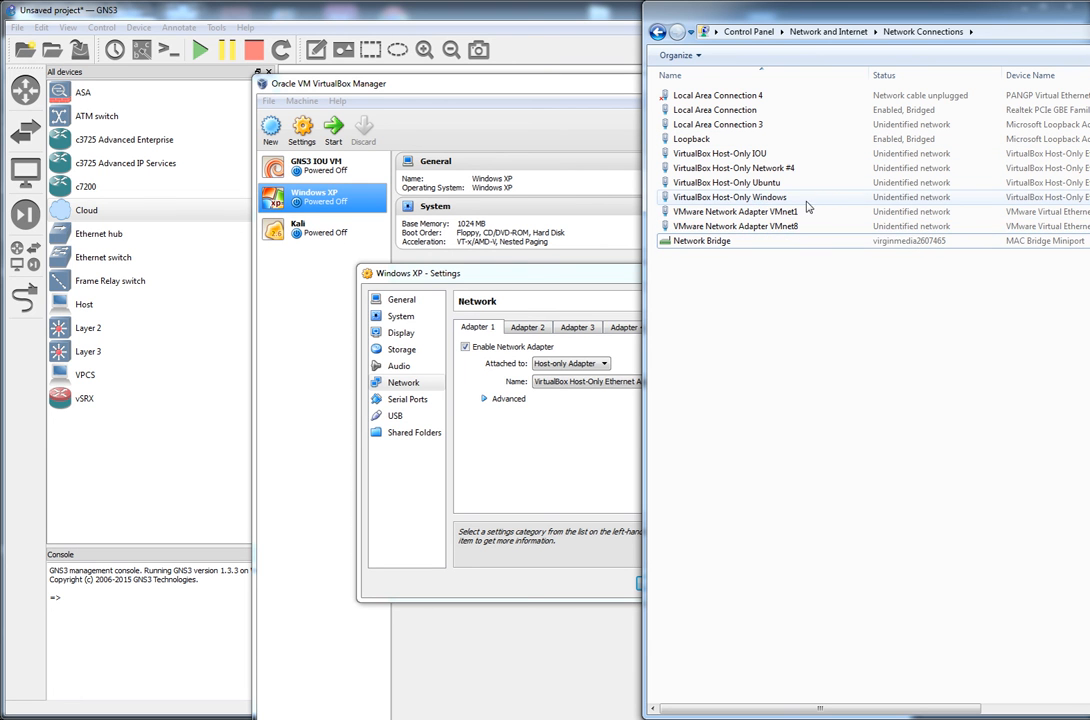
{"action": "left_click", "coordinate": [730, 198]}
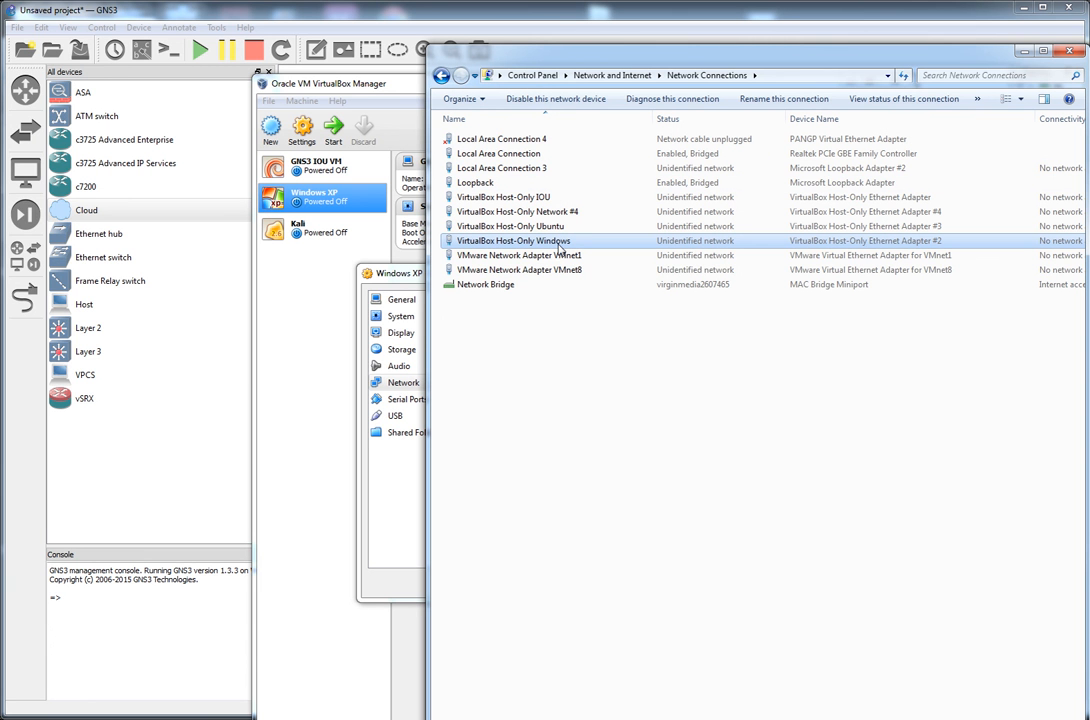
{"action": "mouse_move", "coordinate": [938, 250]}
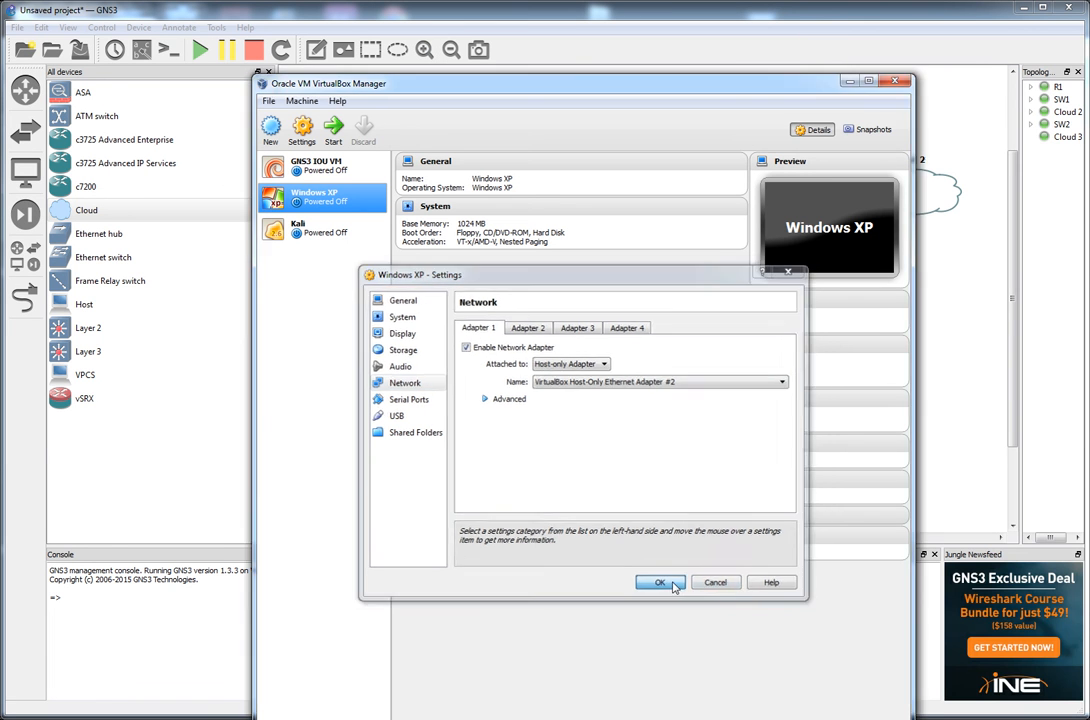
{"action": "left_click", "coordinate": [660, 582]}
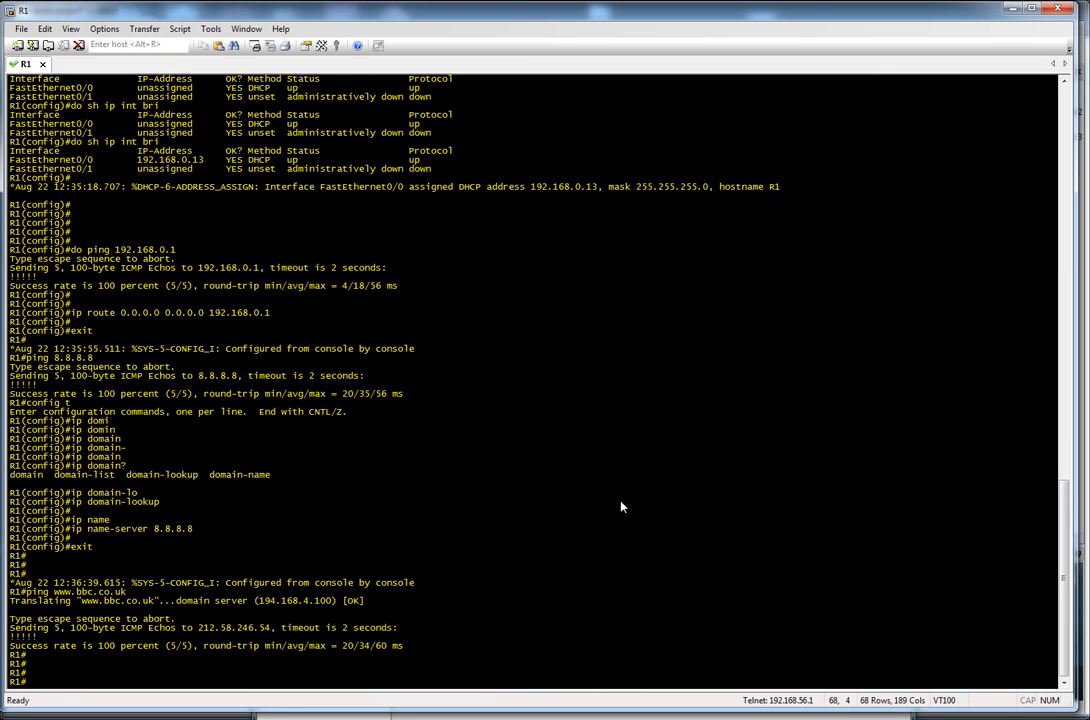
Step: Assign 10.1.1.1 255.255.255.0 to R1's FastEthernet0/1 and bring it up with no shutdown
{"action": "type", "text": "config t"}
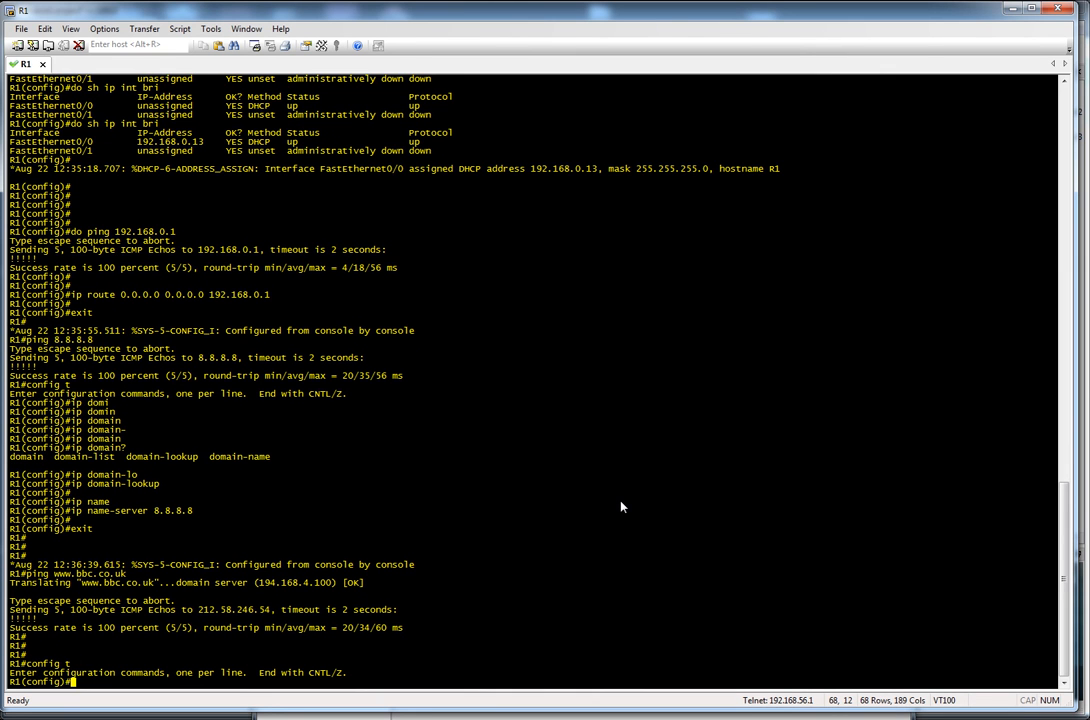
{"action": "type", "text": "int fa0/1"}
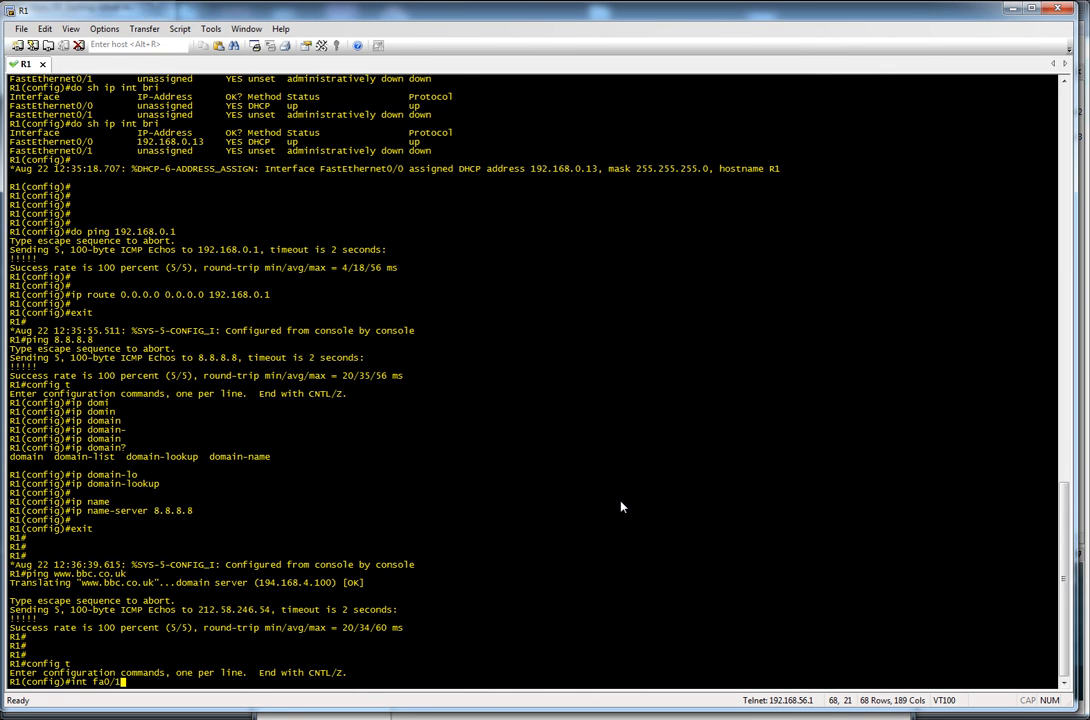
{"action": "type", "text": "ip address"}
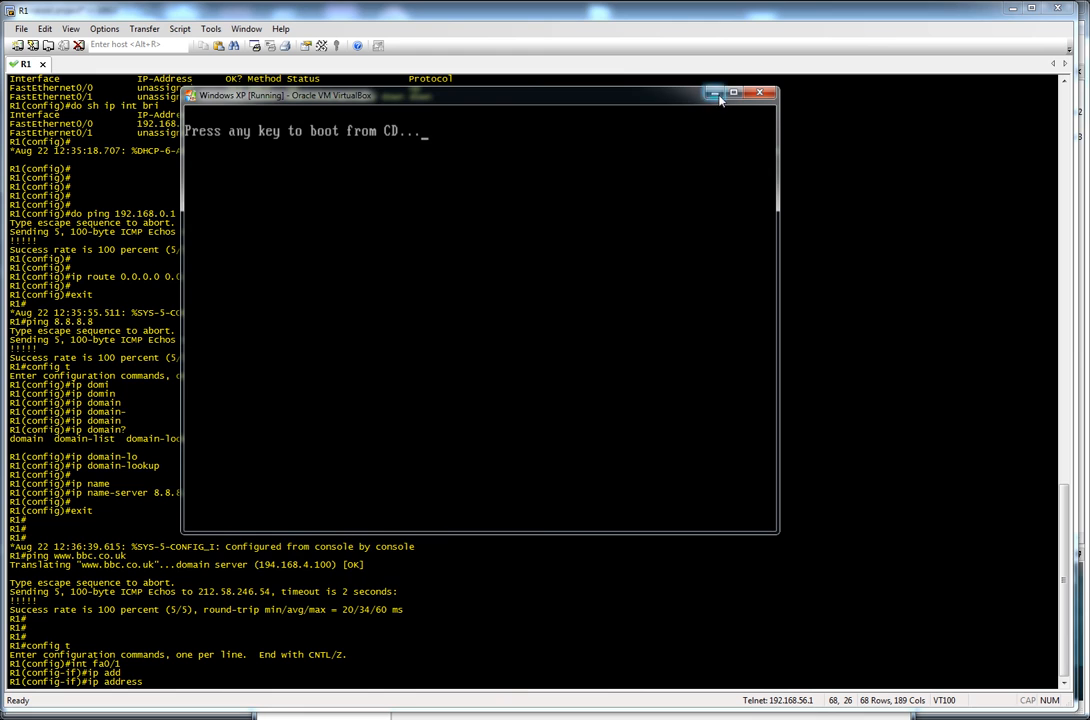
{"action": "left_click", "coordinate": [760, 94]}
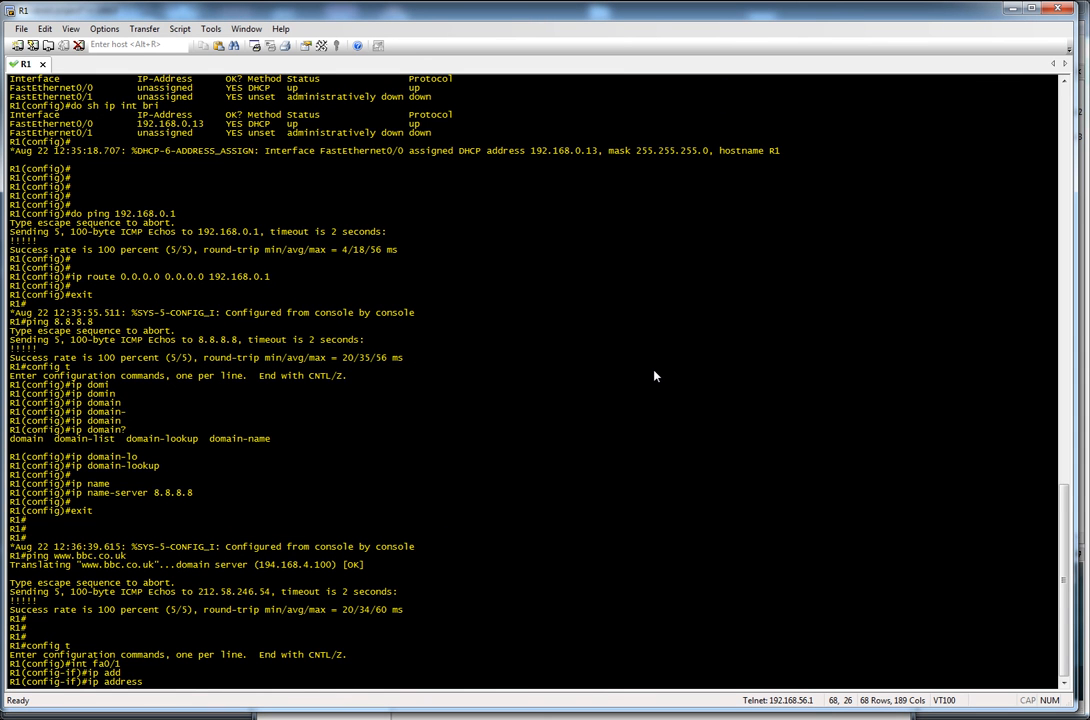
{"action": "type", "text": "10.1.1.1"}
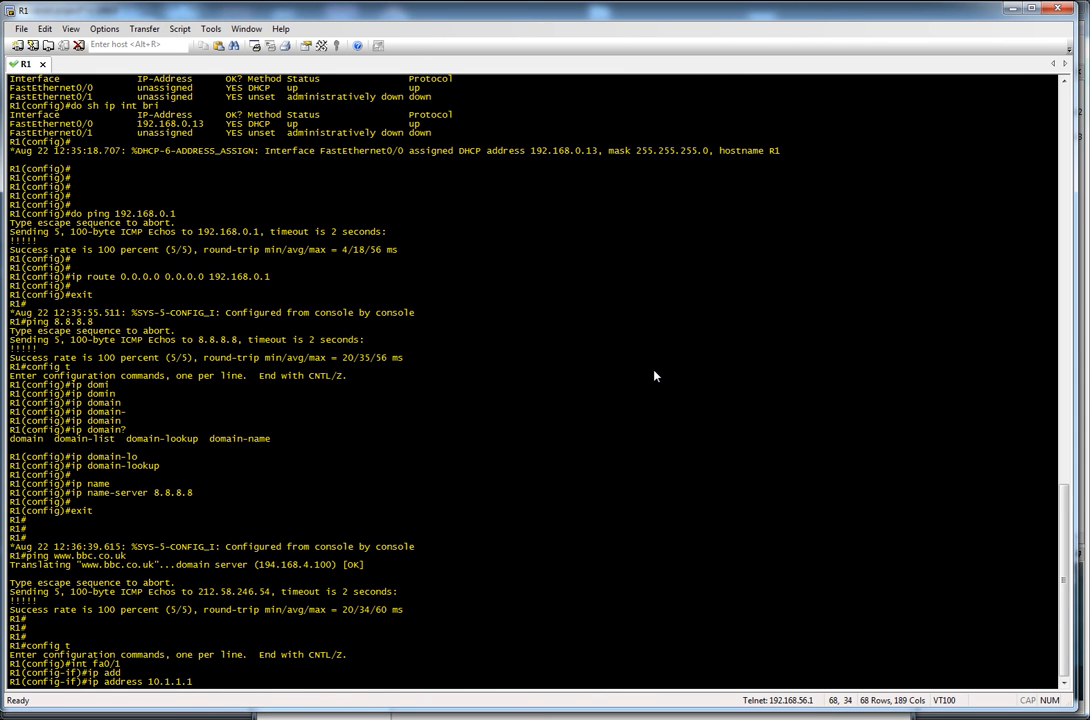
{"action": "type", "text": "255.255.255.0"}
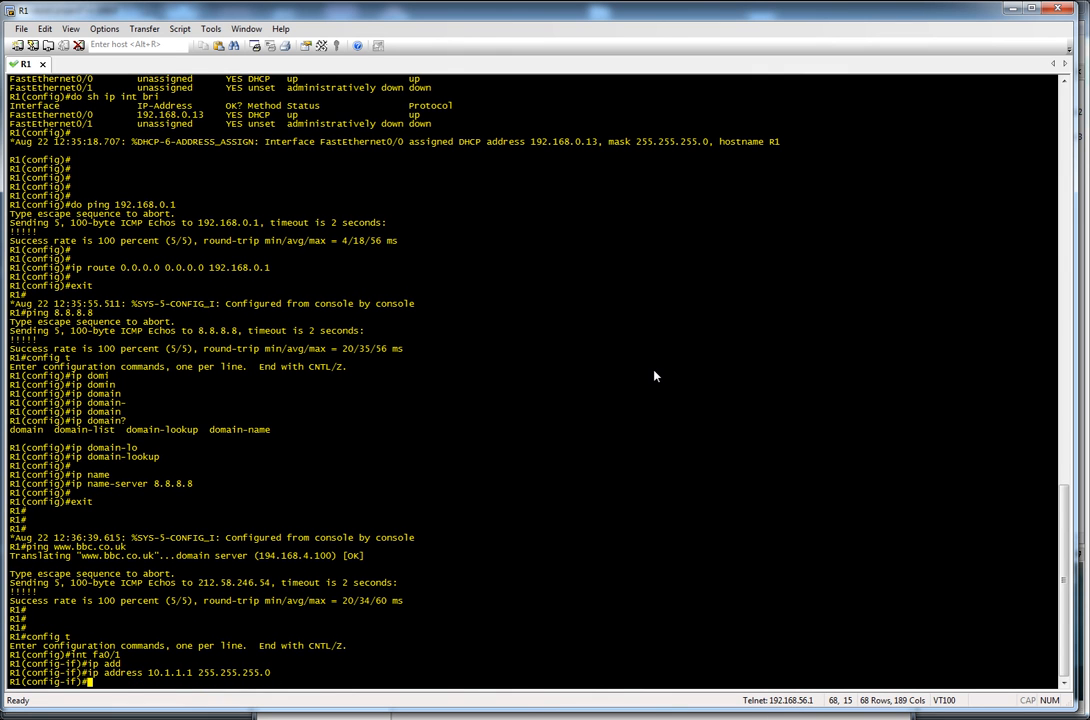
{"action": "type", "text": "no shut"}
{"action": "type", "text": "exit"}
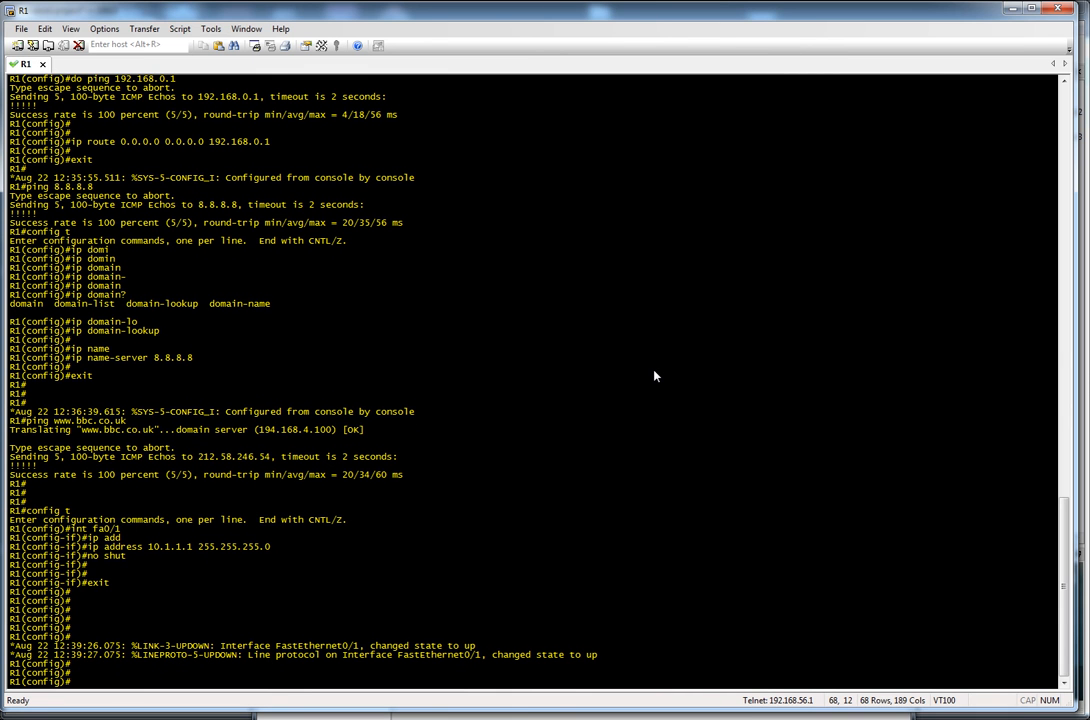
Step: Define pool network 10.1.1.0 255.255.255.0 and explore the router command options with ?
{"action": "type", "text": "ip dhcp excluded-address"}
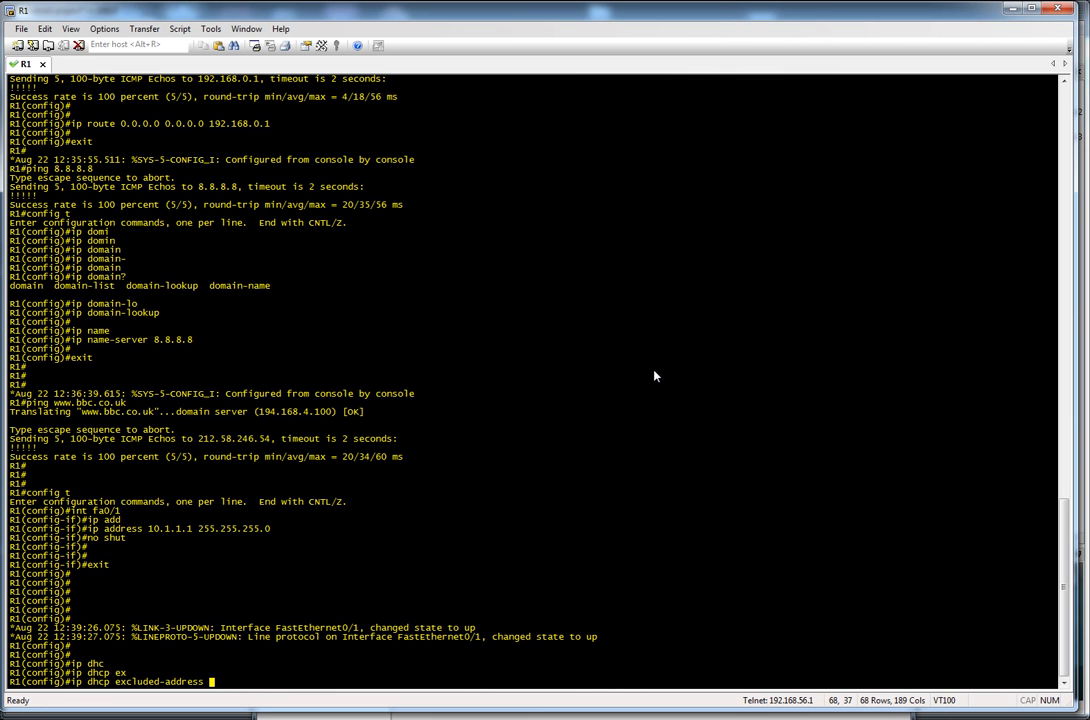
{"action": "type", "text": "10.1.1."}
{"action": "type", "text": "network"}
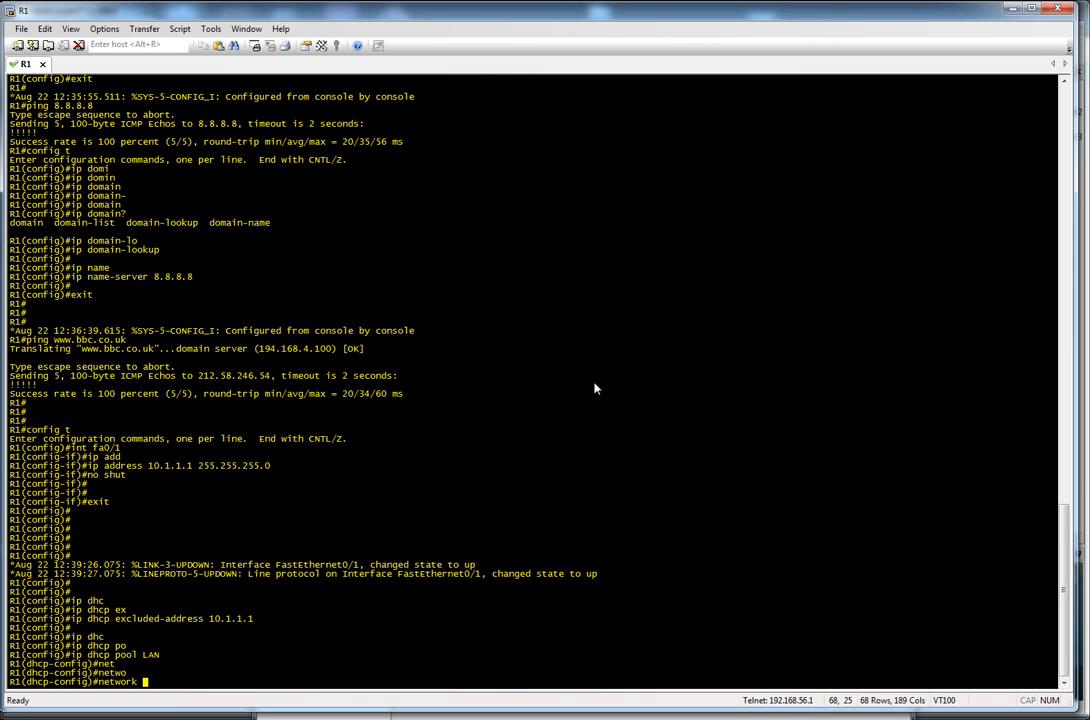
{"action": "type", "text": "10.1.1.0 255.255.255.0"}
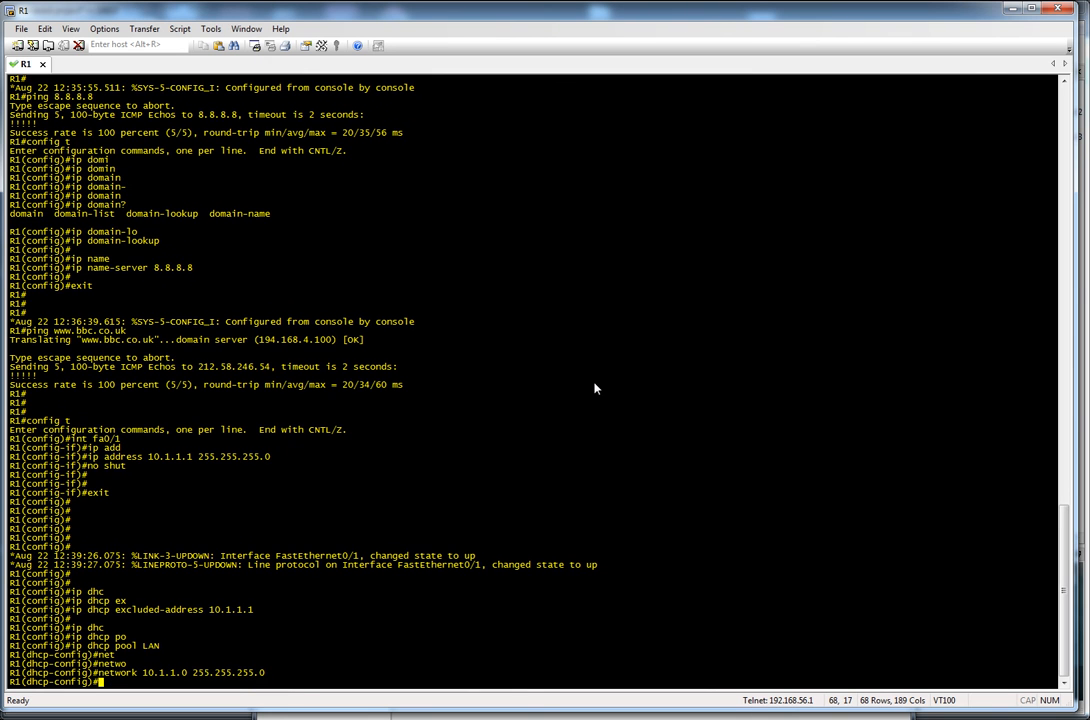
{"action": "type", "text": "router"}
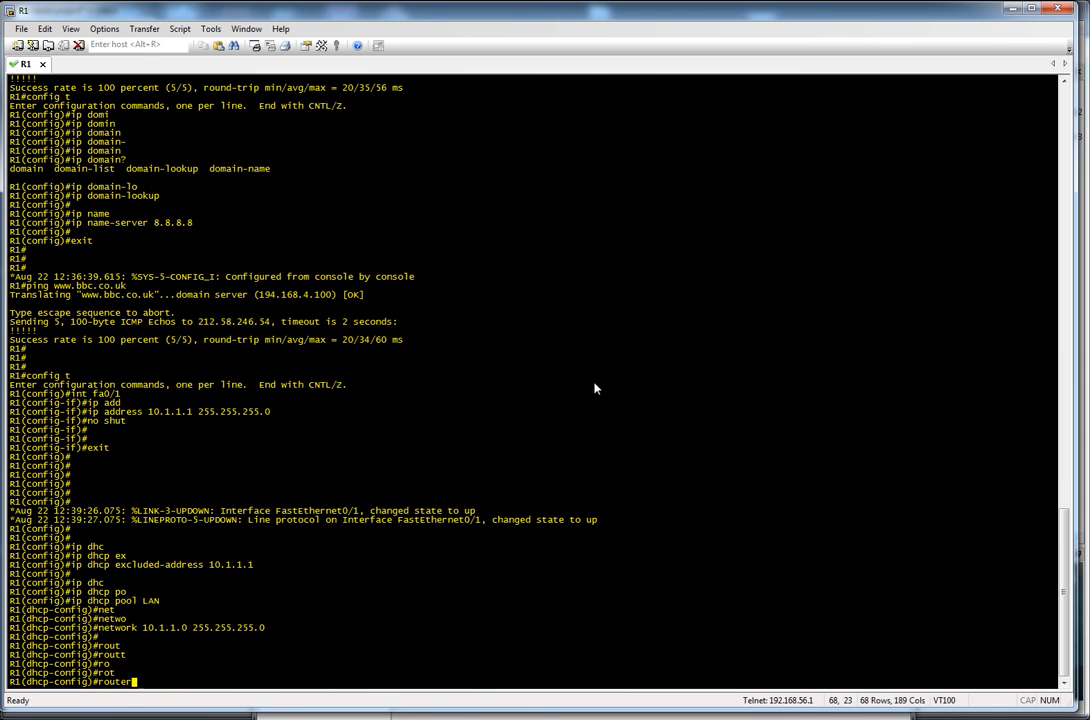
{"action": "key", "text": "enter"}
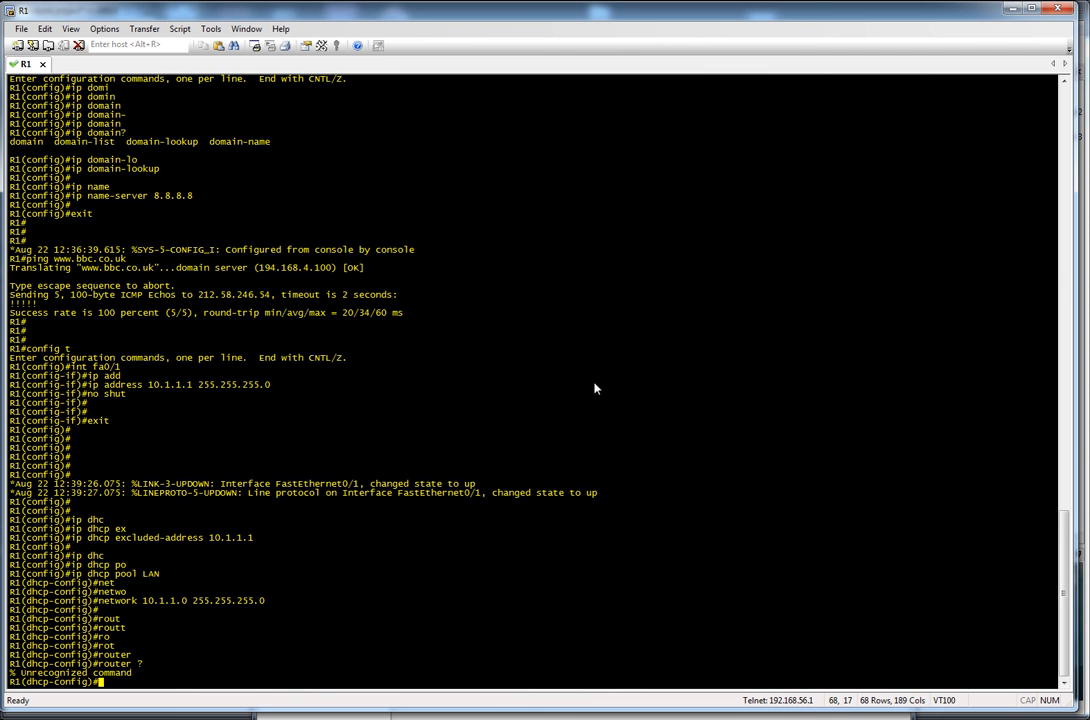
{"action": "type", "text": "?"}
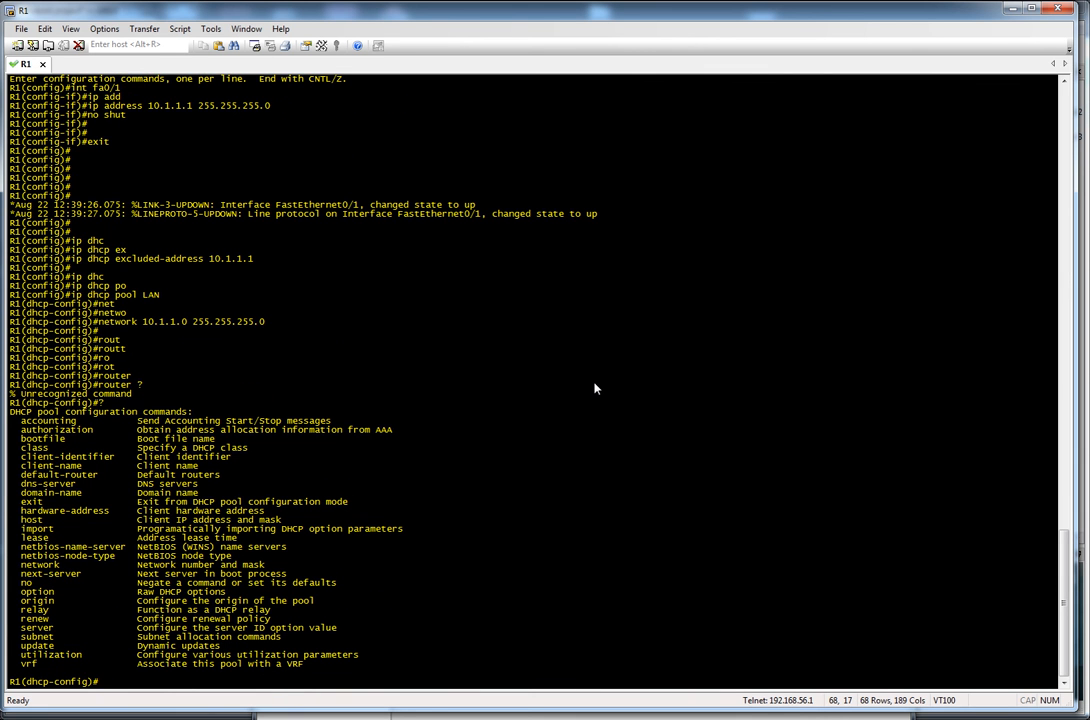
Step: Set the pool's DNS server to 8.8.8.8 and default router to 10.1.1.1, then exit
{"action": "type", "text": "dns-server"}
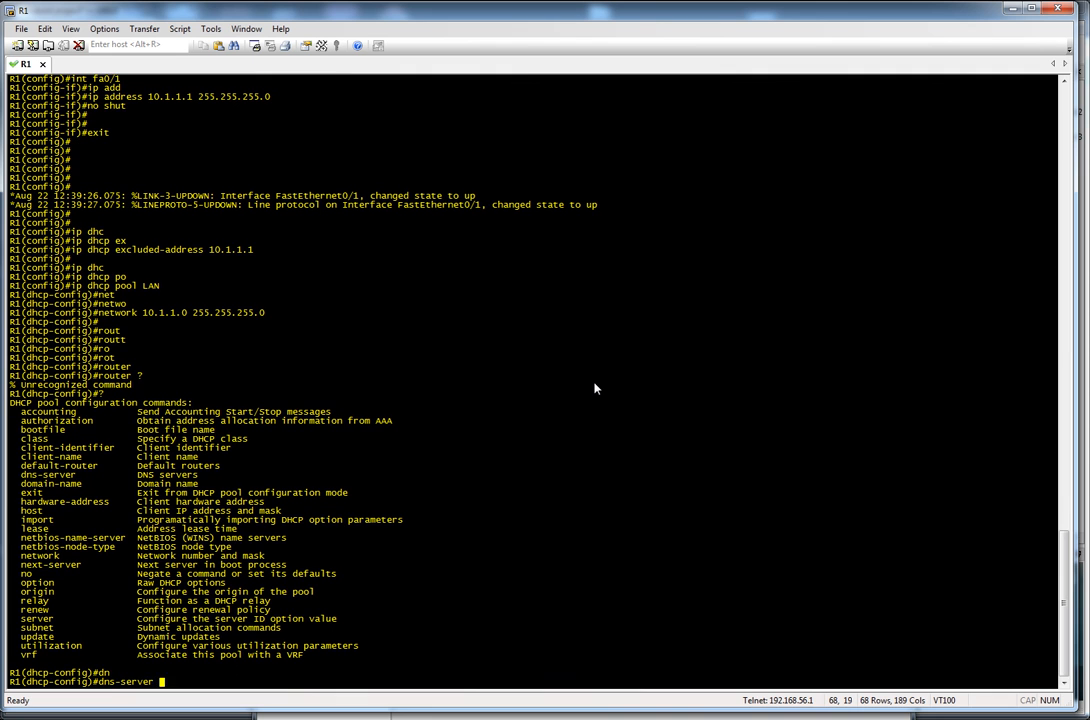
{"action": "type", "text": "192.1"}
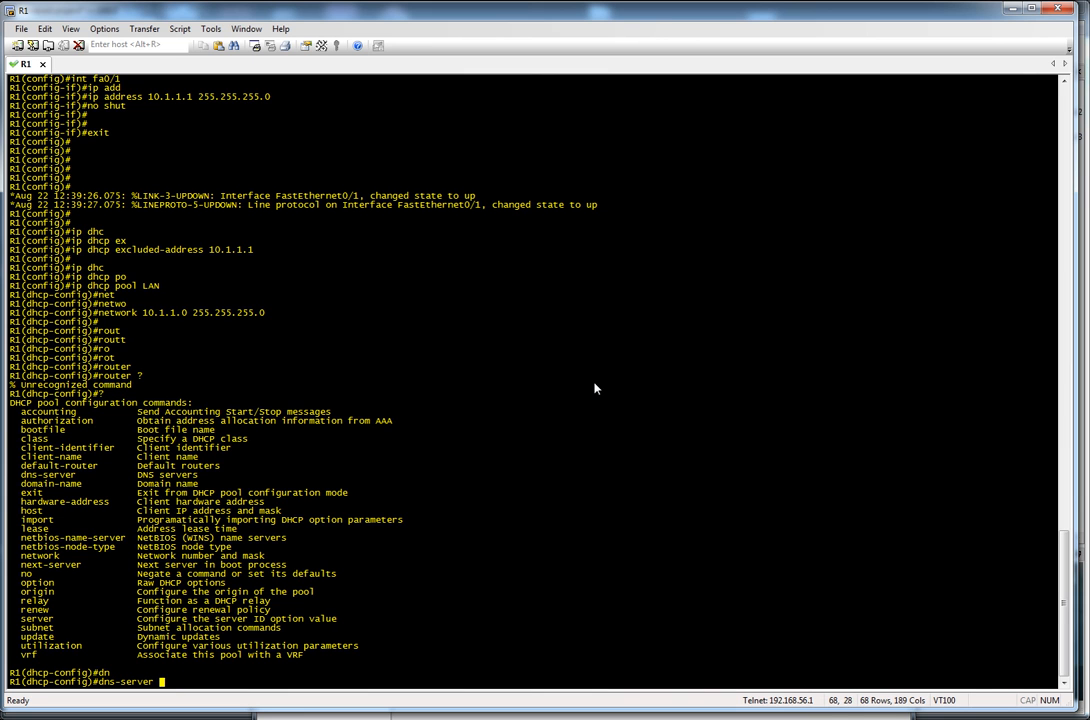
{"action": "type", "text": "8.8.8.8"}
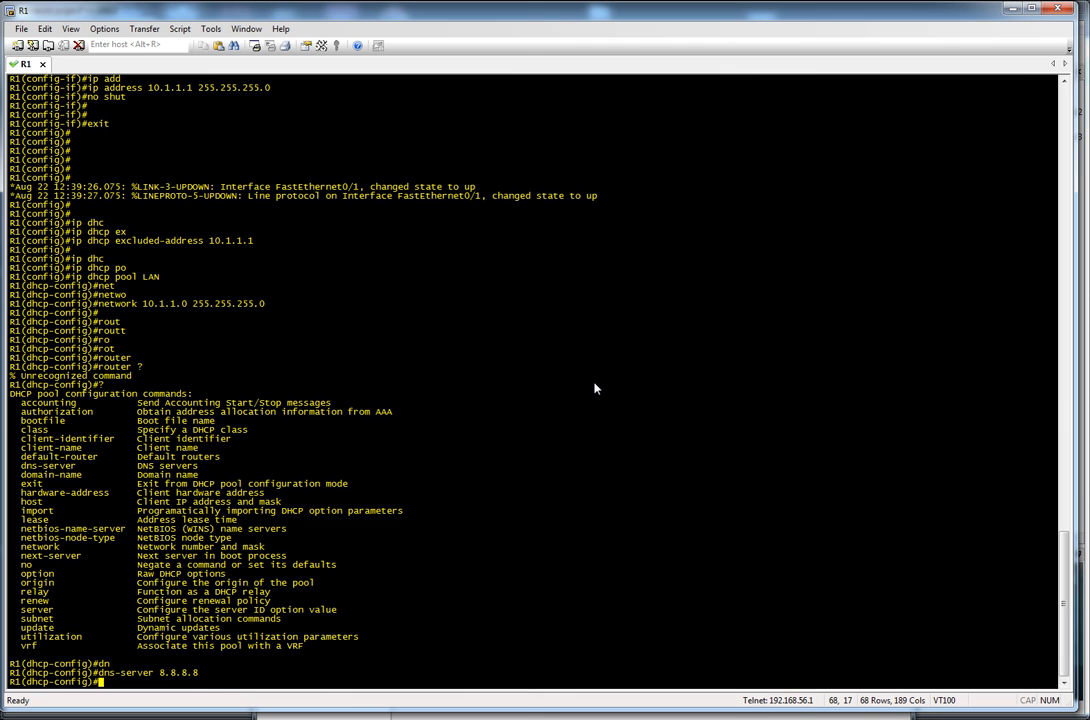
{"action": "type", "text": "default-router"}
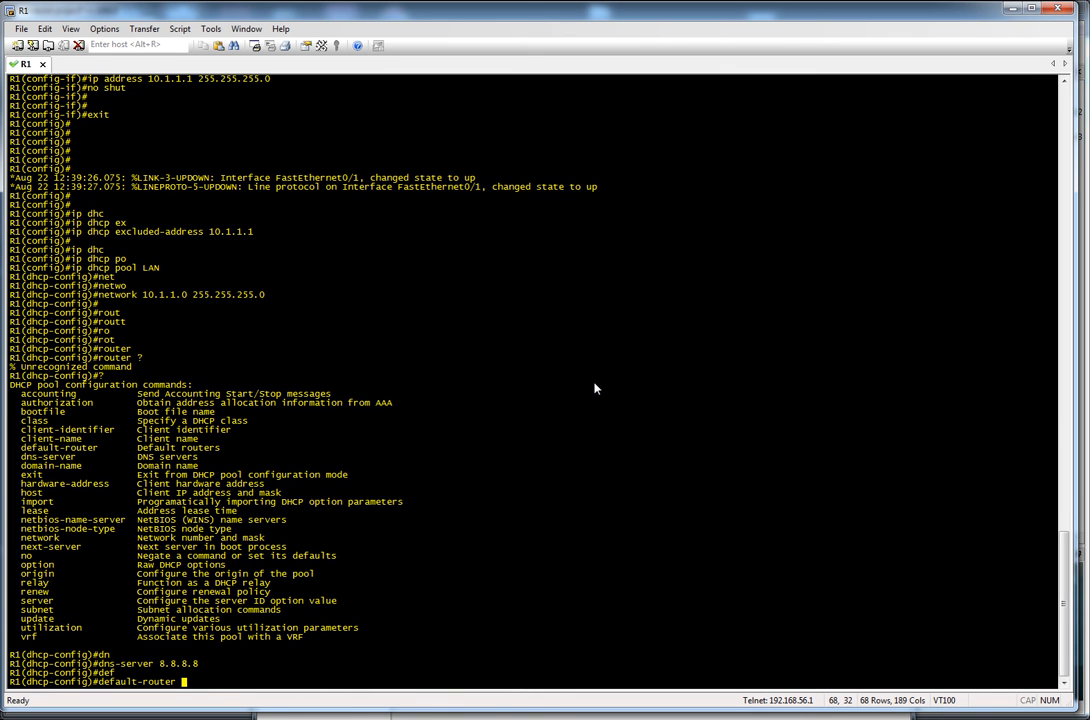
{"action": "type", "text": "10.1.1.1"}
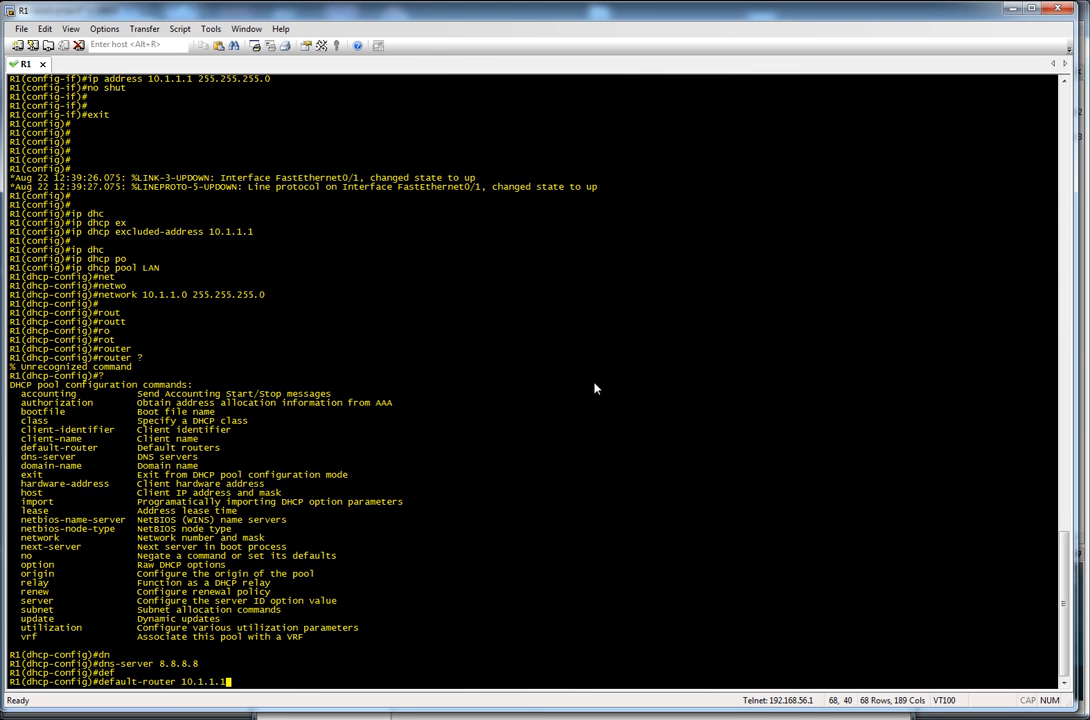
{"action": "type", "text": "exit"}
{"action": "type", "text": "do"}
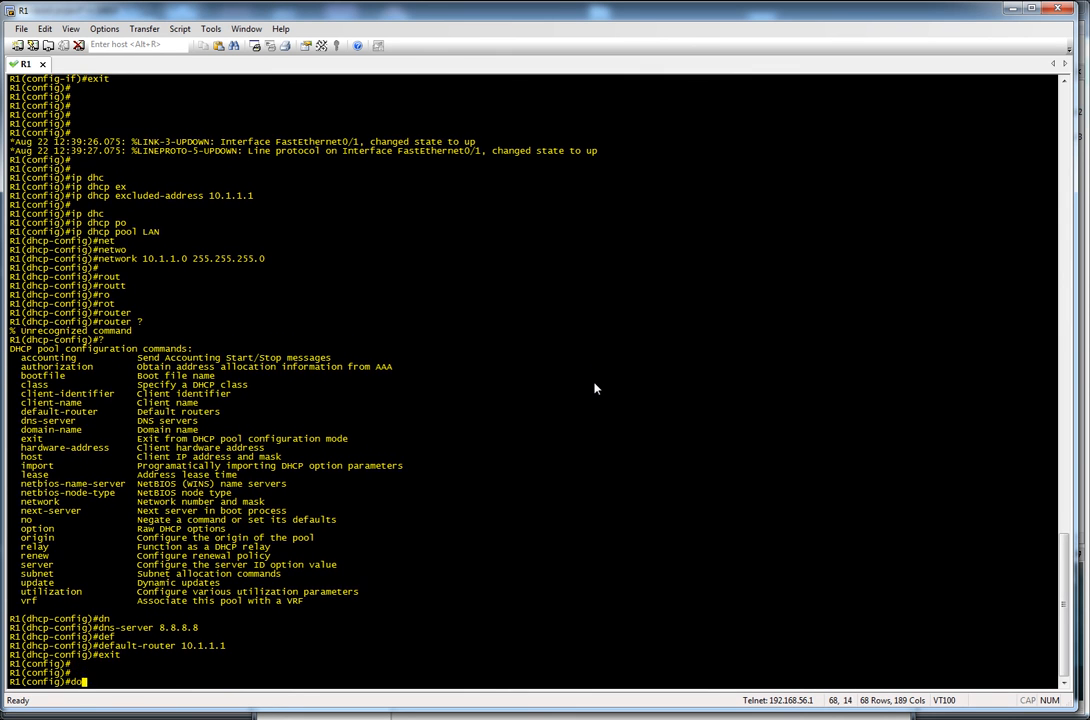
Step: Review R1's running configuration with sh run, paging through it
{"action": "type", "text": "sh run"}
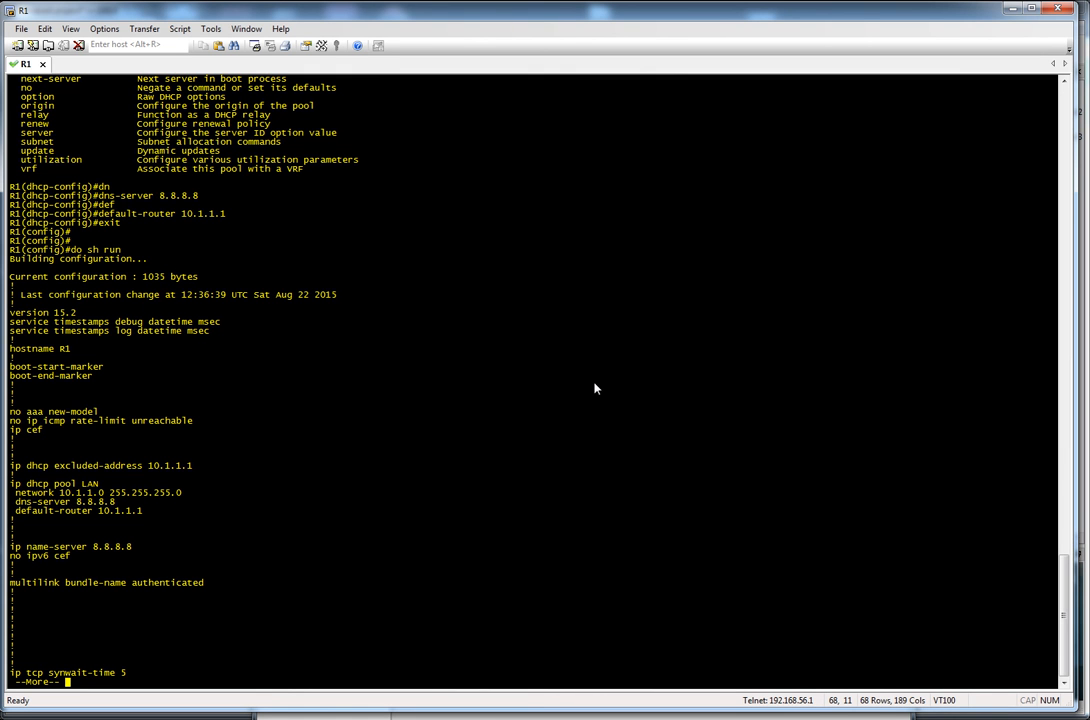
{"action": "key", "text": "space"}
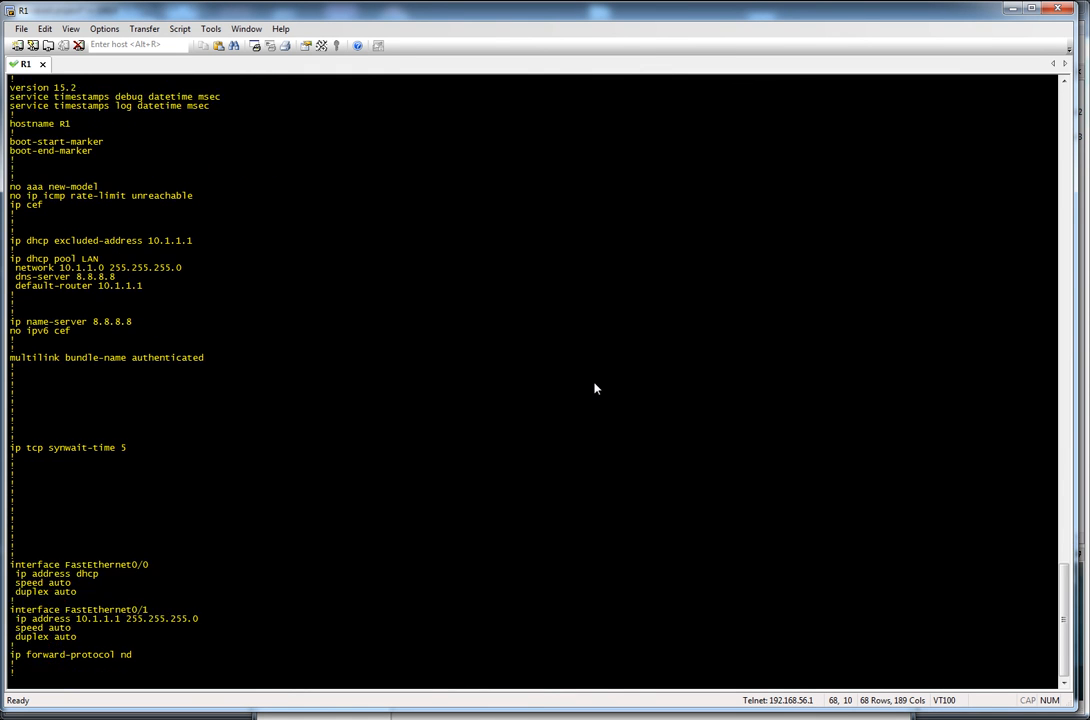
{"action": "scroll", "scroll_direction": "down", "scroll_amount": 3}
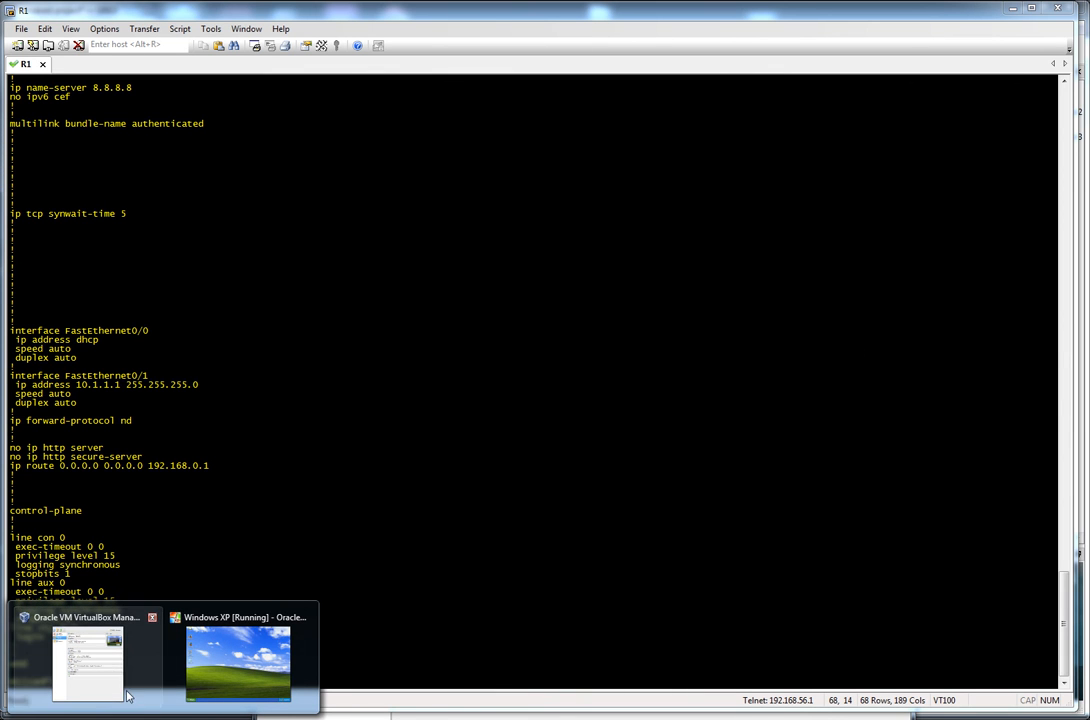
Step: Map Cloud 3 to the VirtualBox Host-Only Windows adapter as a generic Ethernet NIO and confirm
{"action": "left_click", "coordinate": [88, 660]}
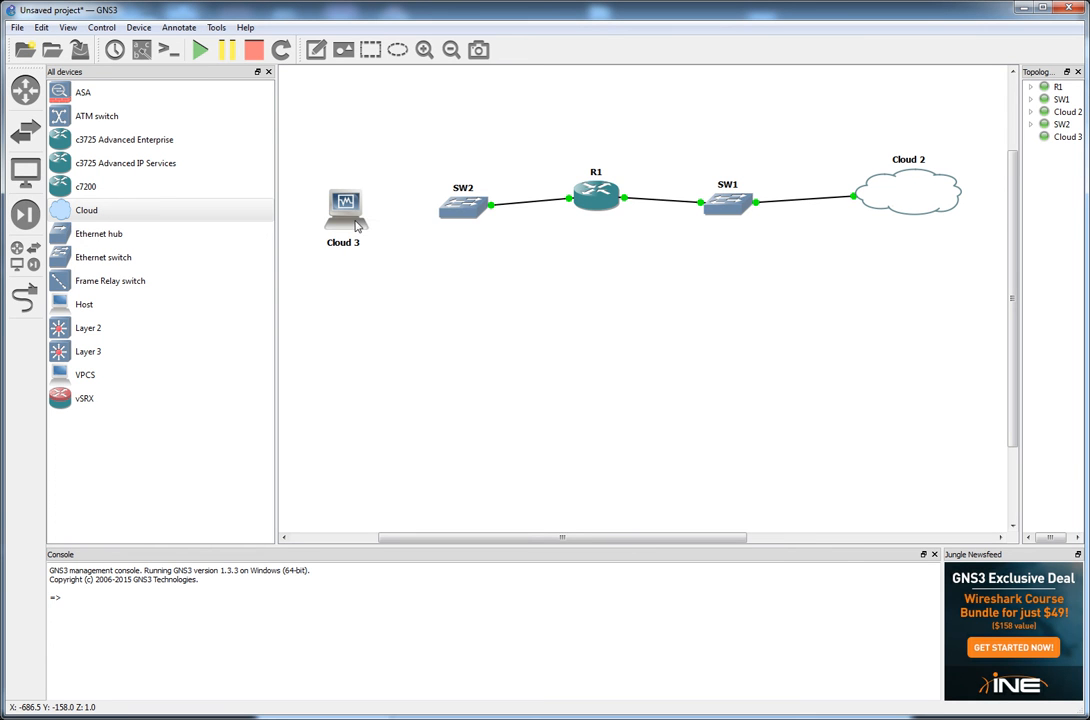
{"action": "double_click", "coordinate": [344, 204]}
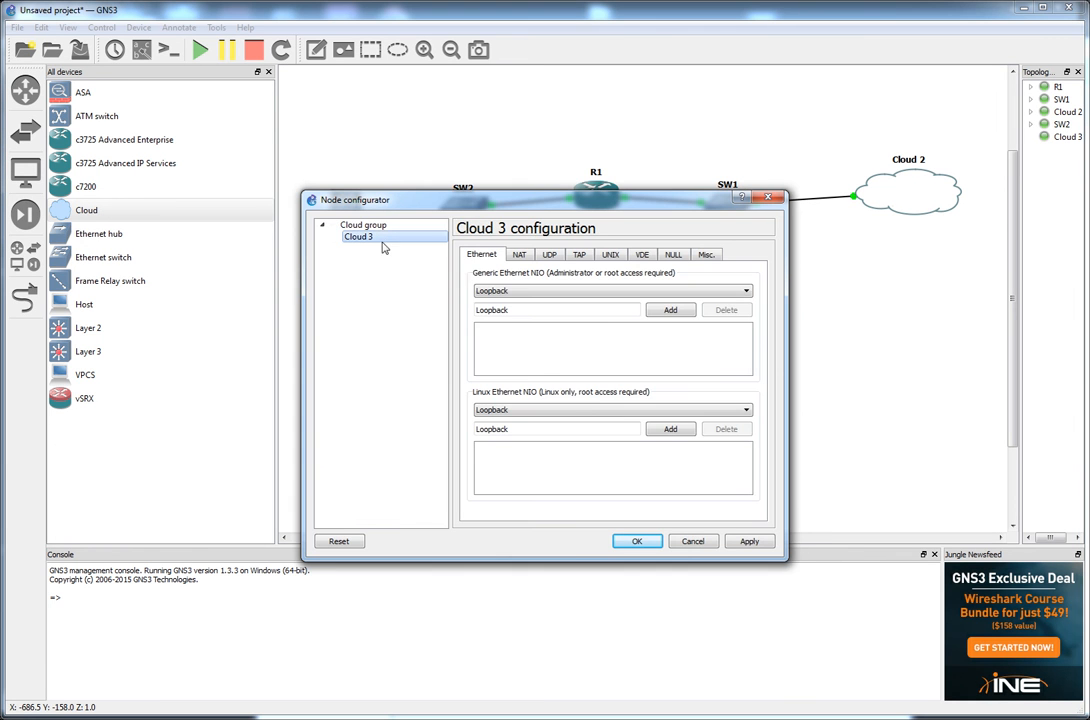
{"action": "left_click", "coordinate": [744, 290]}
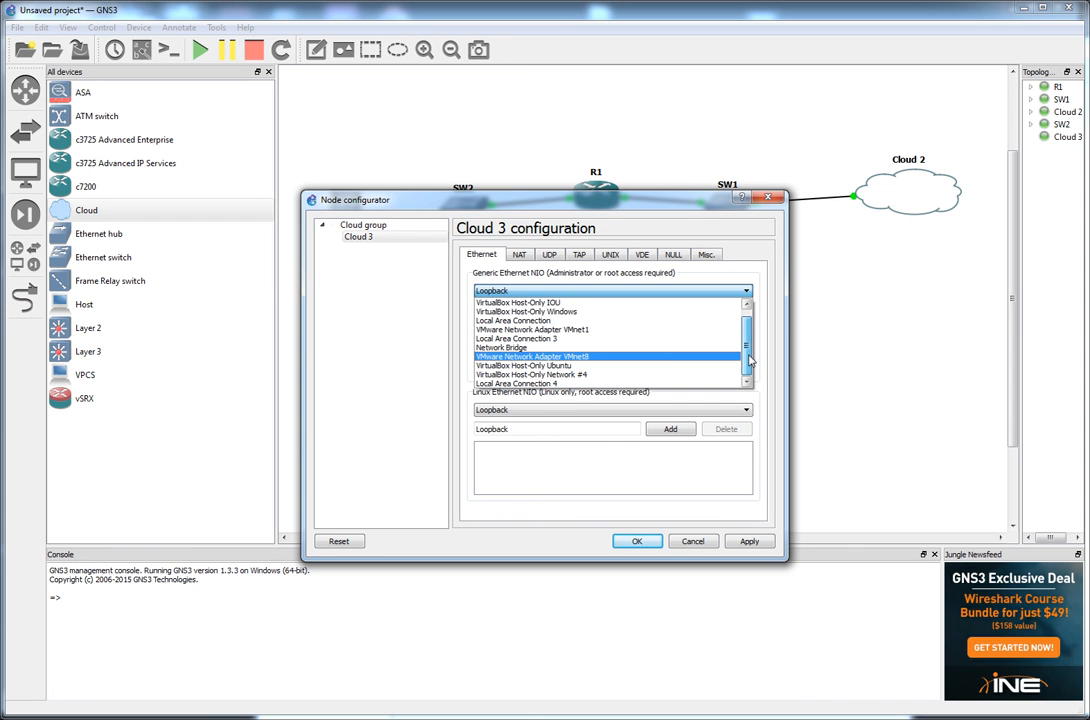
{"action": "left_click", "coordinate": [516, 338]}
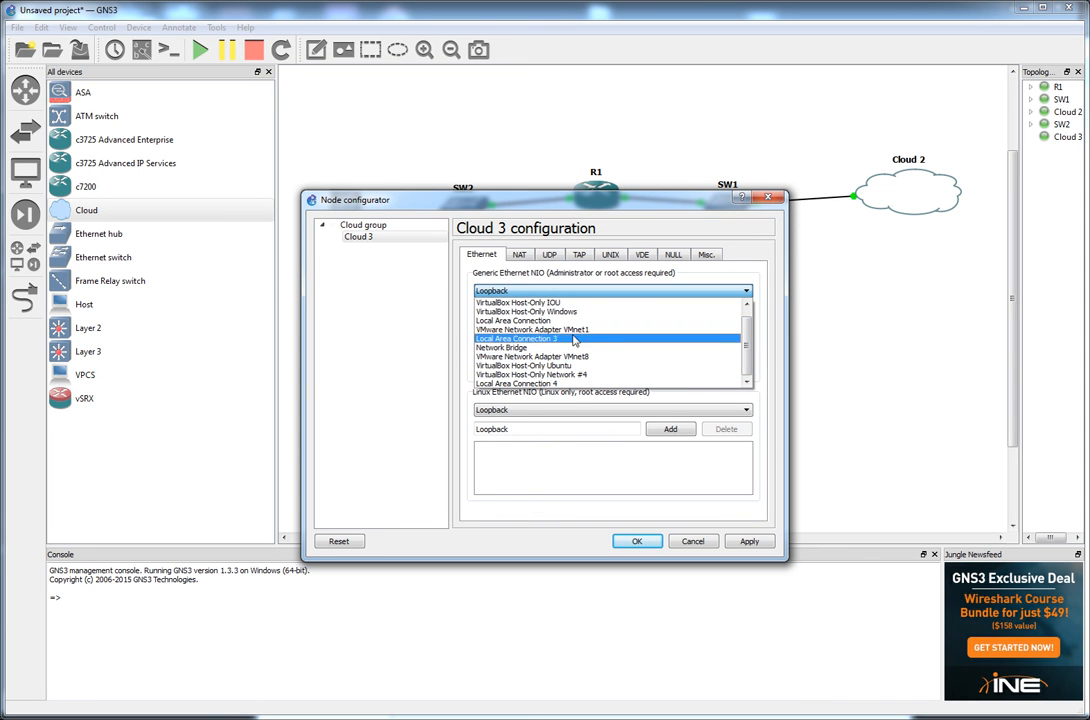
{"action": "left_click", "coordinate": [524, 312]}
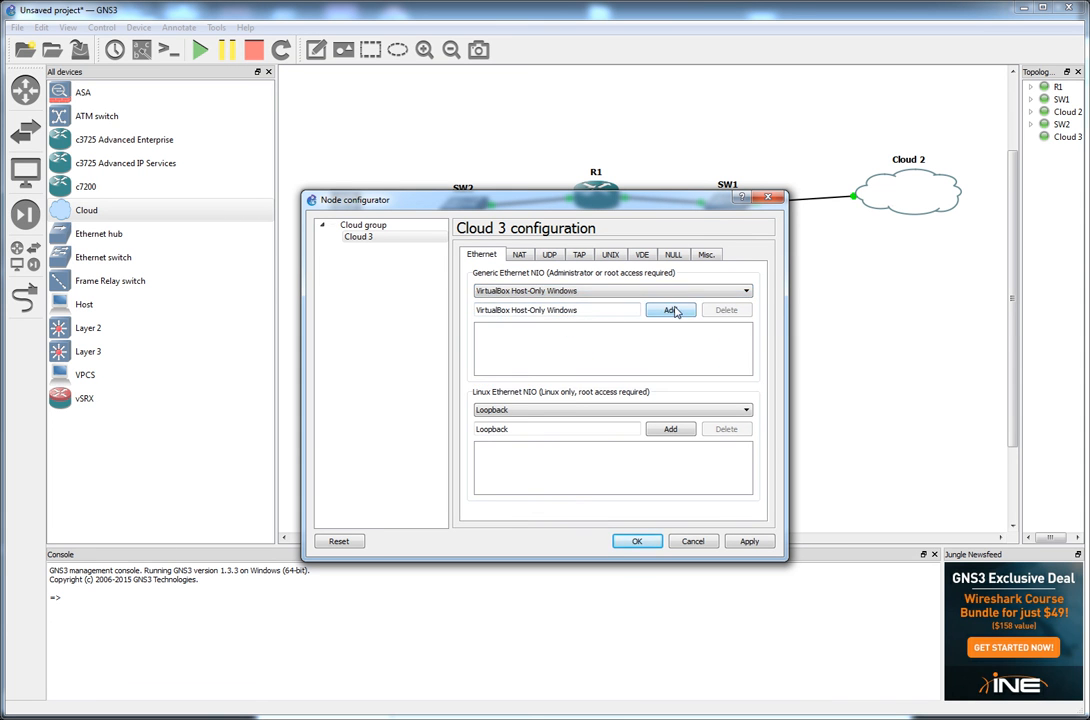
{"action": "left_click", "coordinate": [670, 308]}
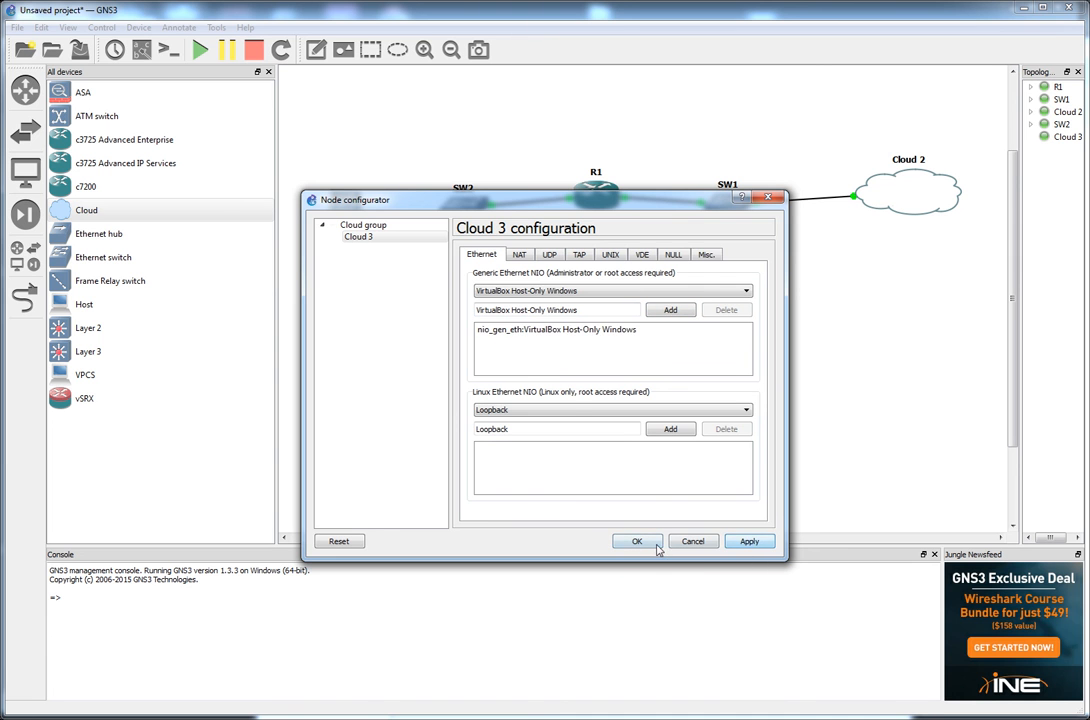
{"action": "left_click", "coordinate": [636, 540]}
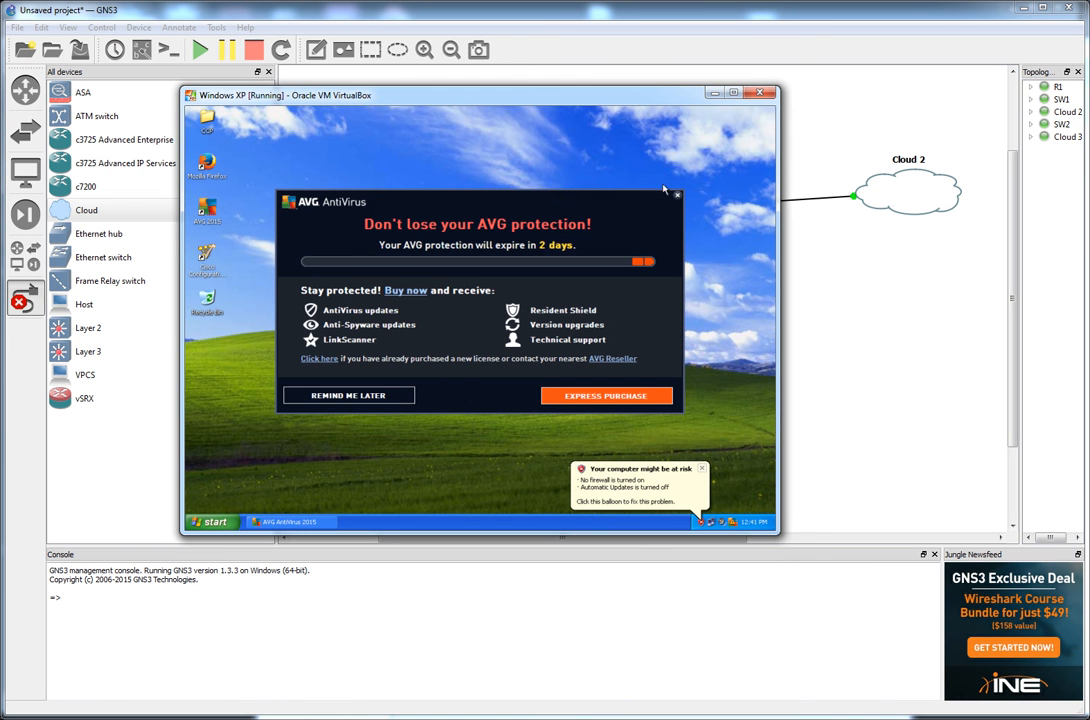
Step: Dismiss the antivirus reminder and bring up the Local Area Connection status in Windows XP
{"action": "left_click", "coordinate": [676, 194]}
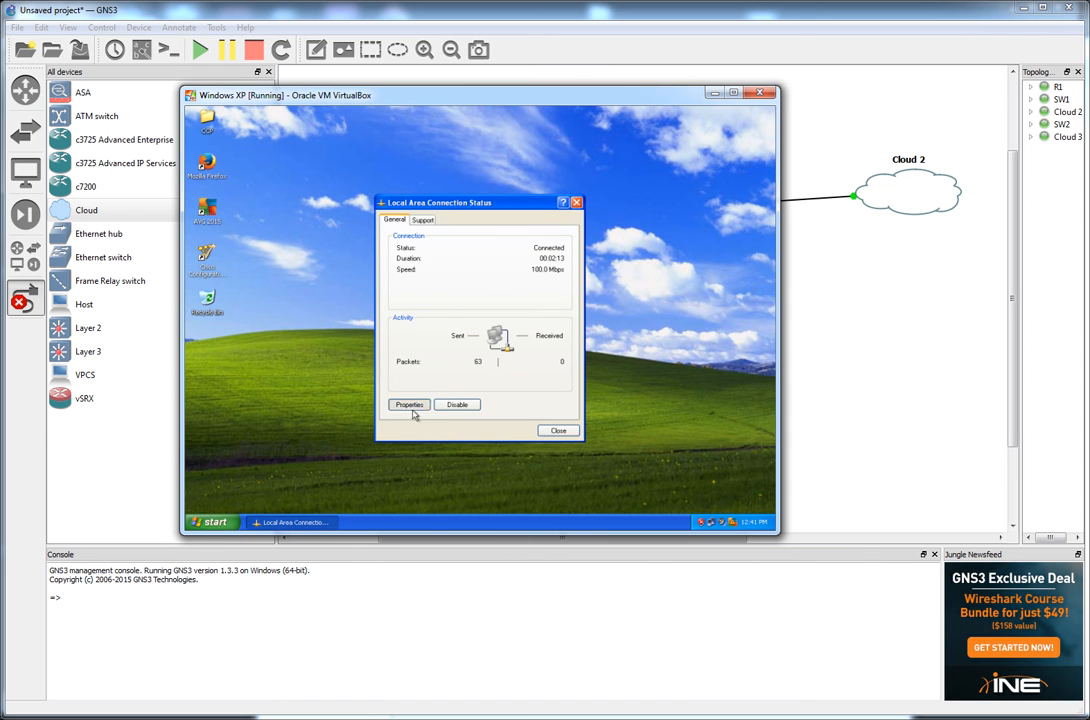
{"action": "left_click", "coordinate": [408, 404]}
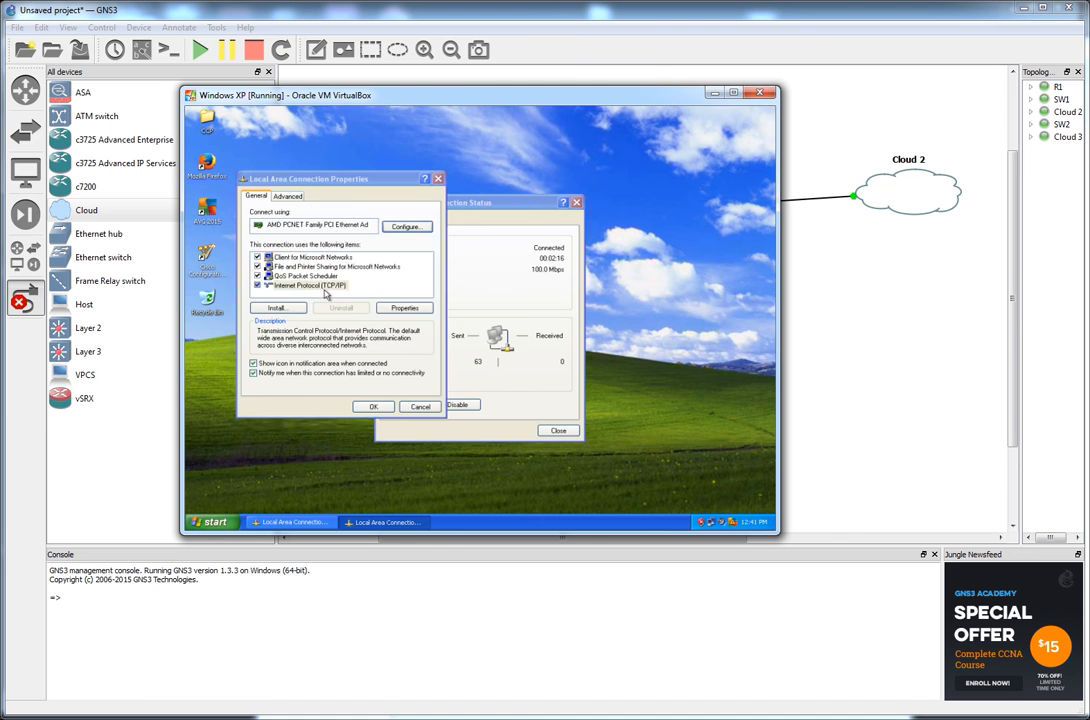
{"action": "left_click", "coordinate": [404, 308]}
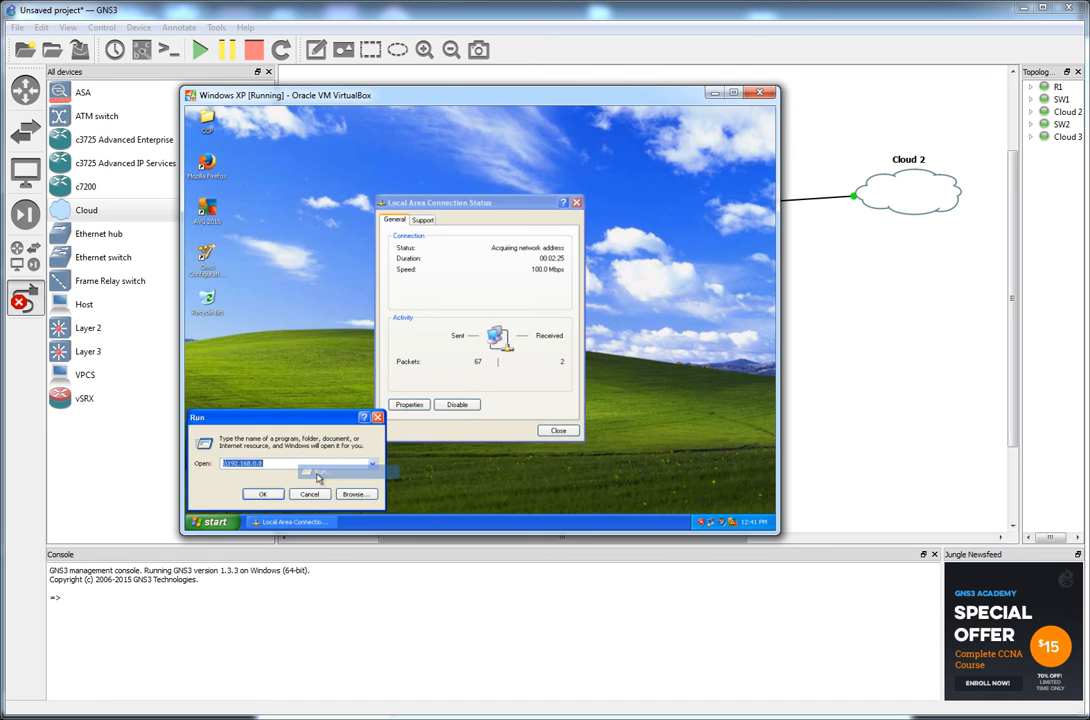
Step: Launch cmd and view the Support details showing the DHCP address with gateway 10.1.1.1
{"action": "type", "text": "cmd"}
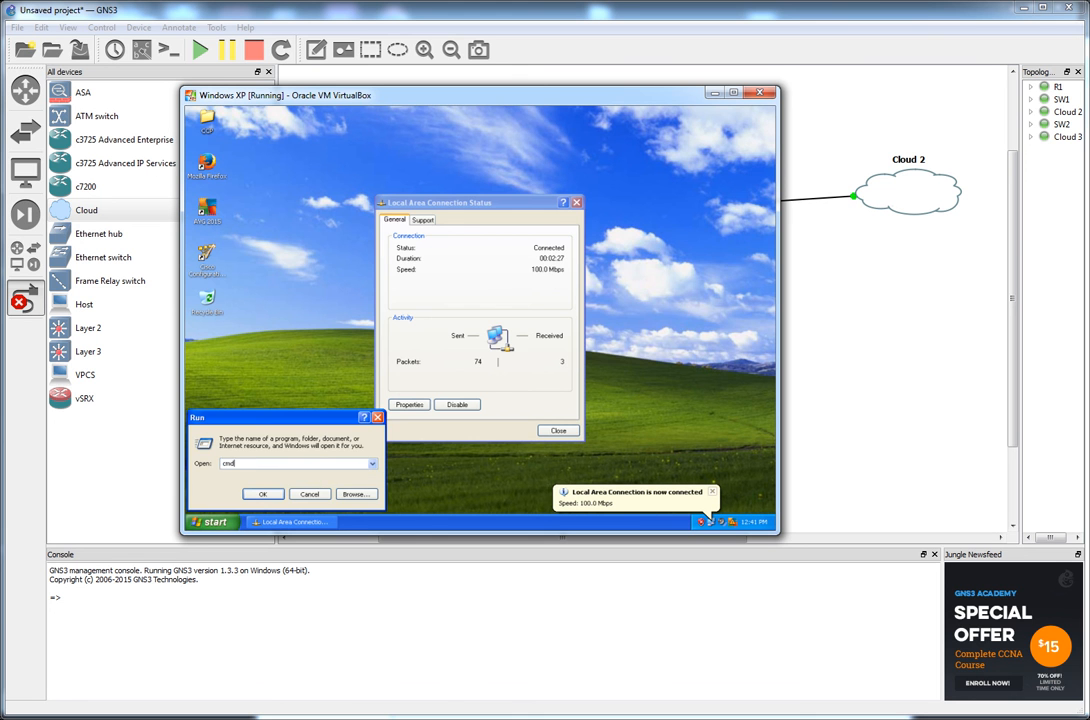
{"action": "left_click", "coordinate": [264, 494]}
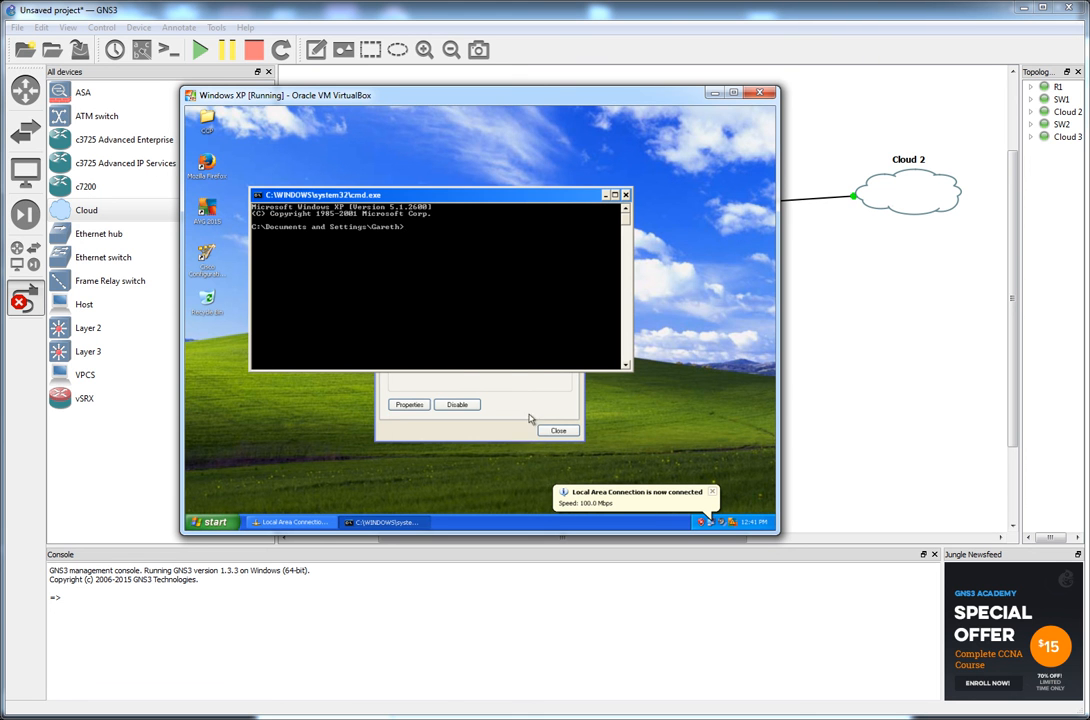
{"action": "left_click", "coordinate": [420, 218]}
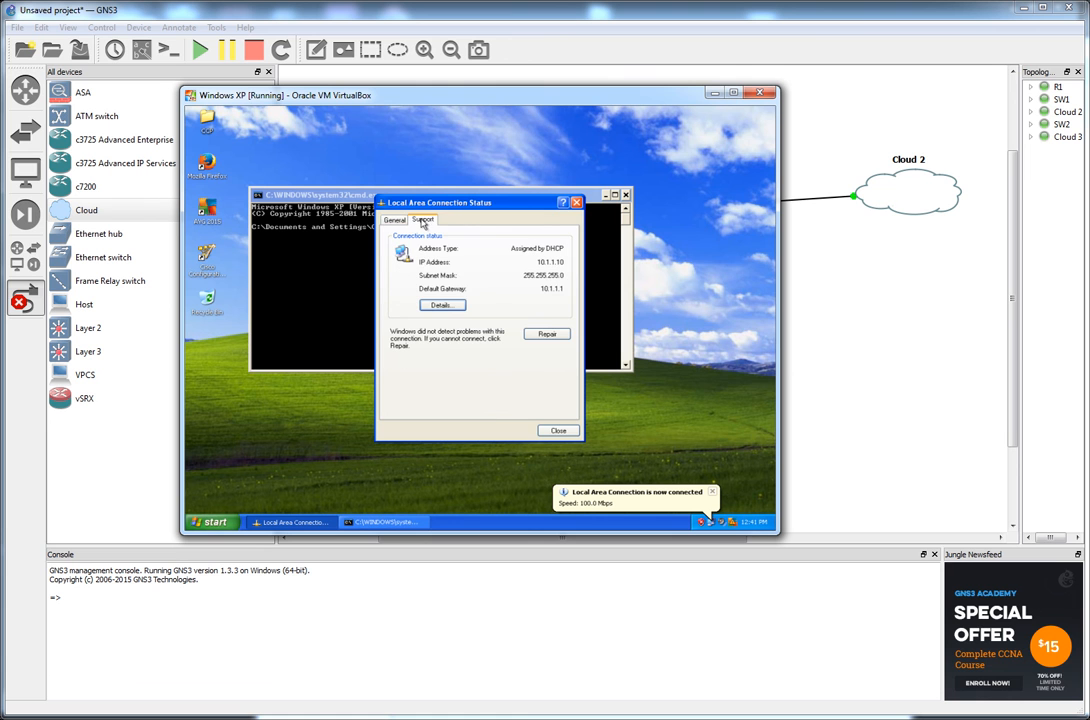
{"action": "mouse_move", "coordinate": [568, 296]}
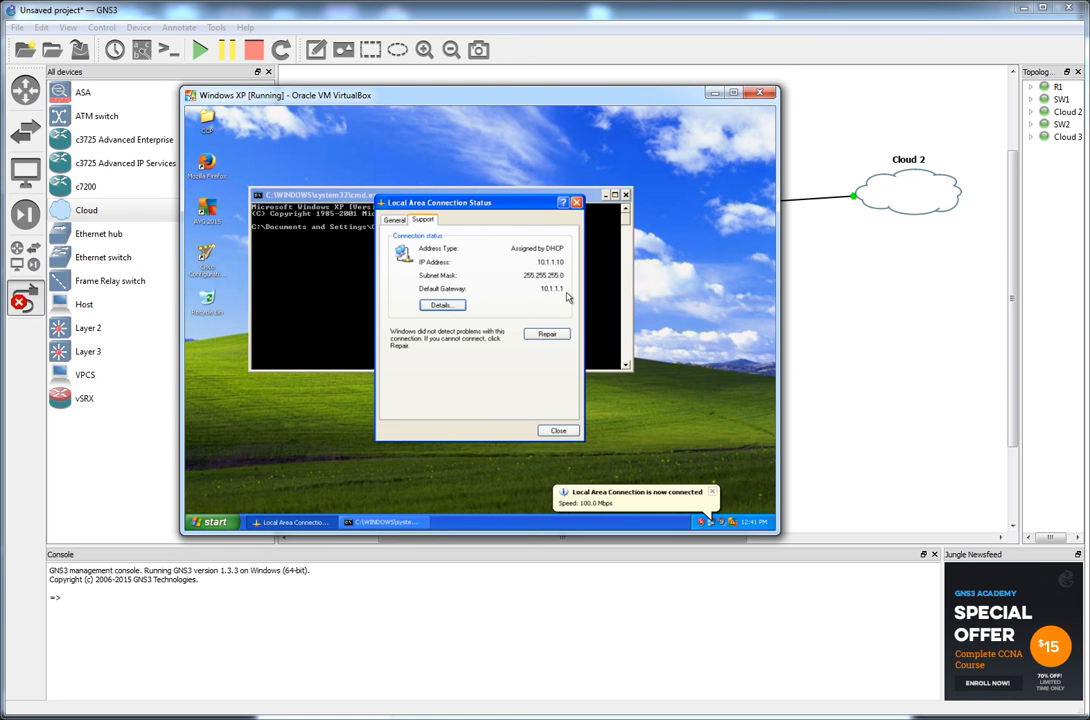
{"action": "mouse_move", "coordinate": [570, 298]}
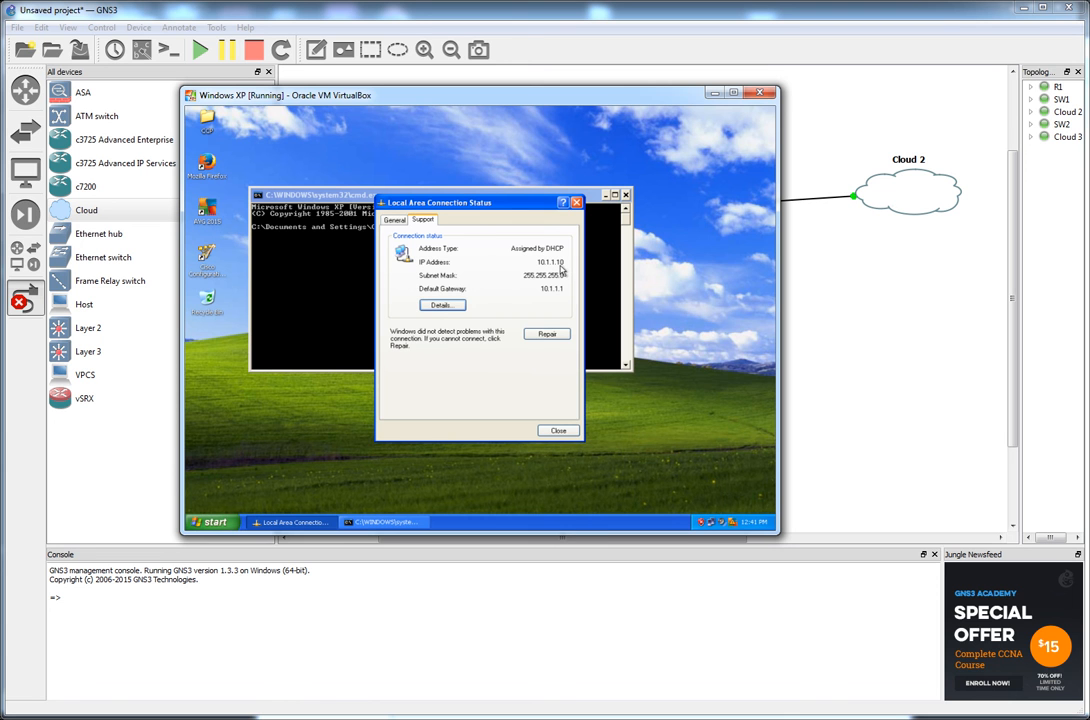
{"action": "mouse_move", "coordinate": [534, 328]}
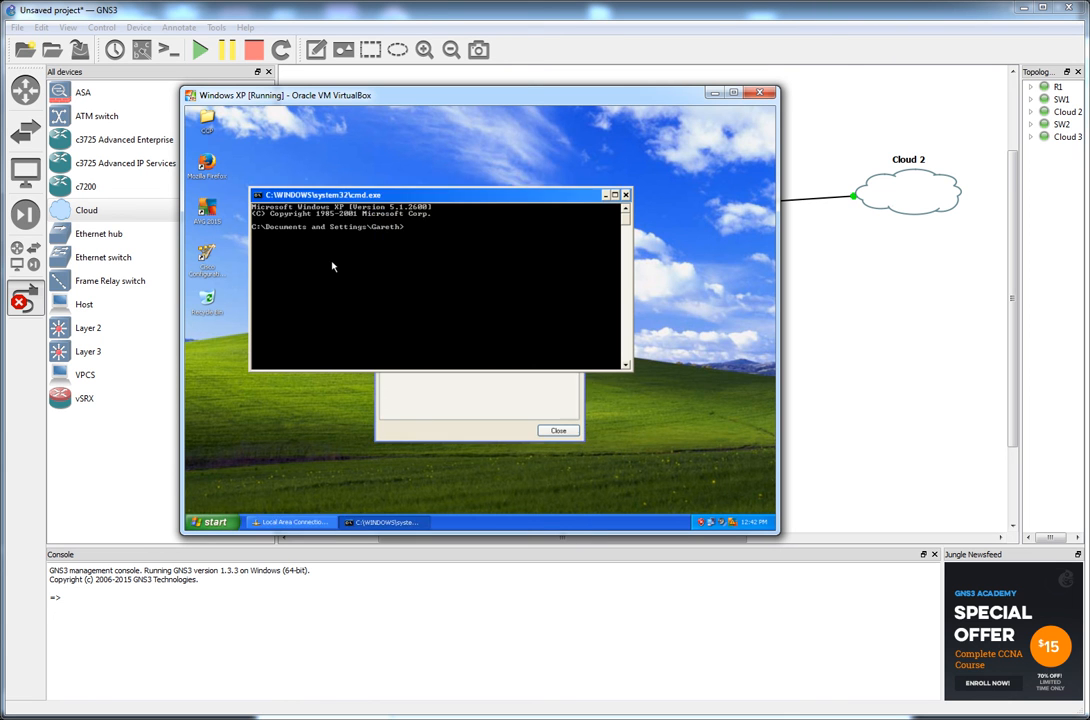
Step: Ping 10.1.1.1 and 192.168.0.1 successfully, then attempt 8.8.8.8 and stop it with Ctrl+C
{"action": "type", "text": "ping 10.1.1.1"}
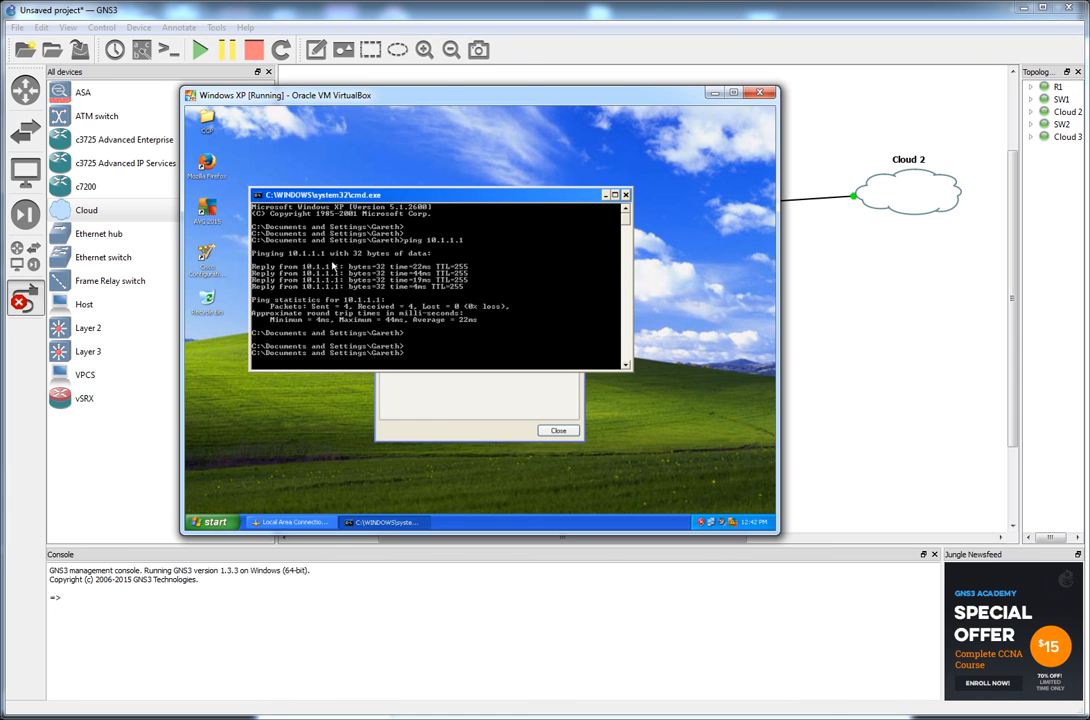
{"action": "type", "text": "ping"}
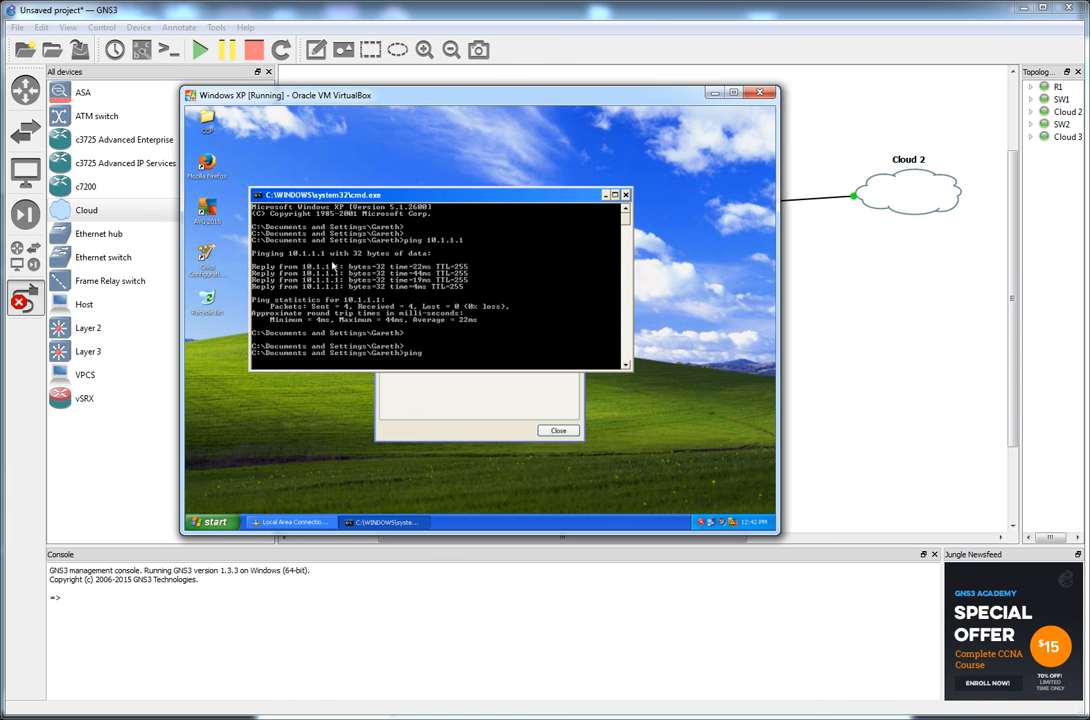
{"action": "type", "text": "192.168.0.1"}
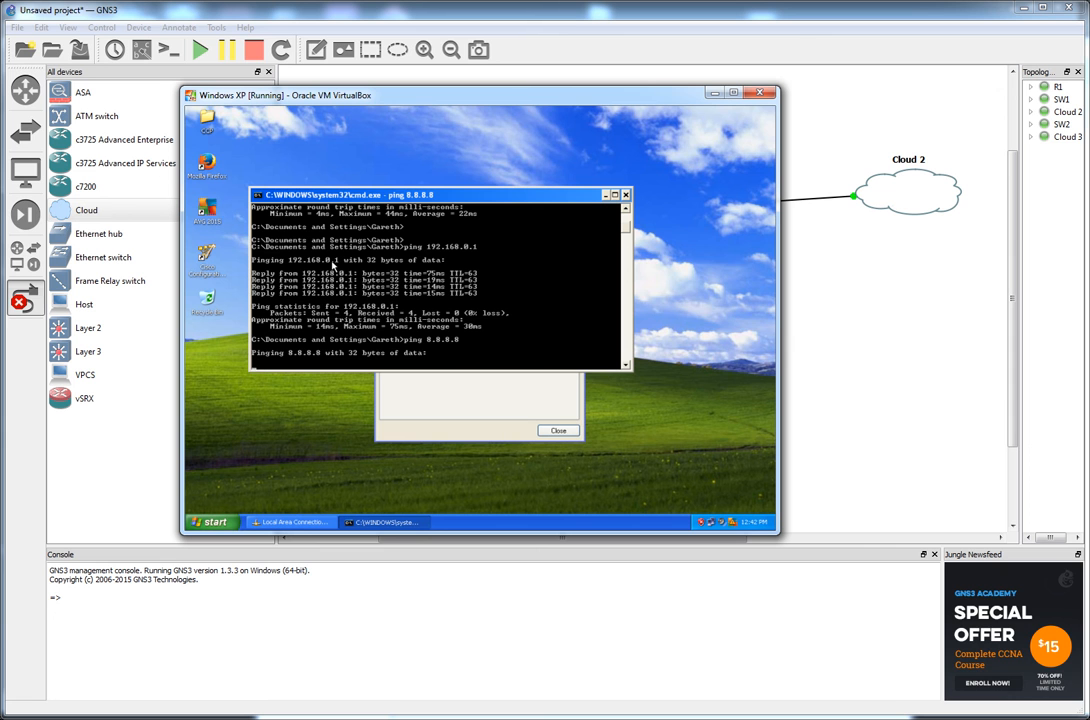
{"action": "key", "text": "ctrl+c"}
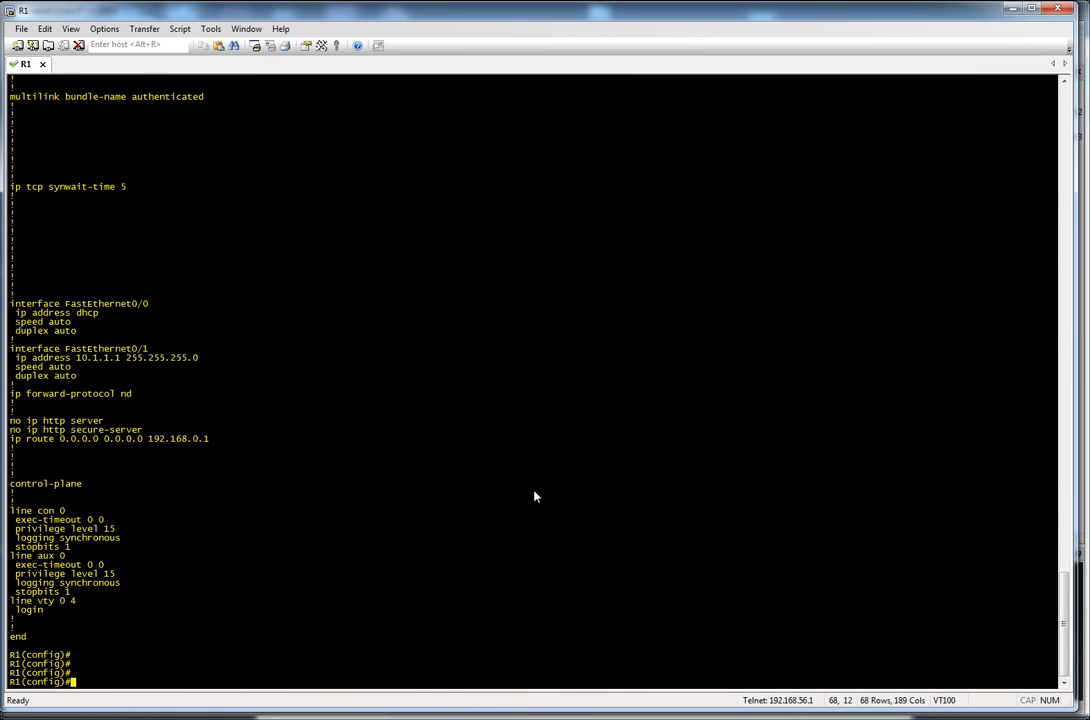
Step: Set ip nat outside on FastEthernet0/0 and ip nat inside on FastEthernet0/1
{"action": "type", "text": "int fa0/0"}
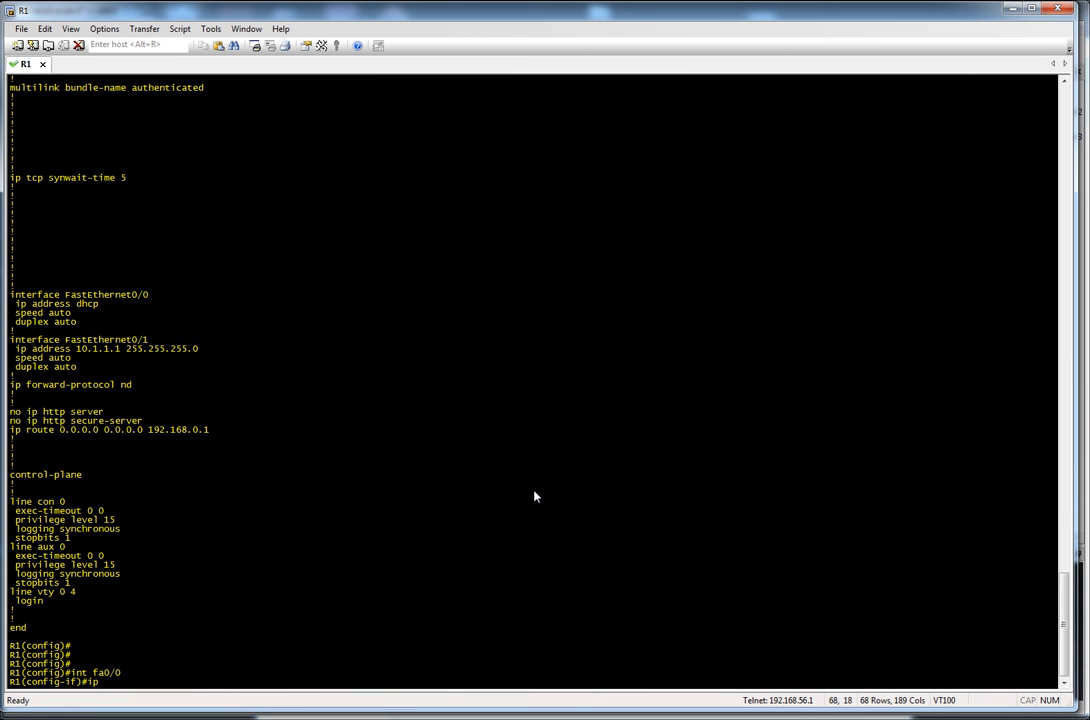
{"action": "type", "text": "ip nat outside"}
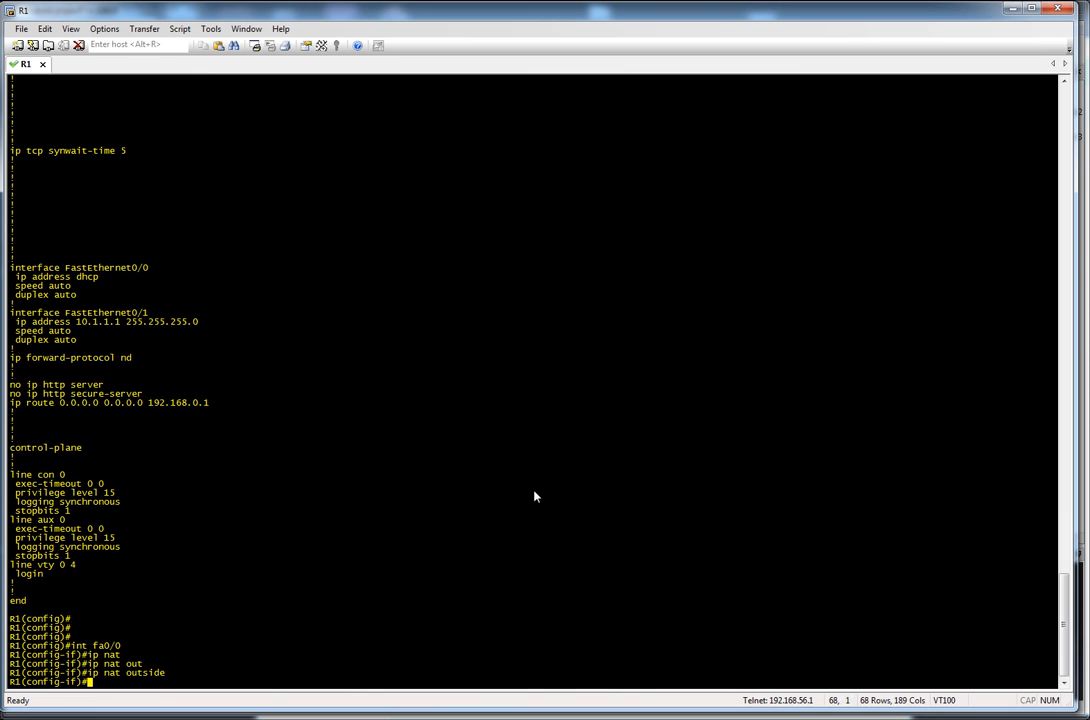
{"action": "type", "text": "int fa0/1"}
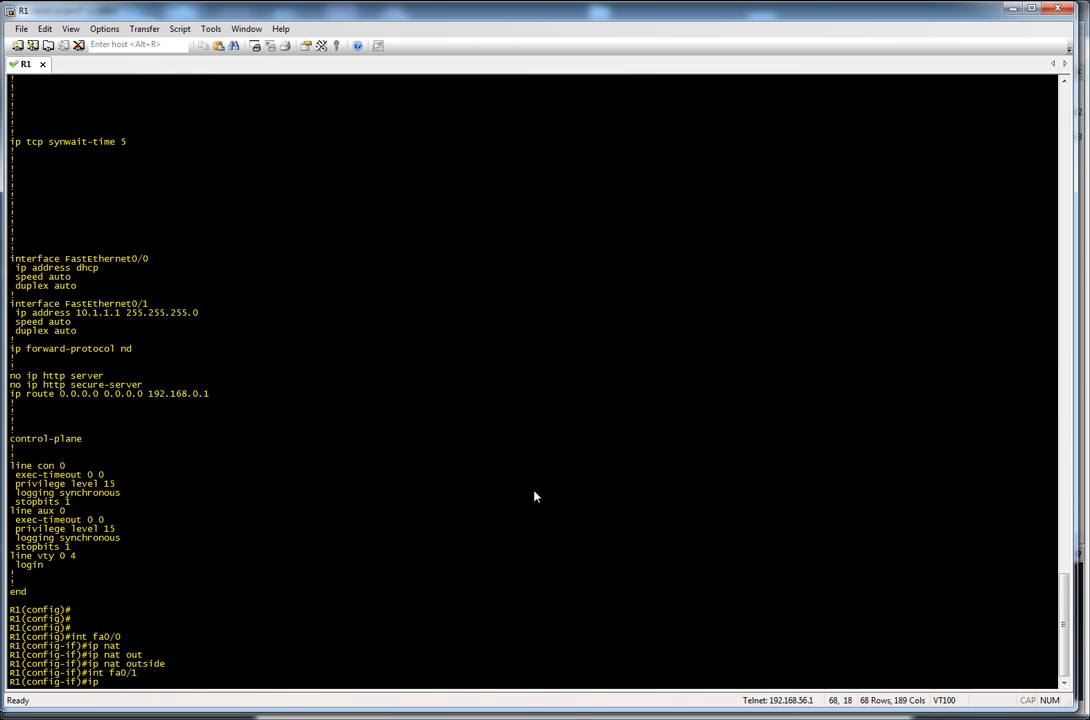
{"action": "type", "text": "ip nat inside"}
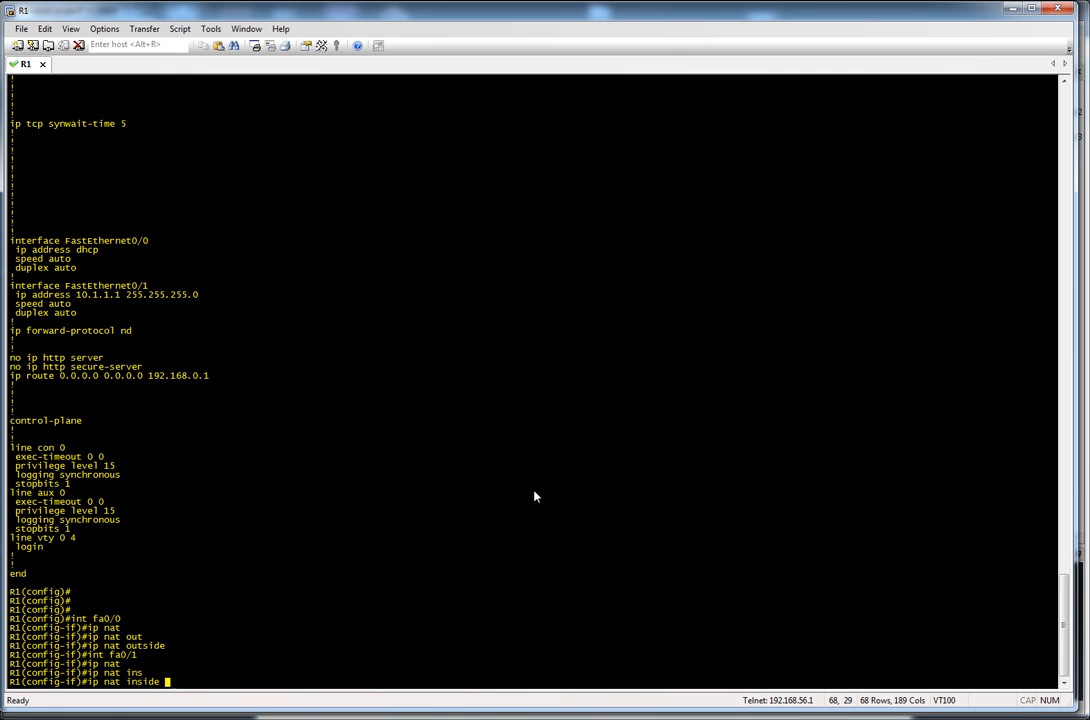
{"action": "key", "text": "Return"}
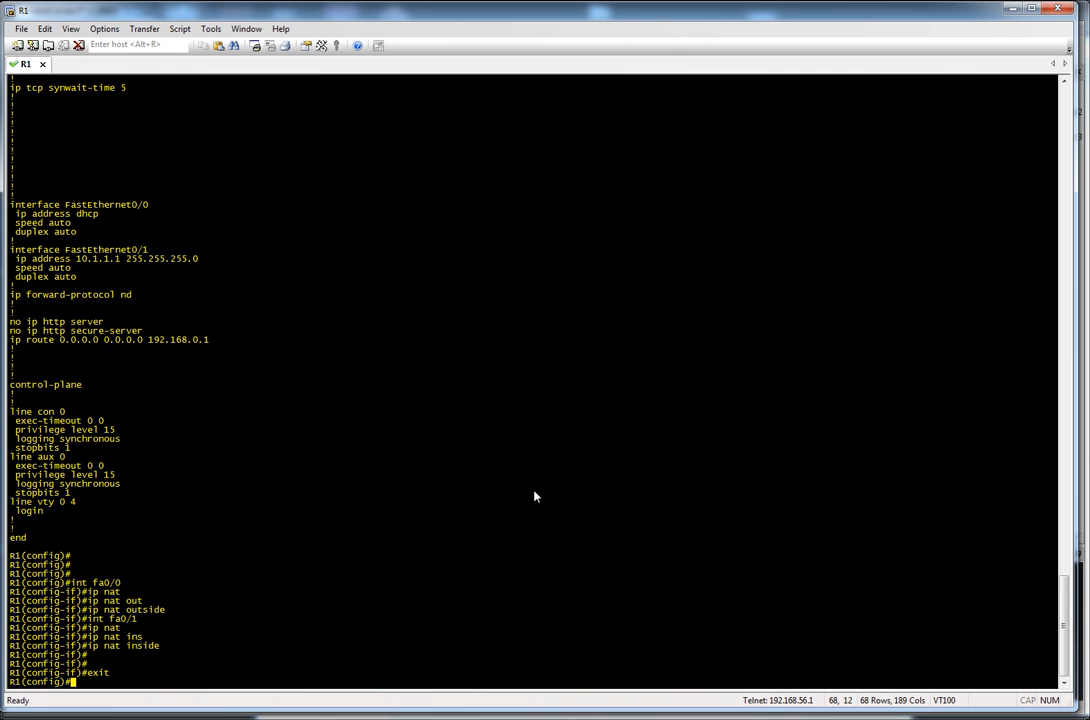
{"action": "type", "text": "ip access-list standard NAT"}
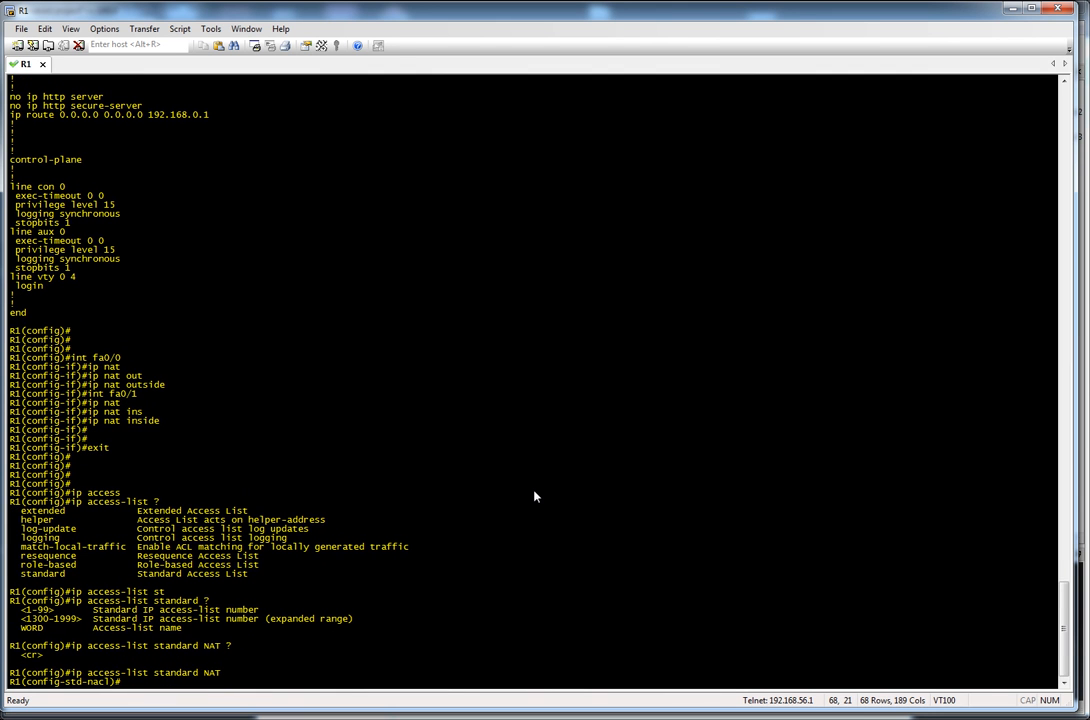
Step: Permit 10.1.1.0 0.0.0.255 in standard access list NAT and exit
{"action": "type", "text": "permit 10.1.1."}
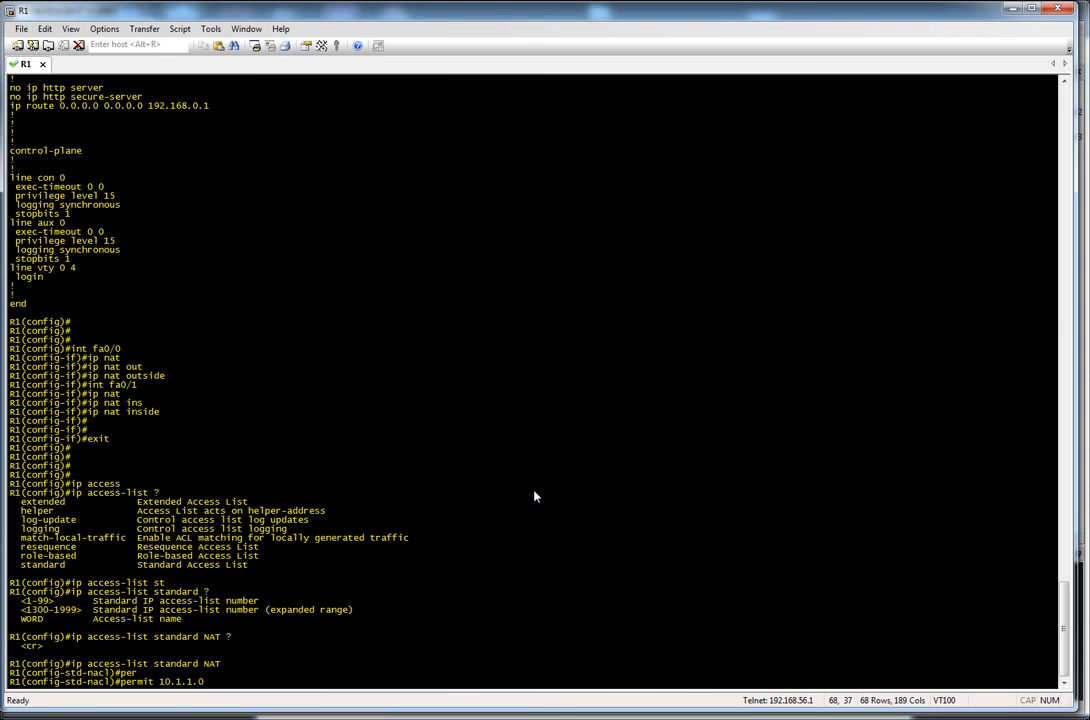
{"action": "type", "text": "0.0.0.0"}
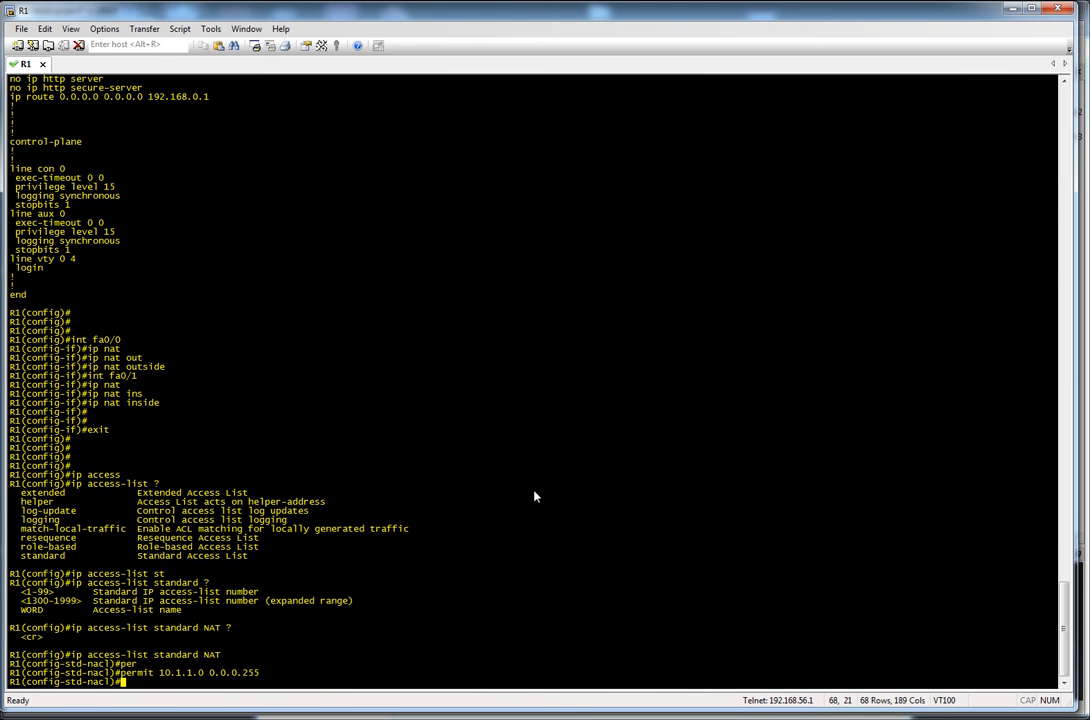
{"action": "type", "text": "exit"}
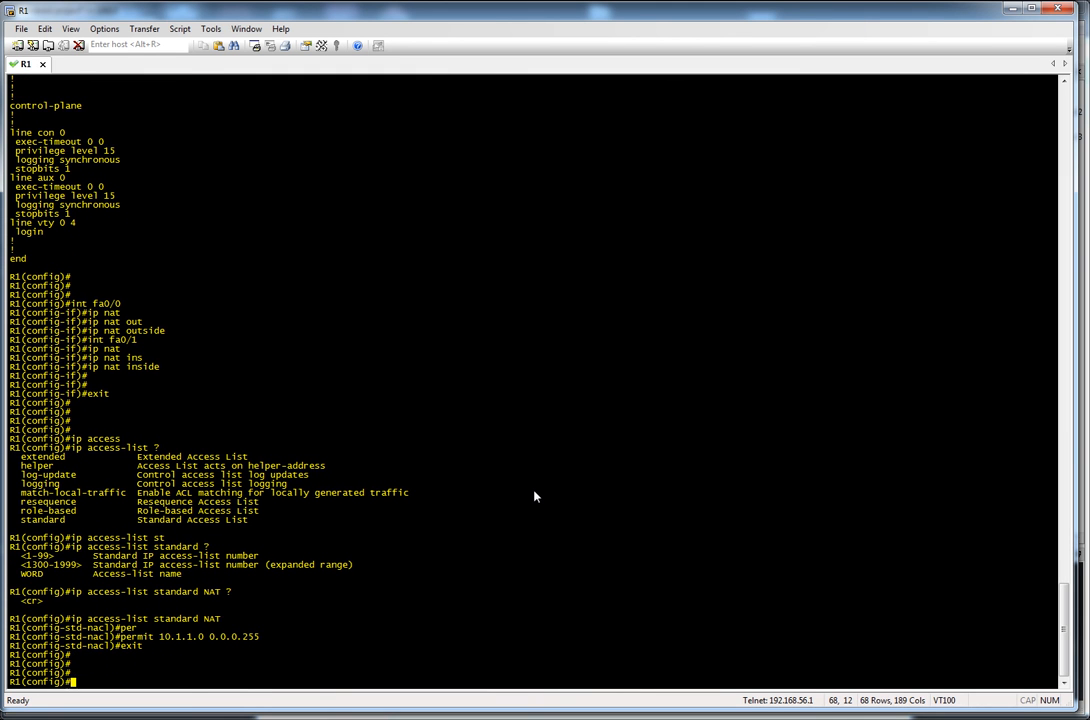
Step: Enter ip nat inside source list NAT interface fa0/0 overload, exploring options with ?
{"action": "type", "text": "ip nat"}
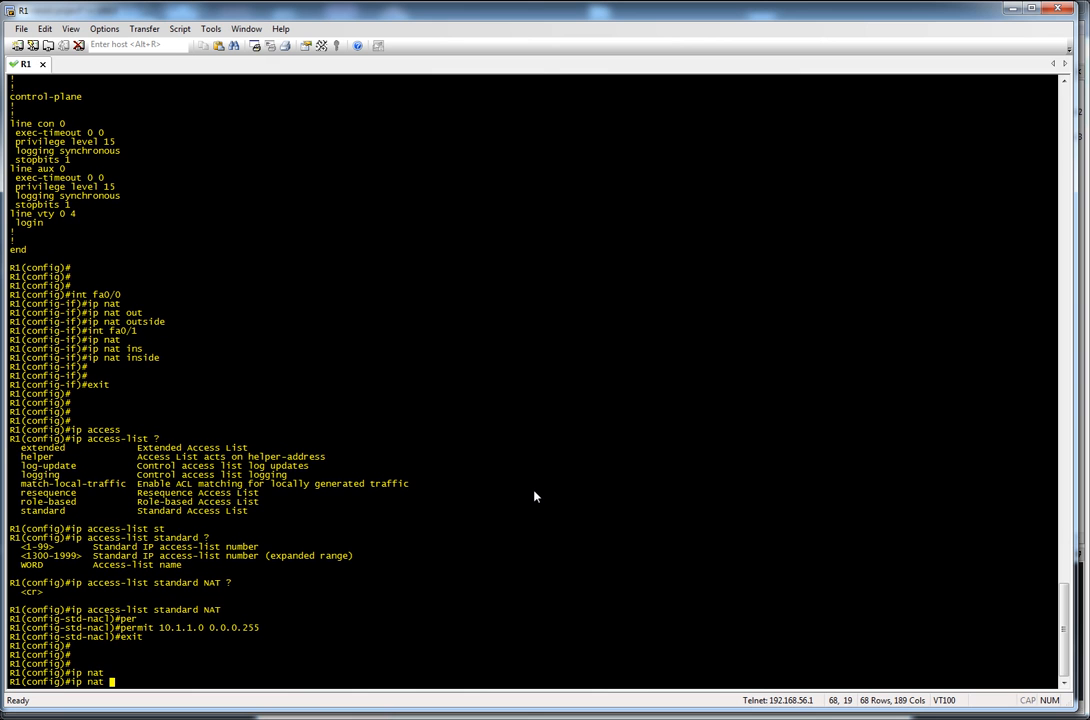
{"action": "type", "text": "sou"}
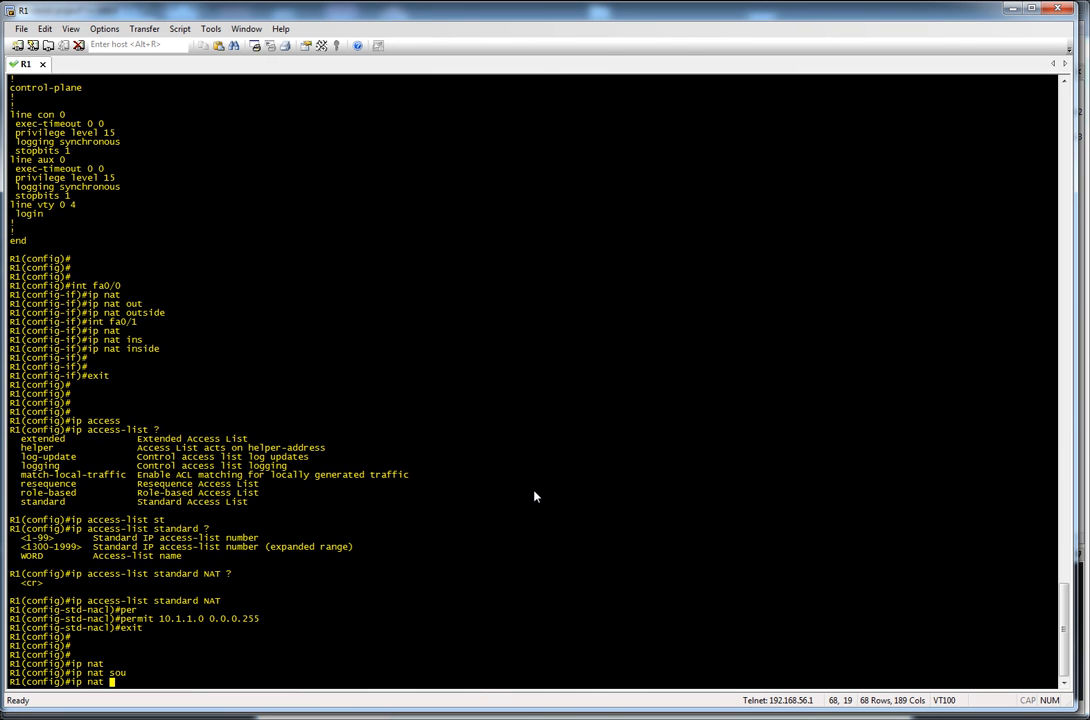
{"action": "type", "text": "?"}
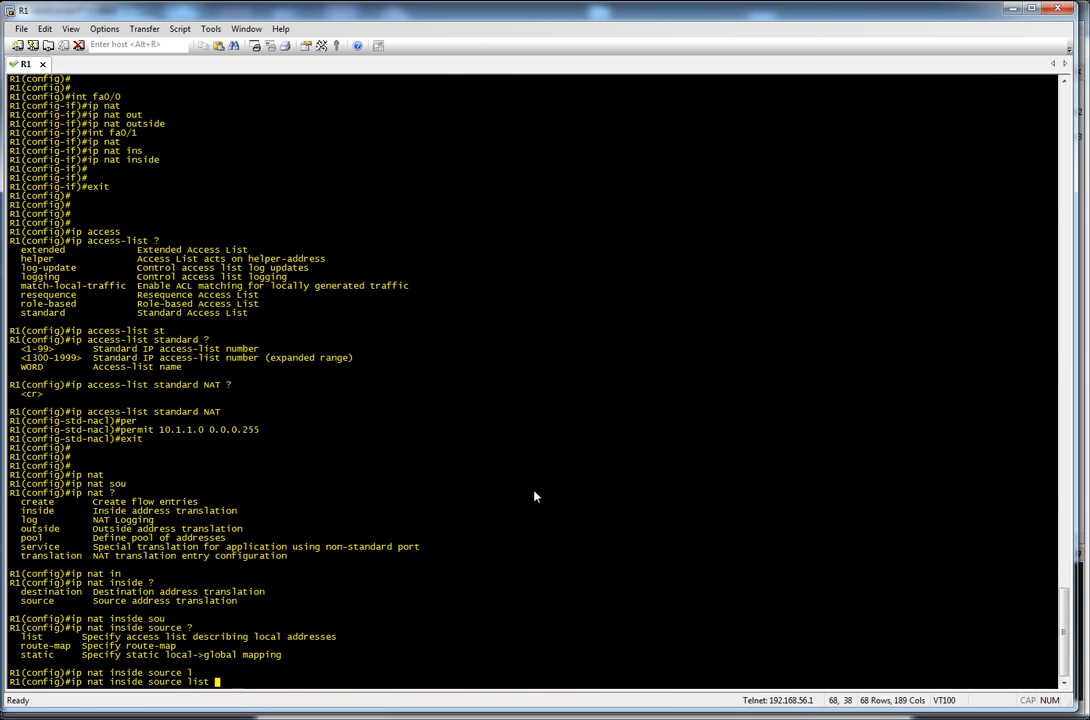
{"action": "type", "text": "NAT"}
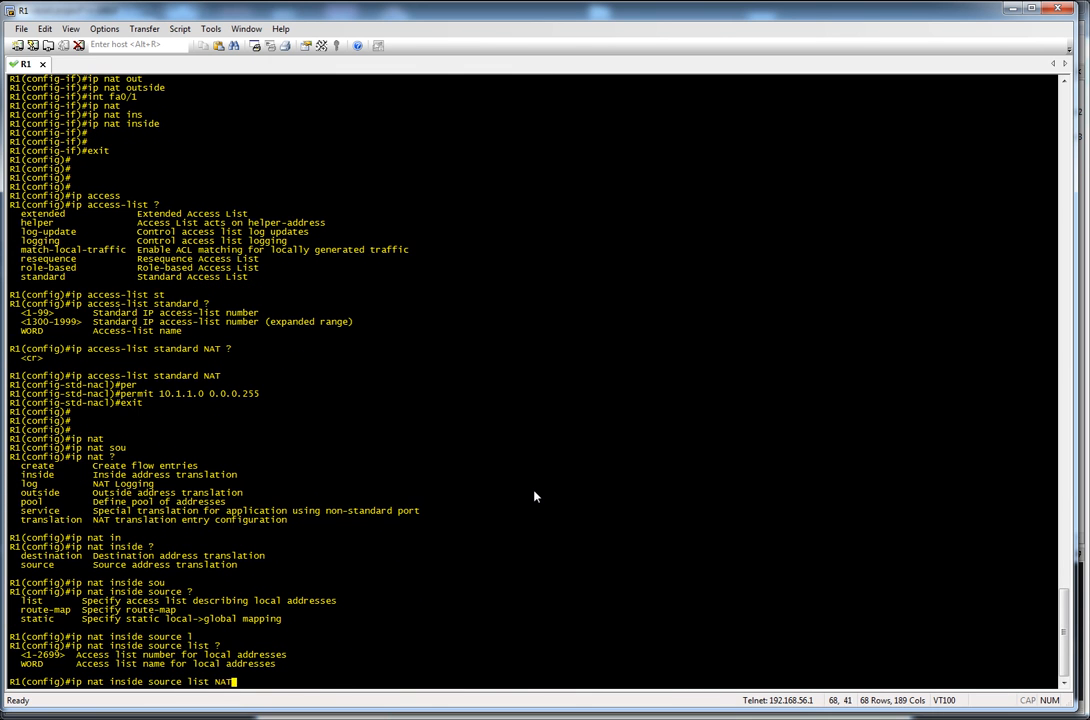
{"action": "type", "text": "interface"}
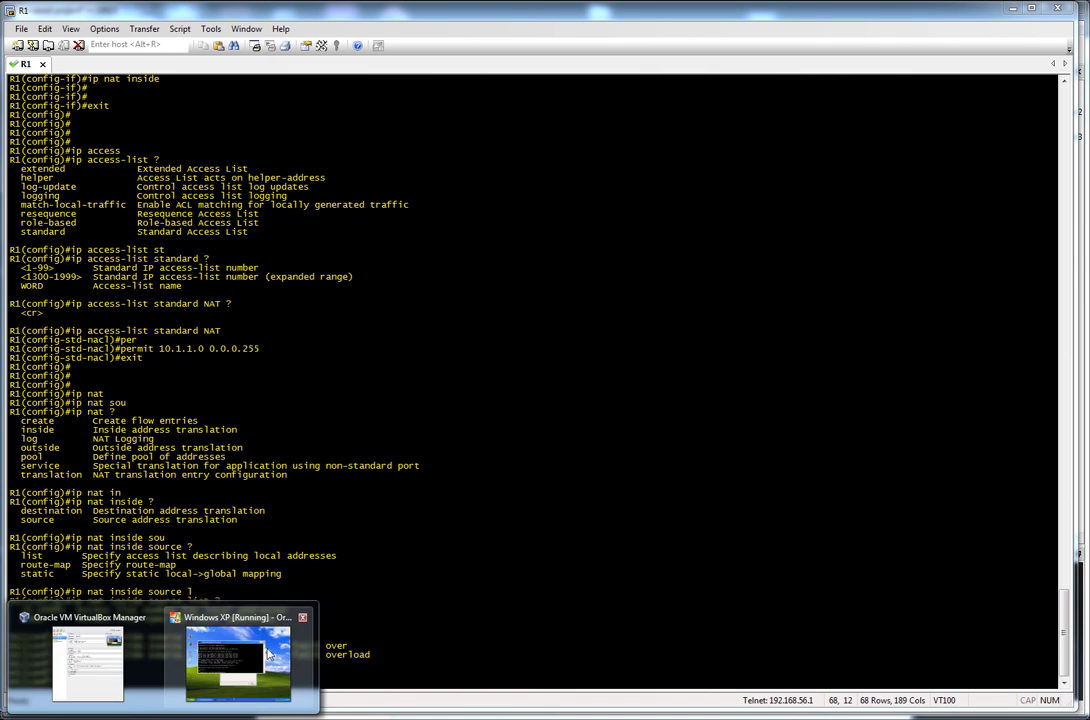
Step: Switch to the Windows XP VM and ping 8.8.8.8 successfully through R1's NAT
{"action": "left_click", "coordinate": [238, 660]}
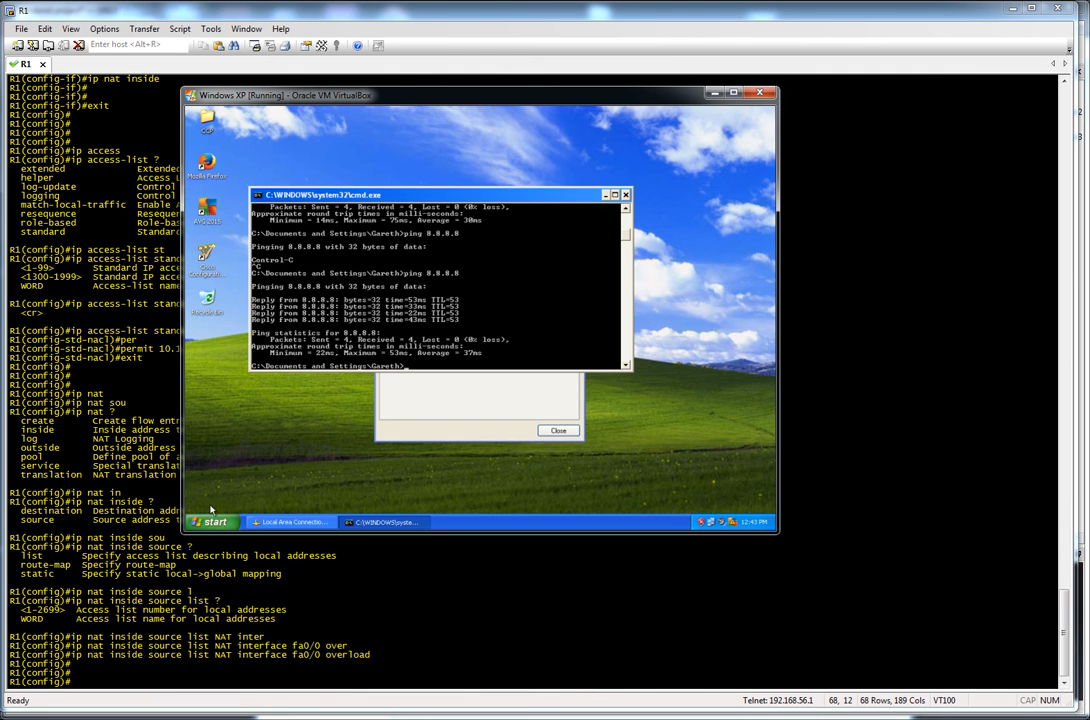
{"action": "mouse_move", "coordinate": [216, 520]}
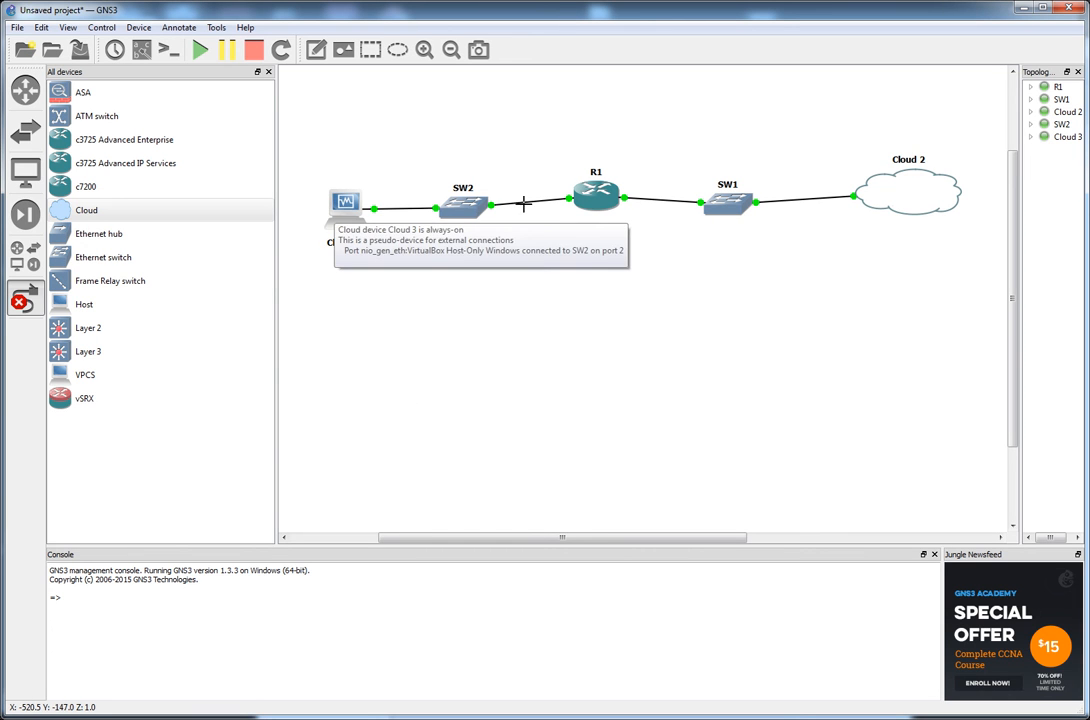
{"action": "mouse_move", "coordinate": [596, 196]}
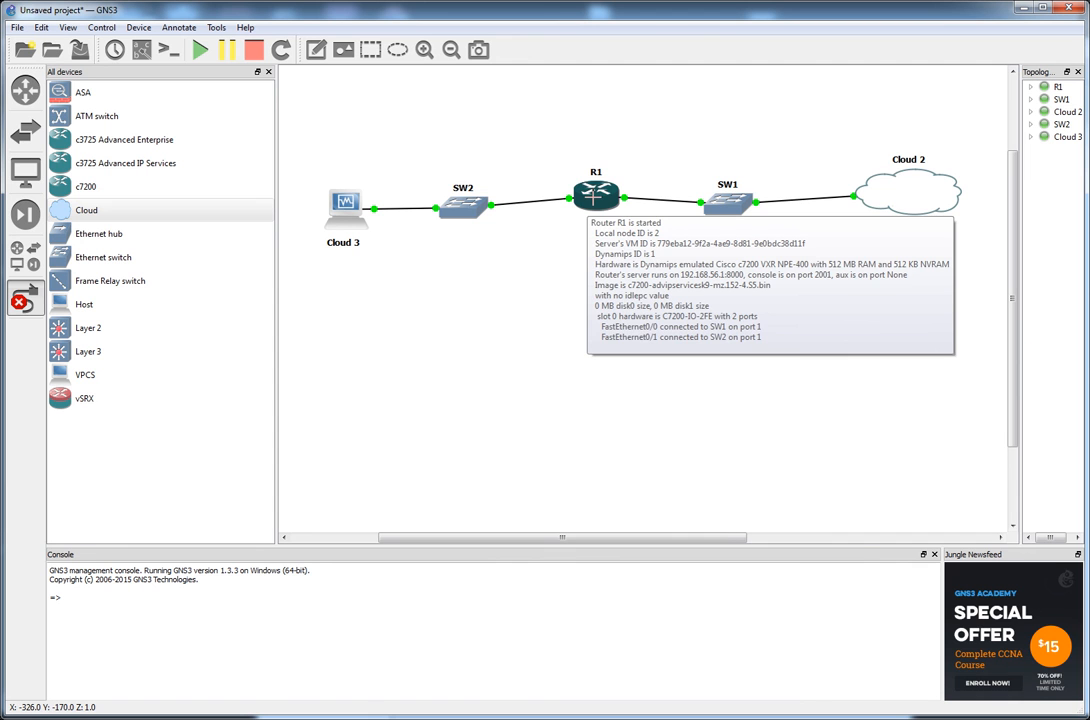
{"action": "mouse_move", "coordinate": [884, 156]}
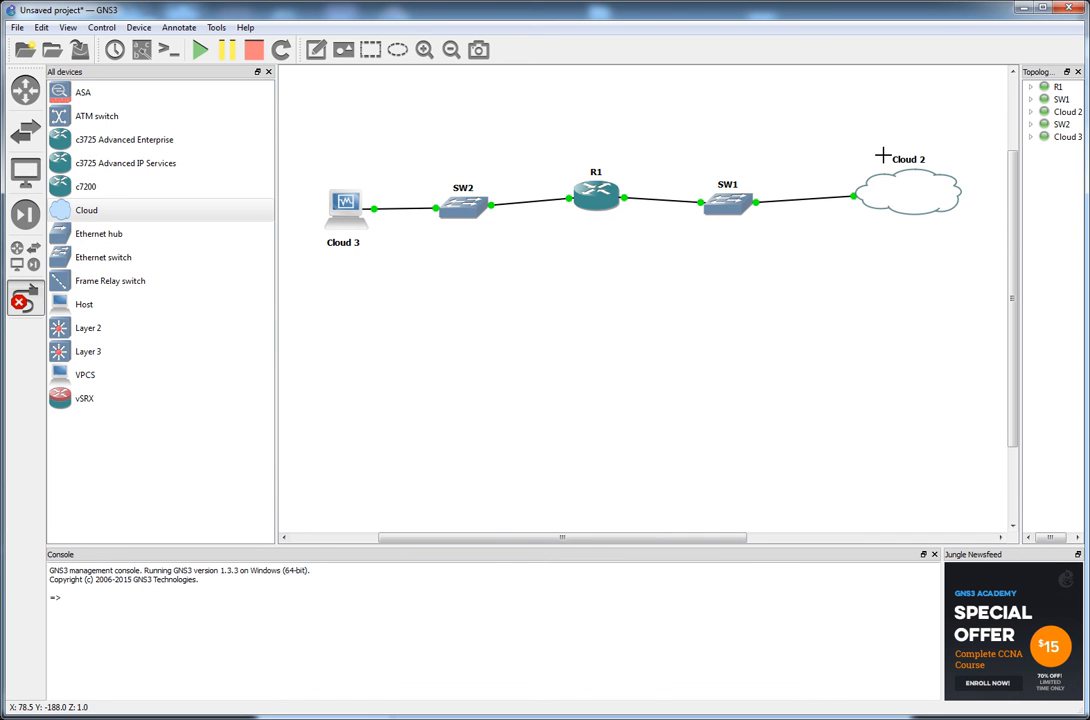